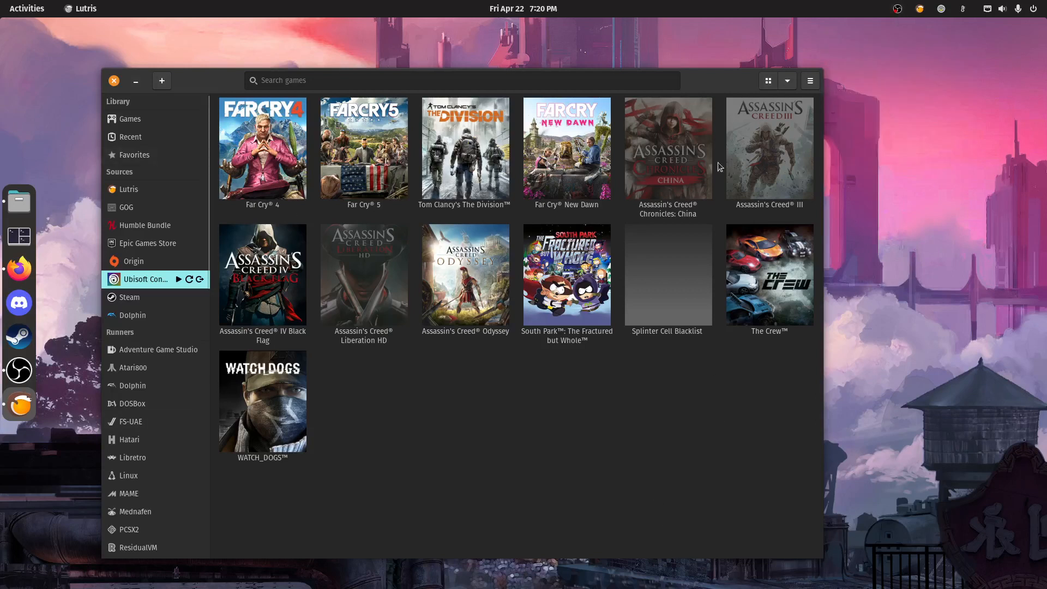
mouse_move(655, 495)
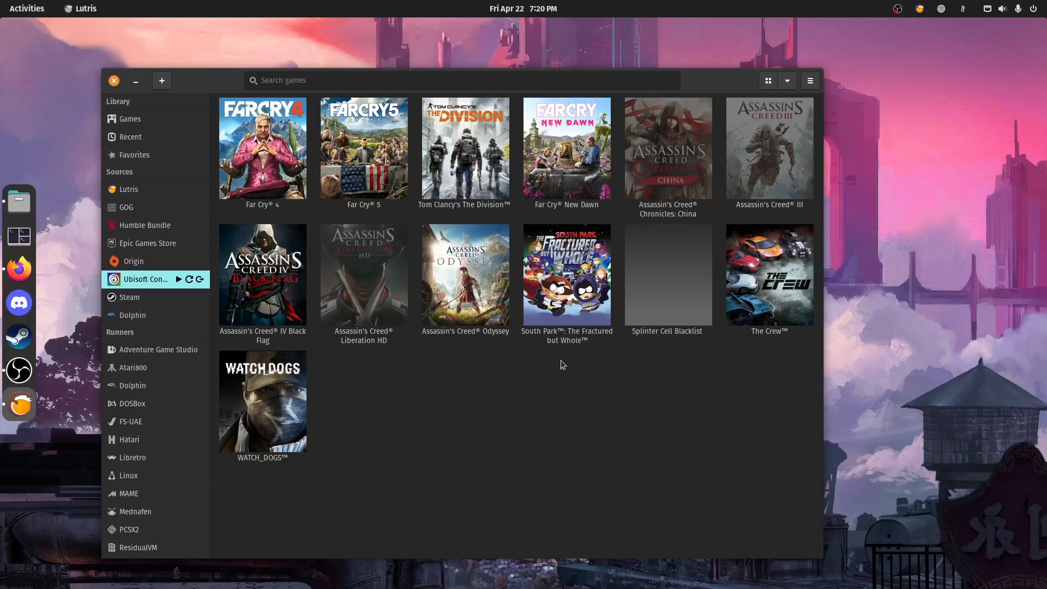
mouse_move(428, 372)
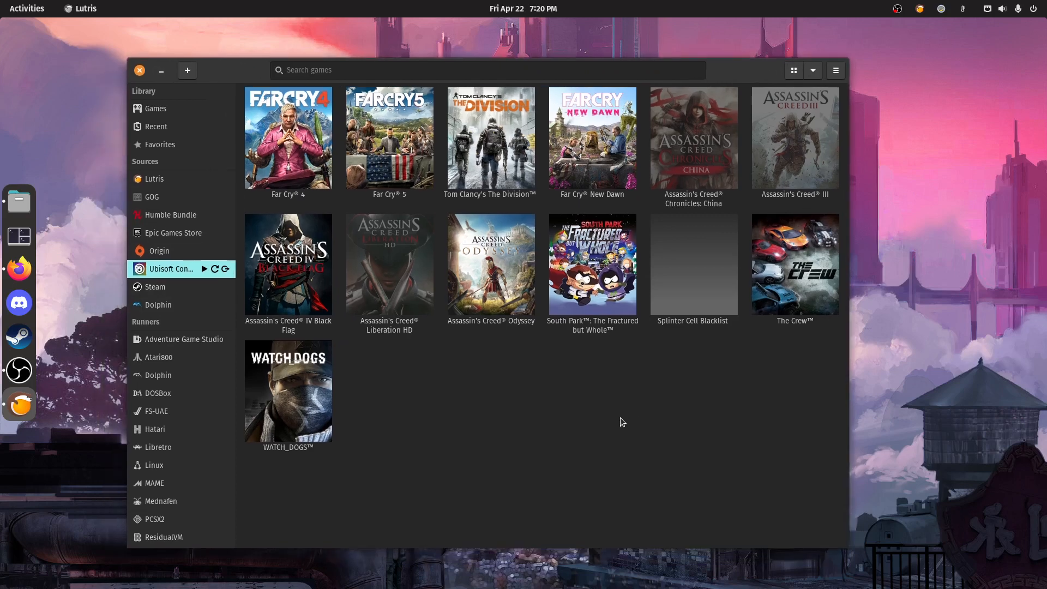
mouse_move(647, 436)
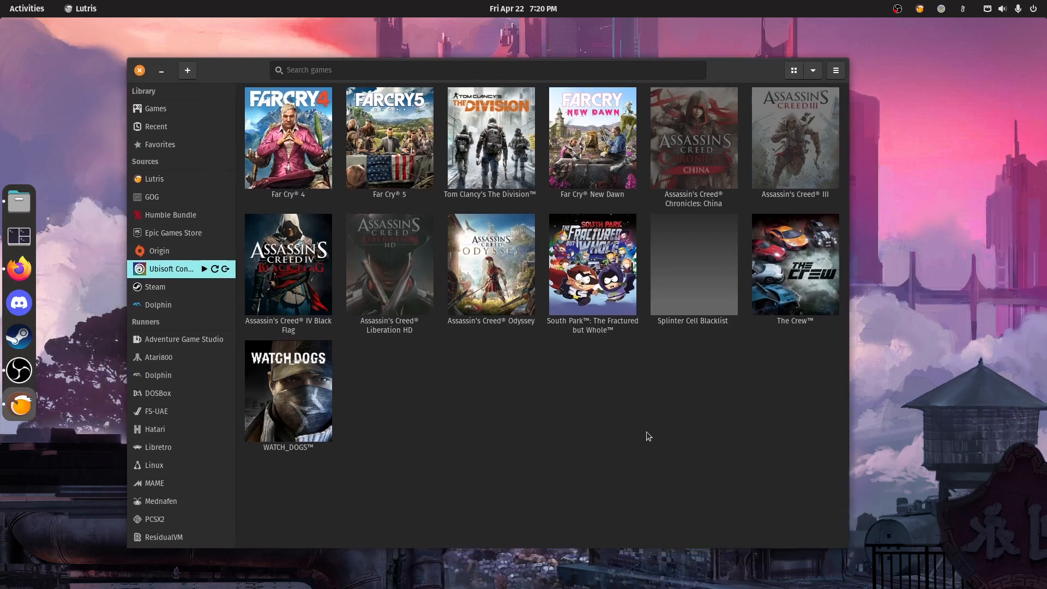
mouse_move(611, 466)
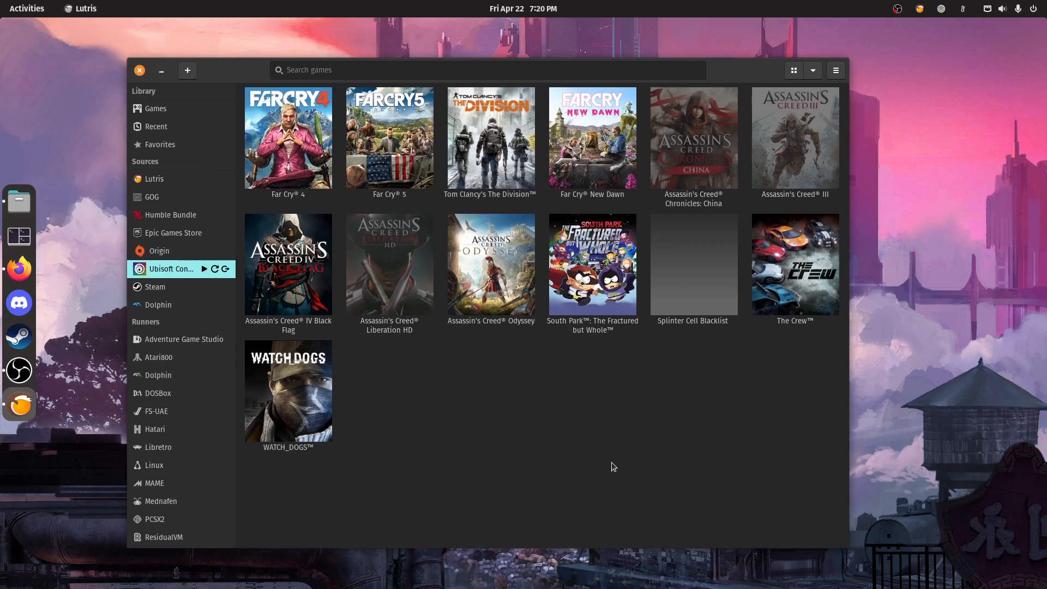
mouse_move(305, 383)
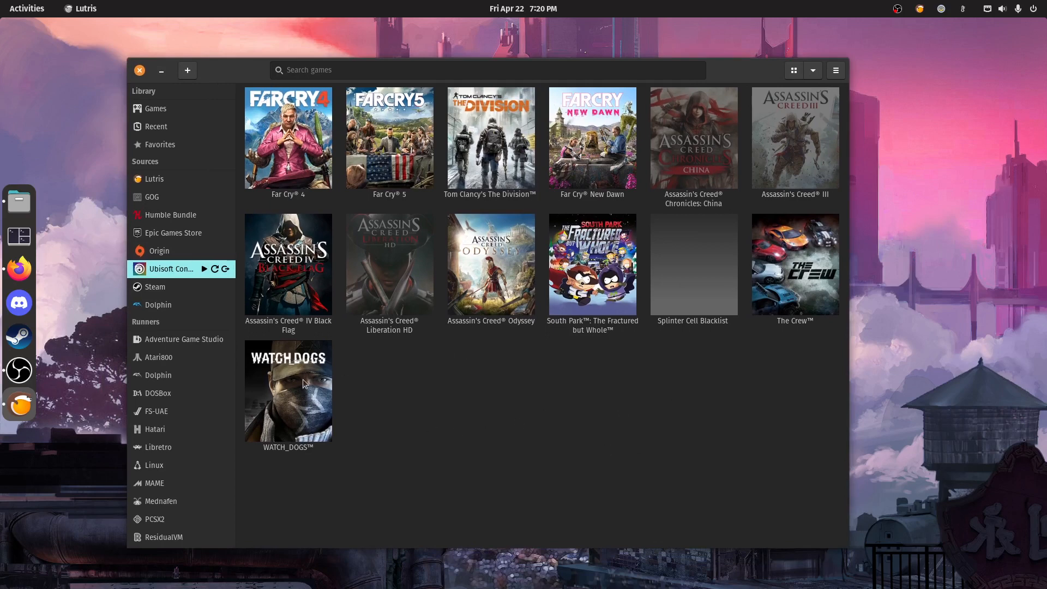
mouse_move(370, 382)
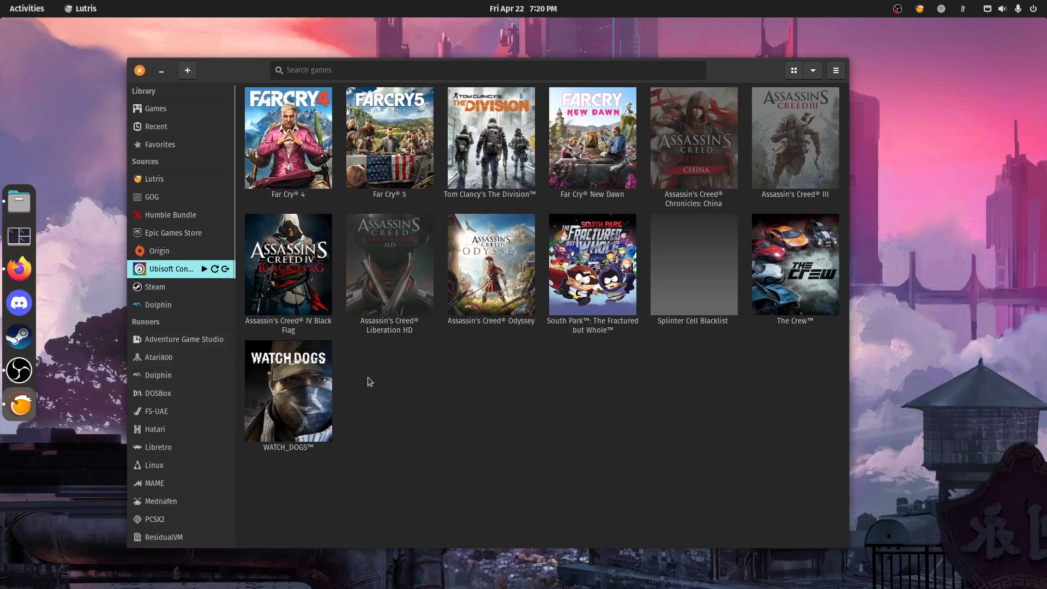
mouse_move(289, 406)
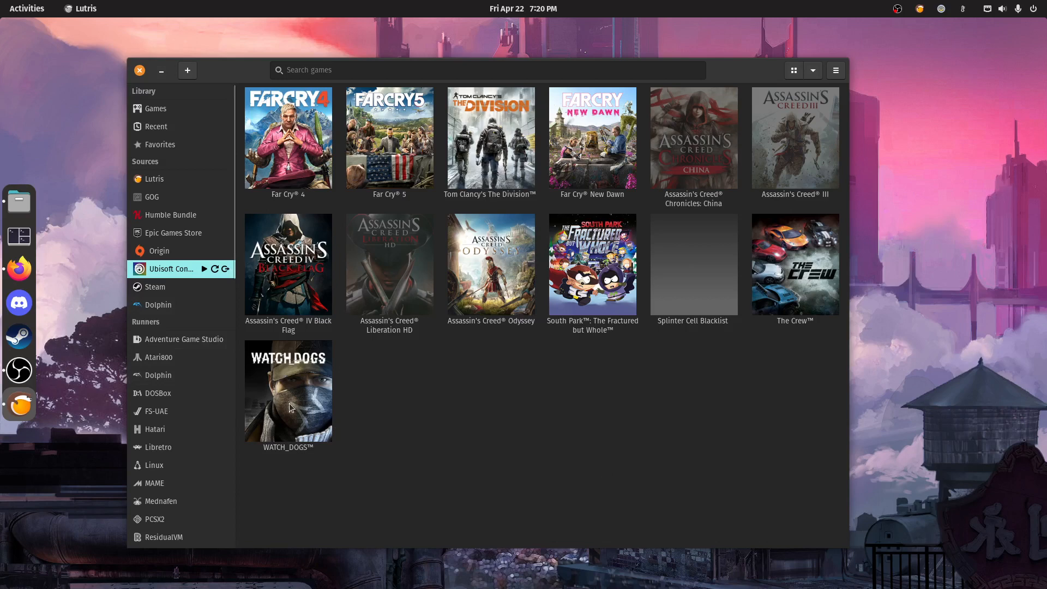
mouse_move(454, 468)
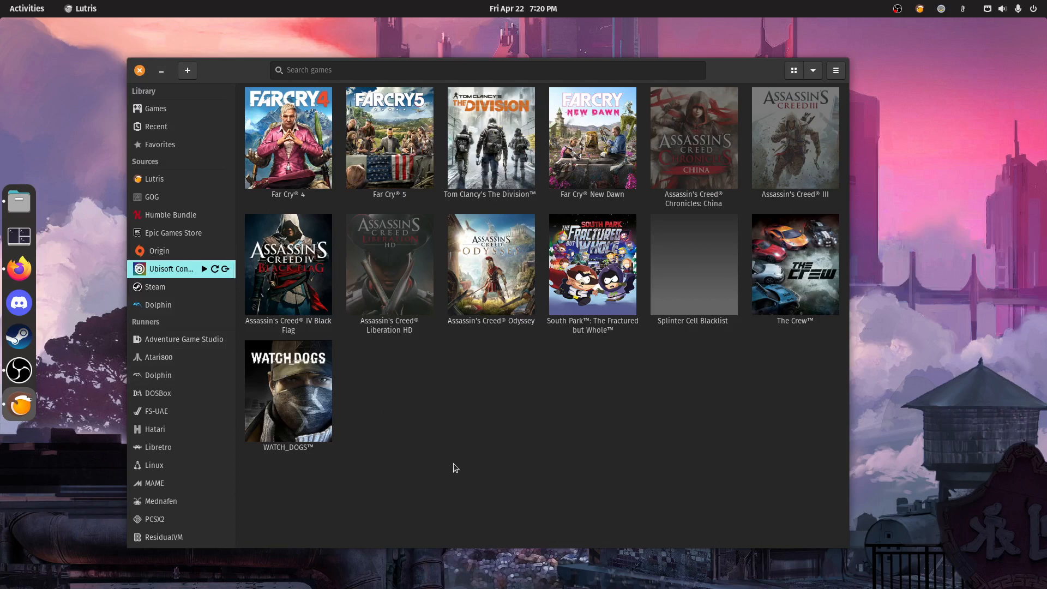
mouse_move(413, 421)
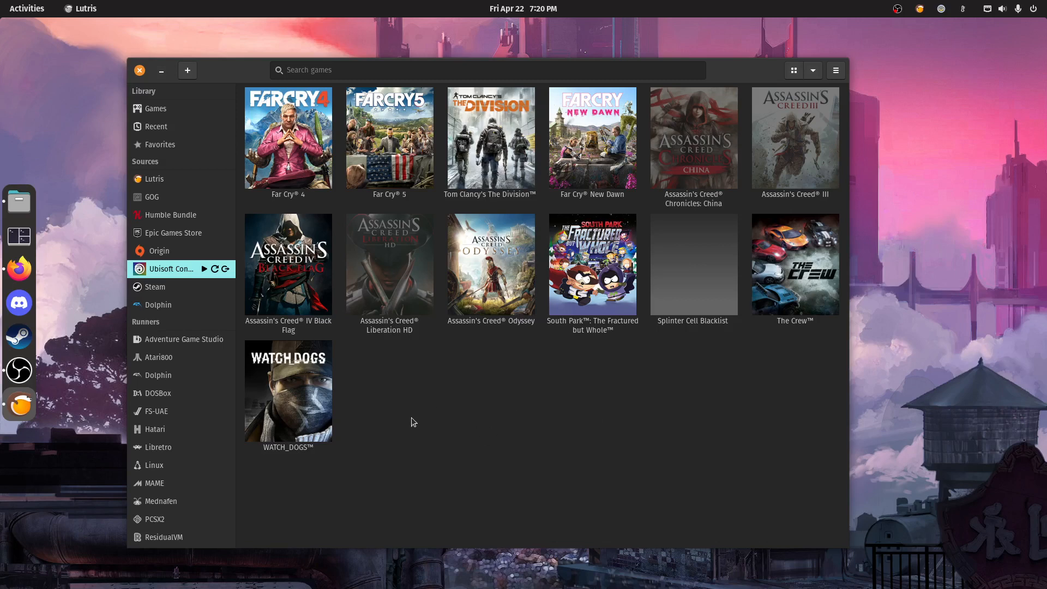
mouse_move(186, 279)
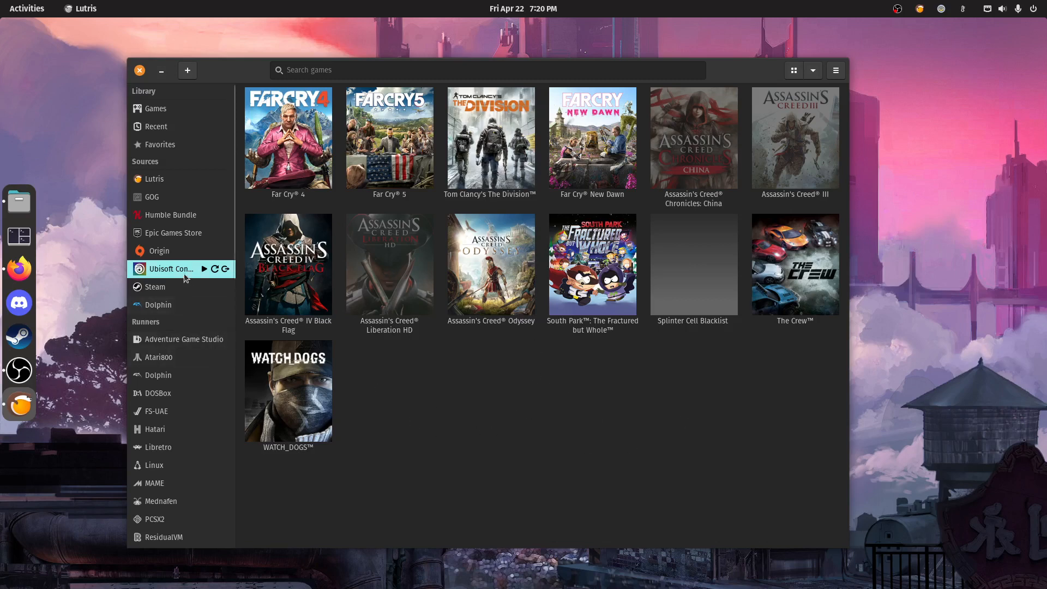
mouse_move(274, 400)
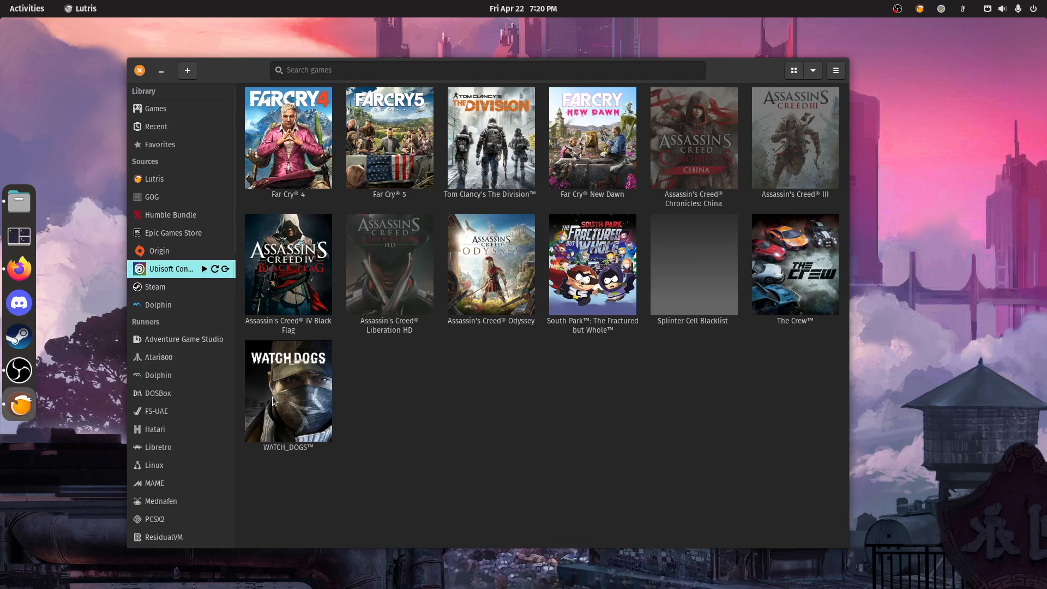
mouse_move(291, 409)
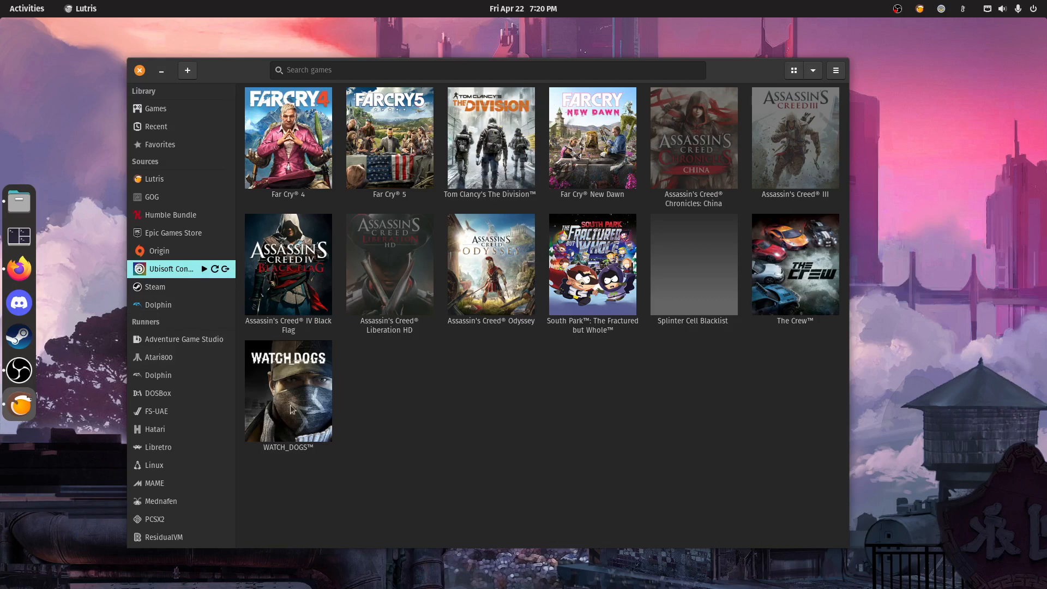
mouse_move(329, 262)
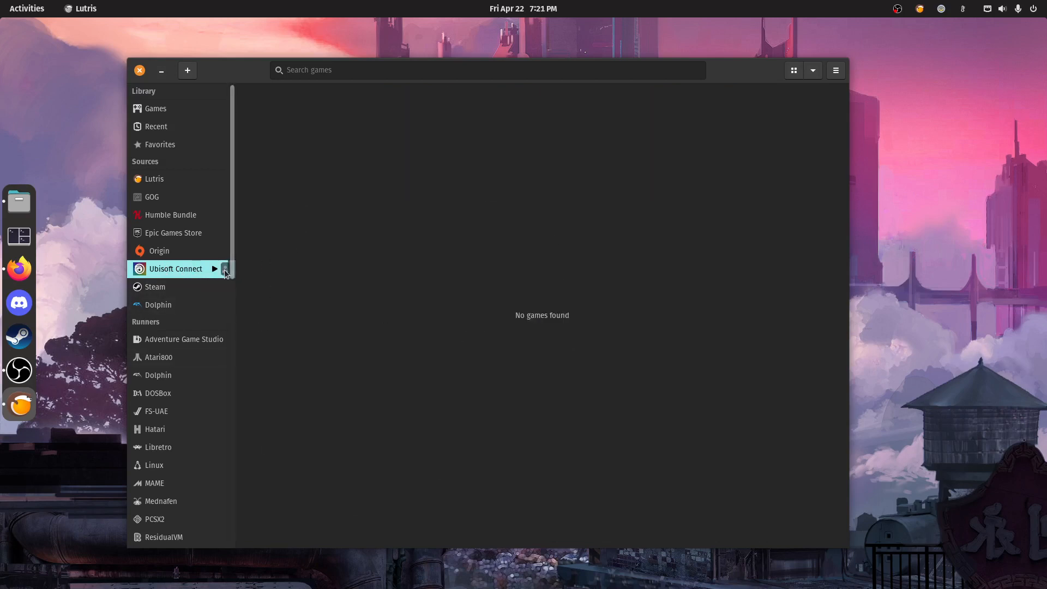
- Sign in to Ubisoft Connect with the saved account after renaming the uplay folder to uplay_
left_click(215, 268)
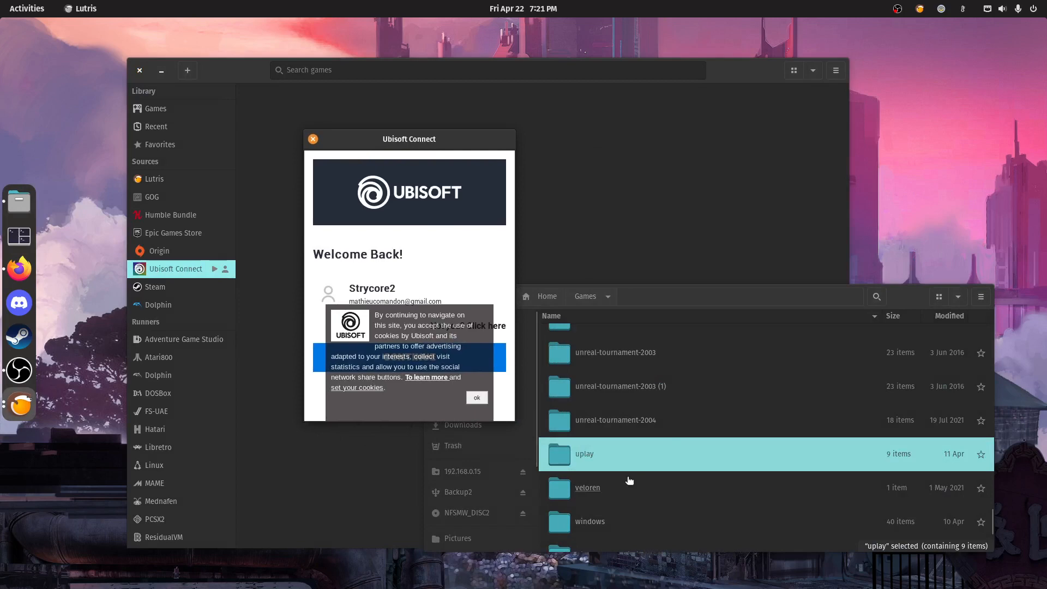
mouse_move(610, 459)
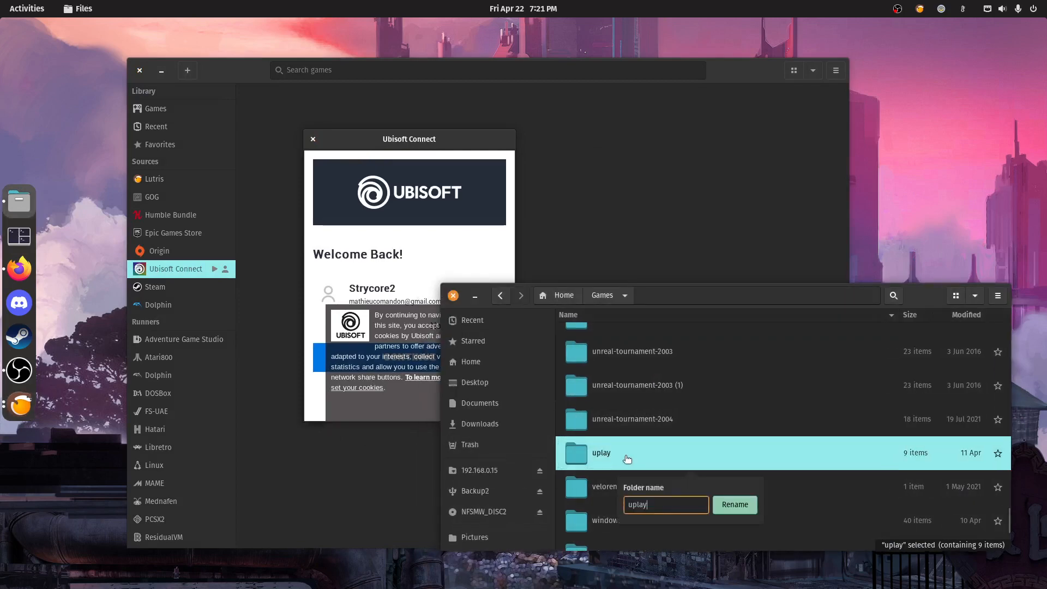
left_click(734, 503)
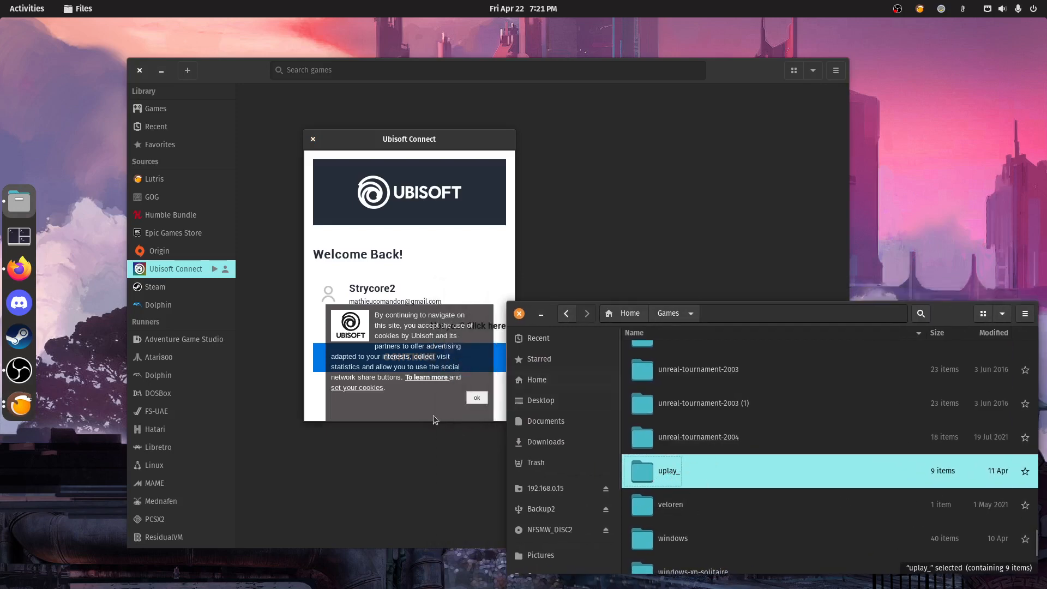
left_click(477, 397)
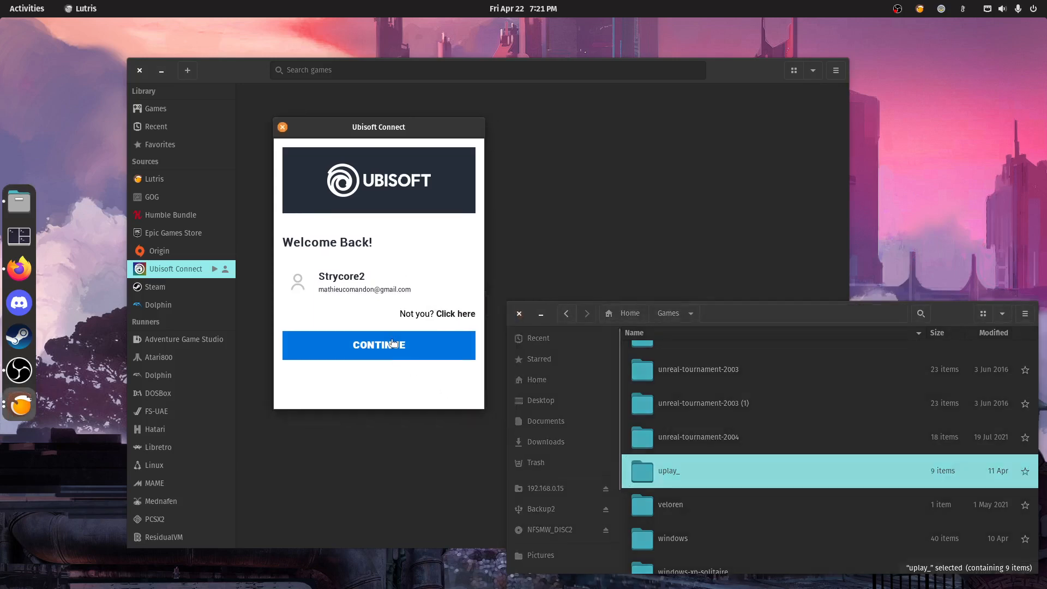
left_click(378, 346)
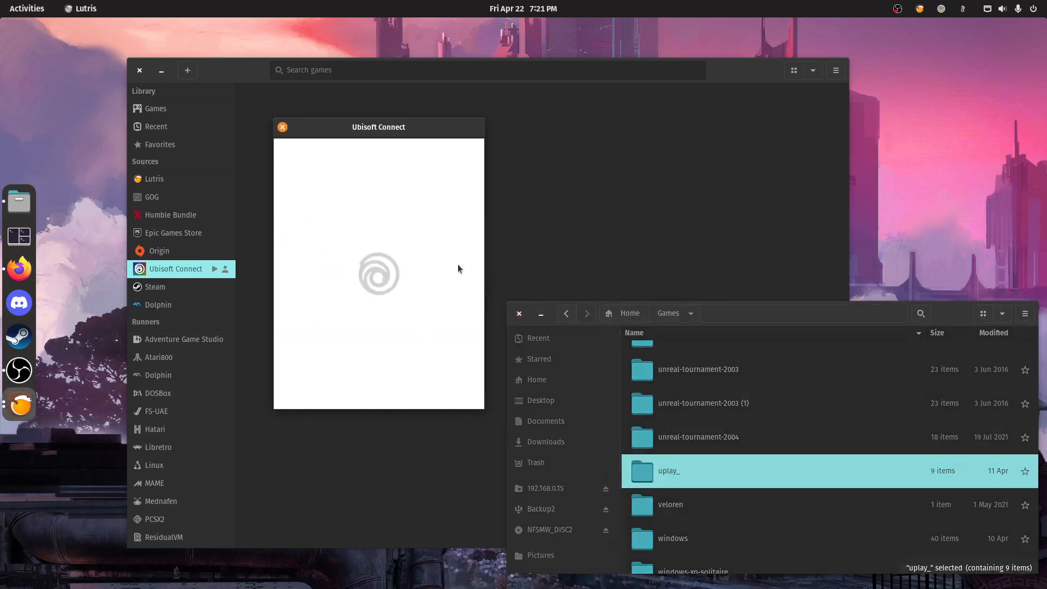
left_click(282, 126)
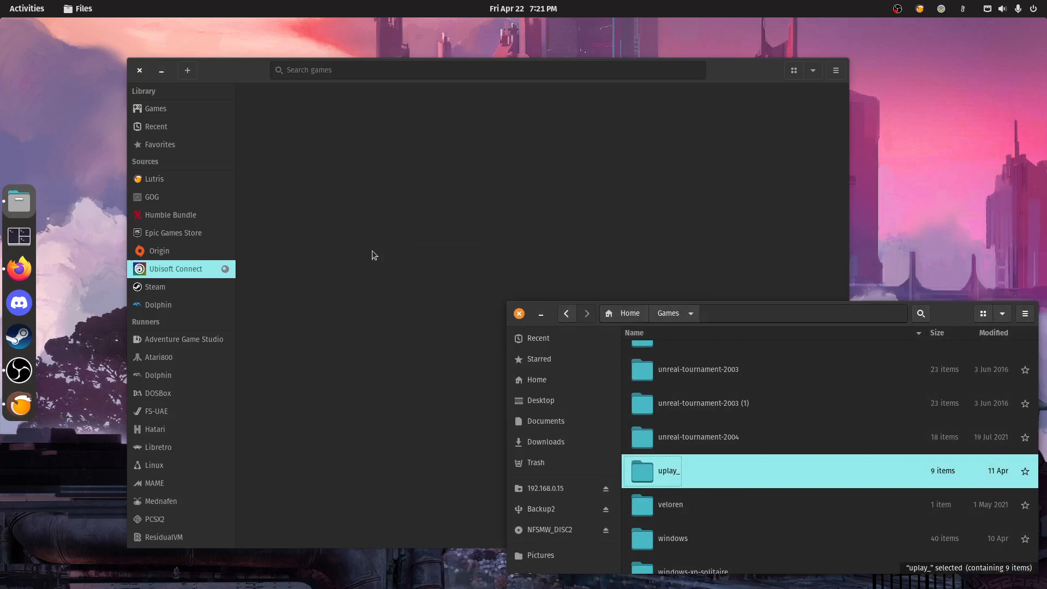
- Bring Lutris forward to show the resynced Ubisoft Connect games such as Far Cry 5 and The Crew
left_click(176, 268)
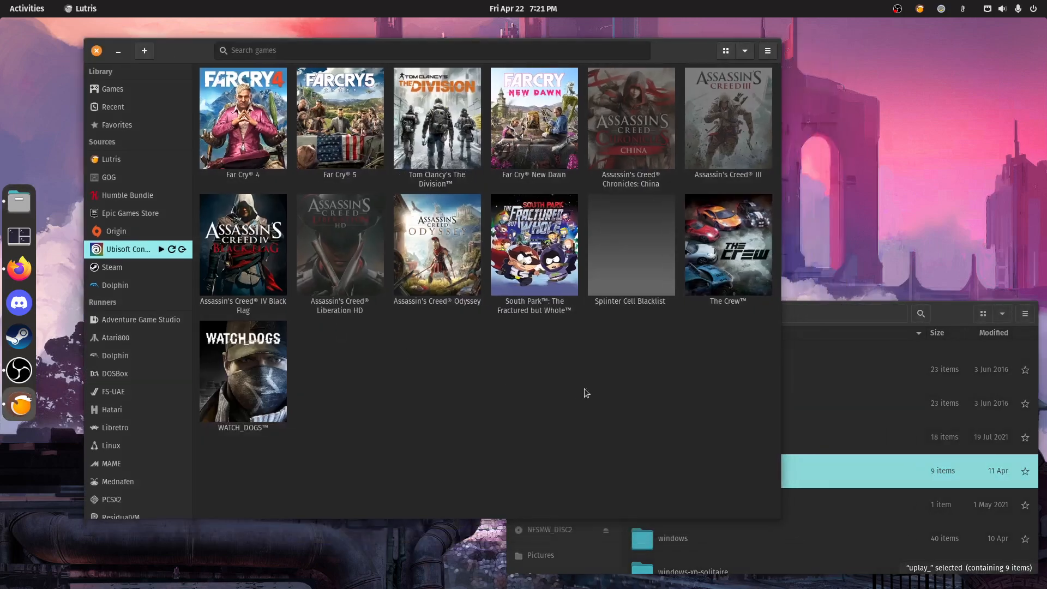
mouse_move(705, 247)
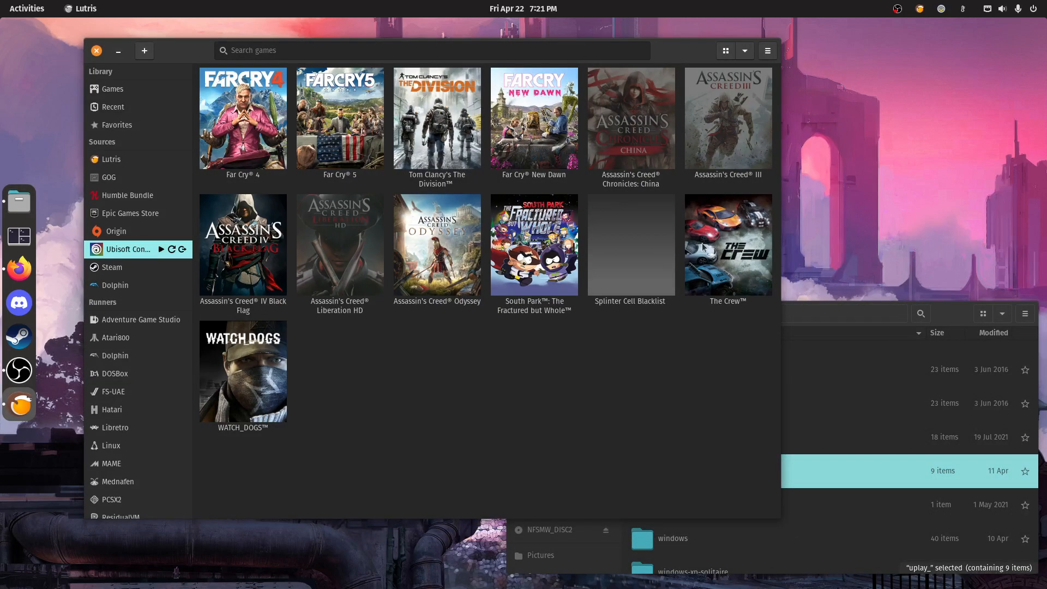
mouse_move(640, 427)
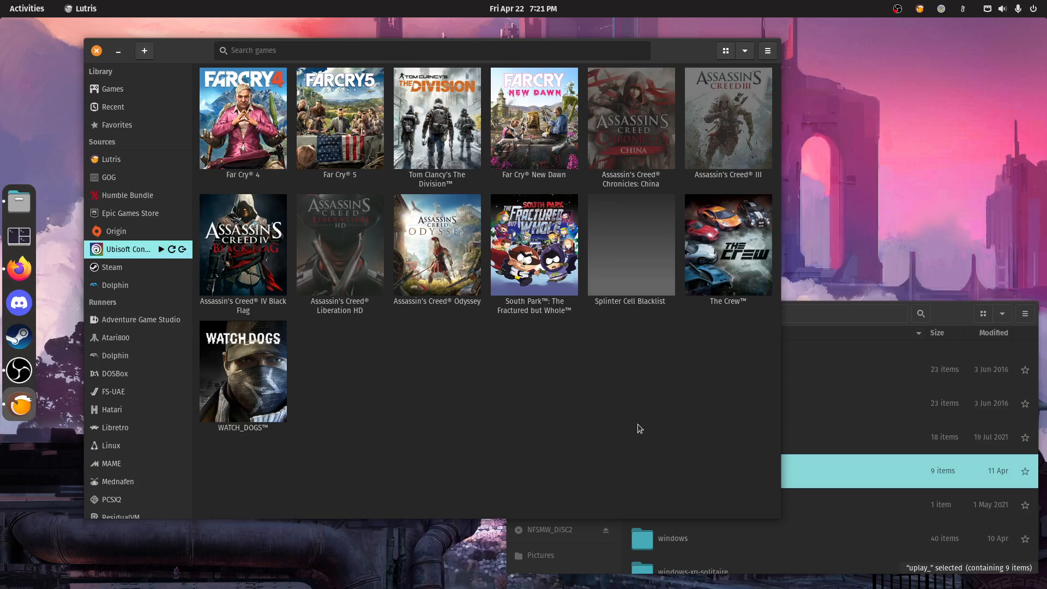
mouse_move(419, 145)
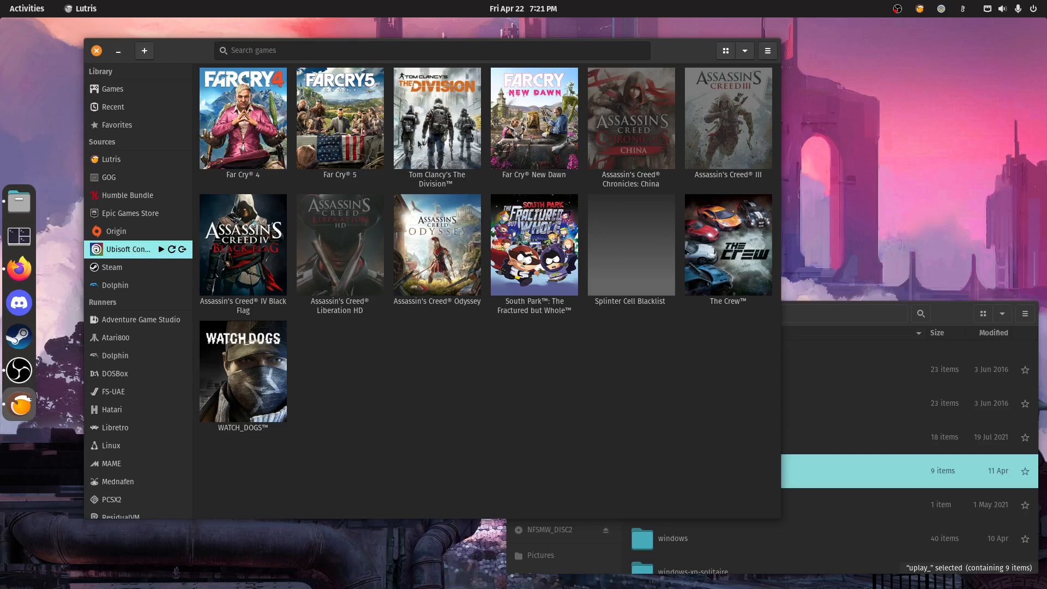
mouse_move(614, 287)
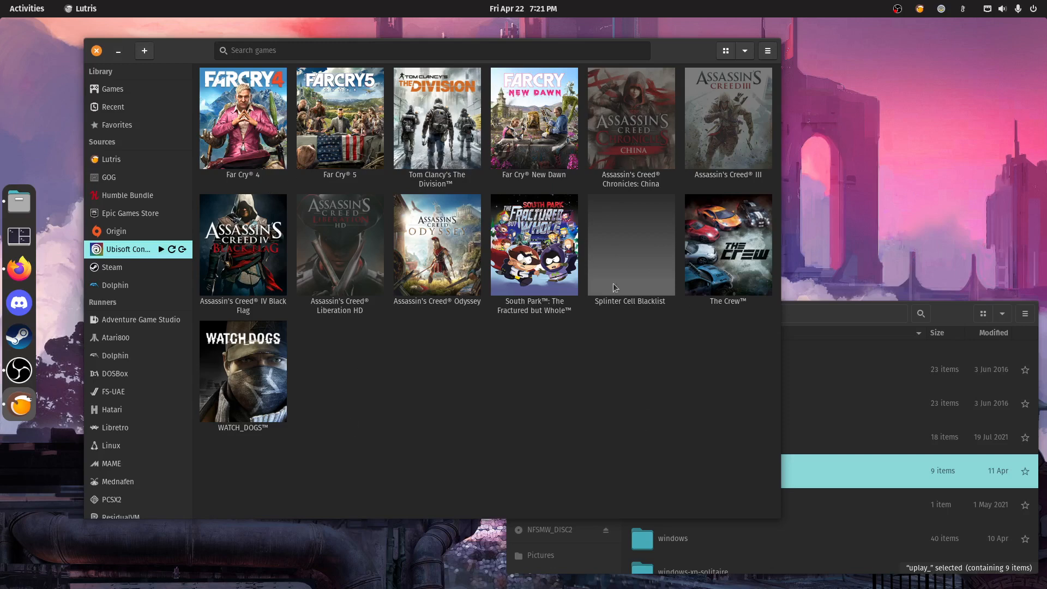
mouse_move(323, 386)
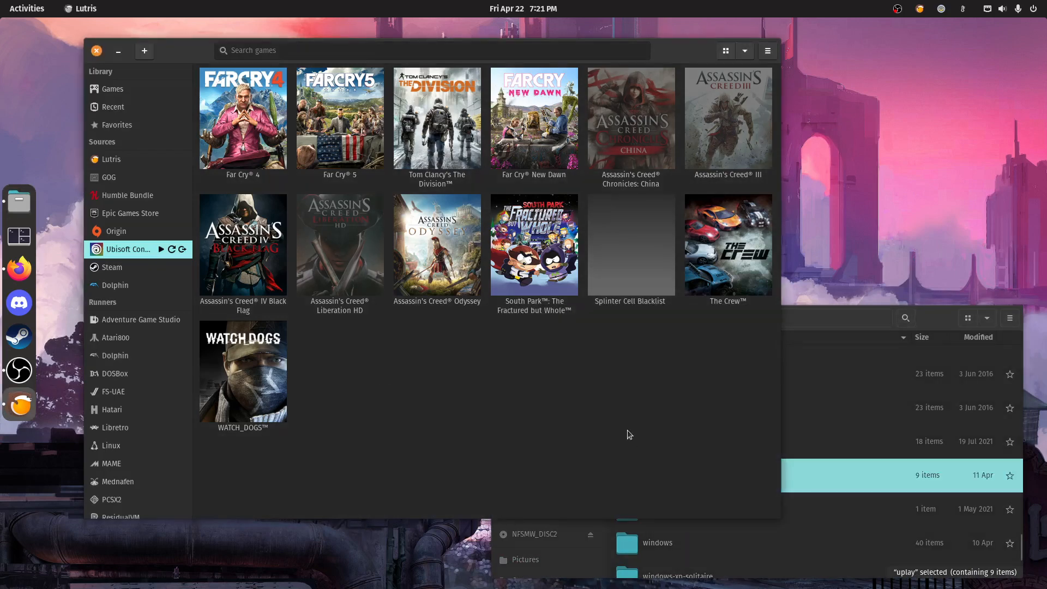
- Disconnect and re-sign in to Ubisoft Connect, then show its still-empty game source
left_click(133, 249)
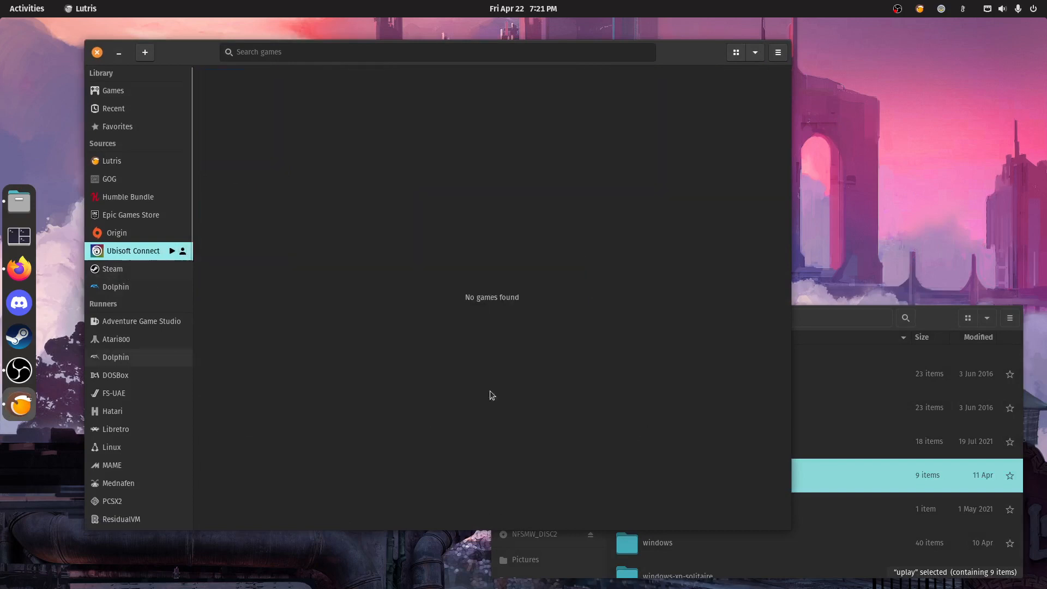
left_click(171, 251)
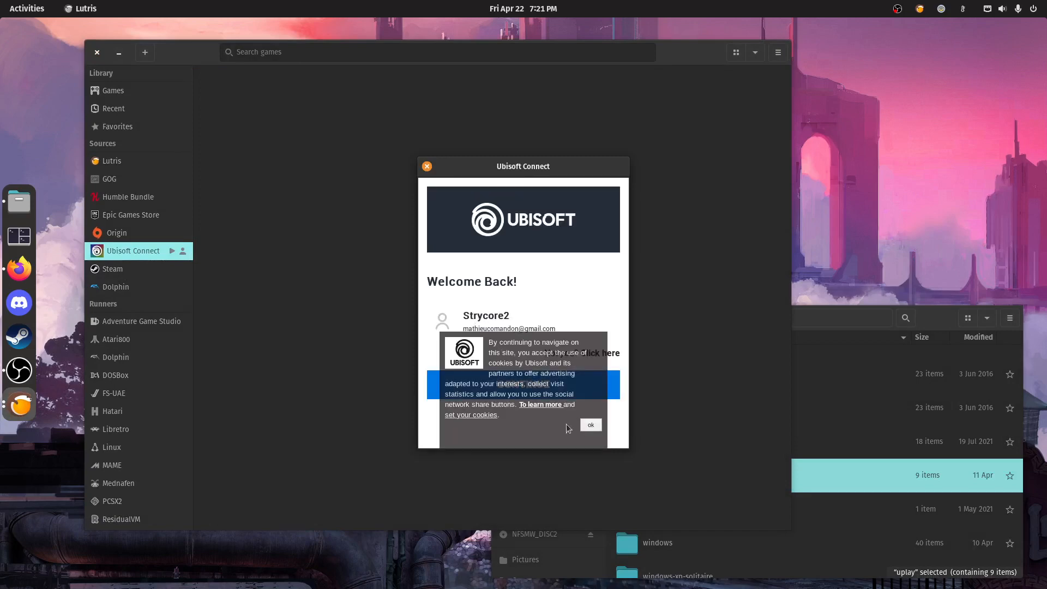
left_click(590, 425)
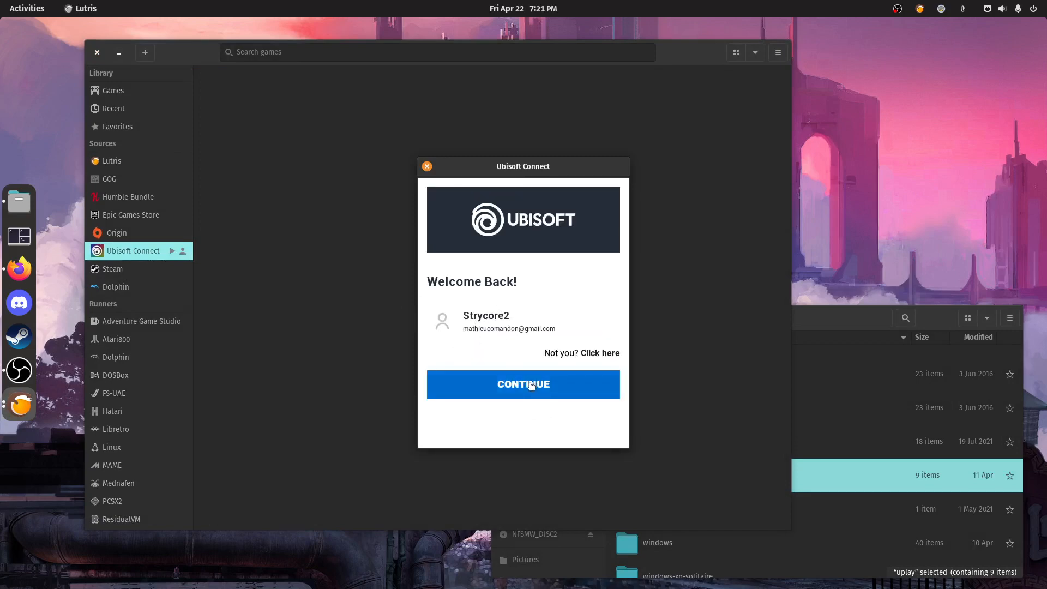
left_click(522, 384)
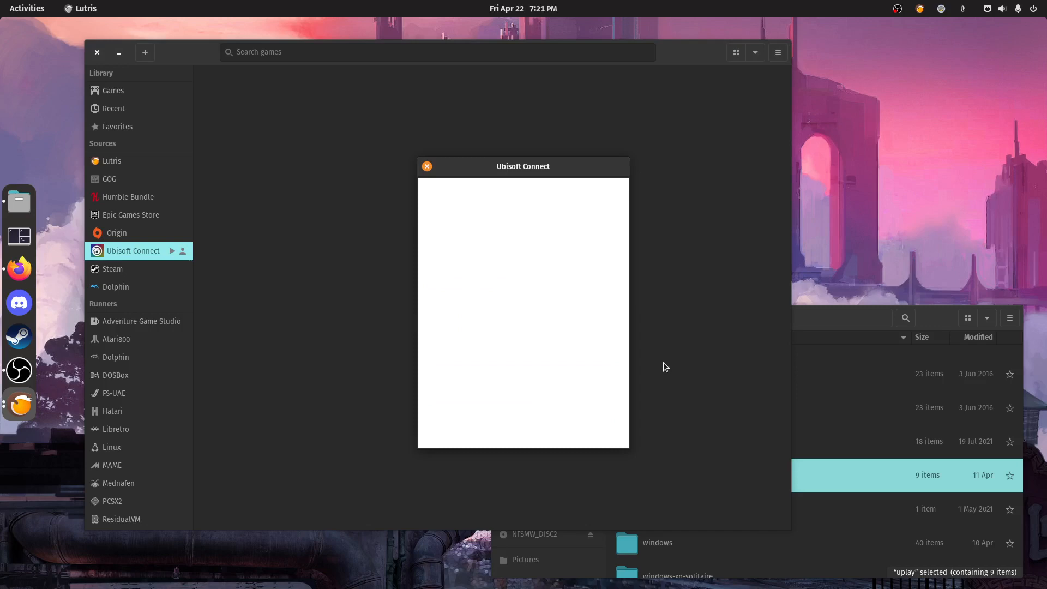
left_click(427, 165)
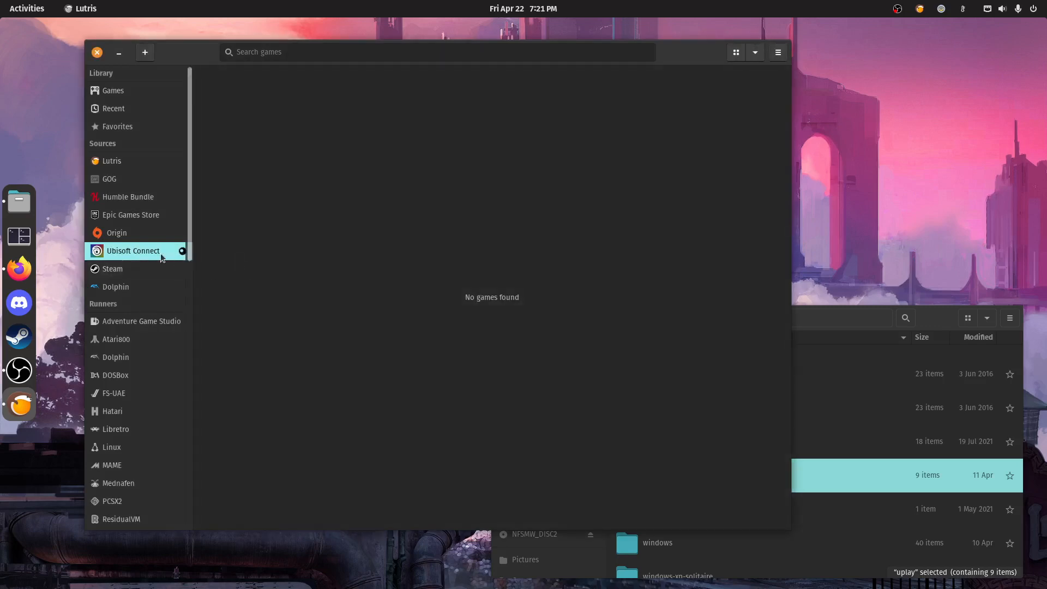
mouse_move(320, 244)
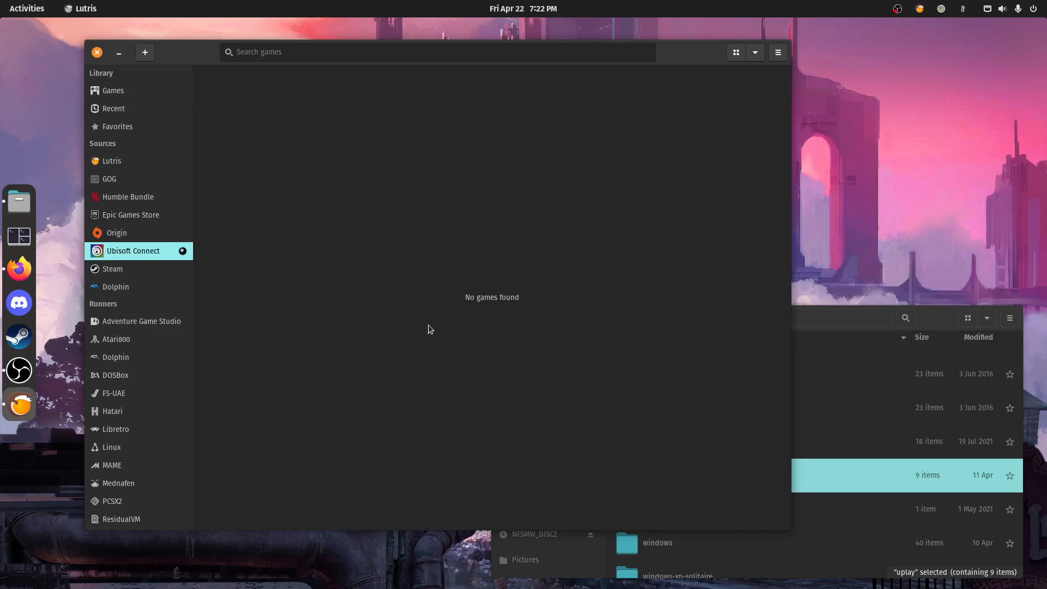
mouse_move(628, 418)
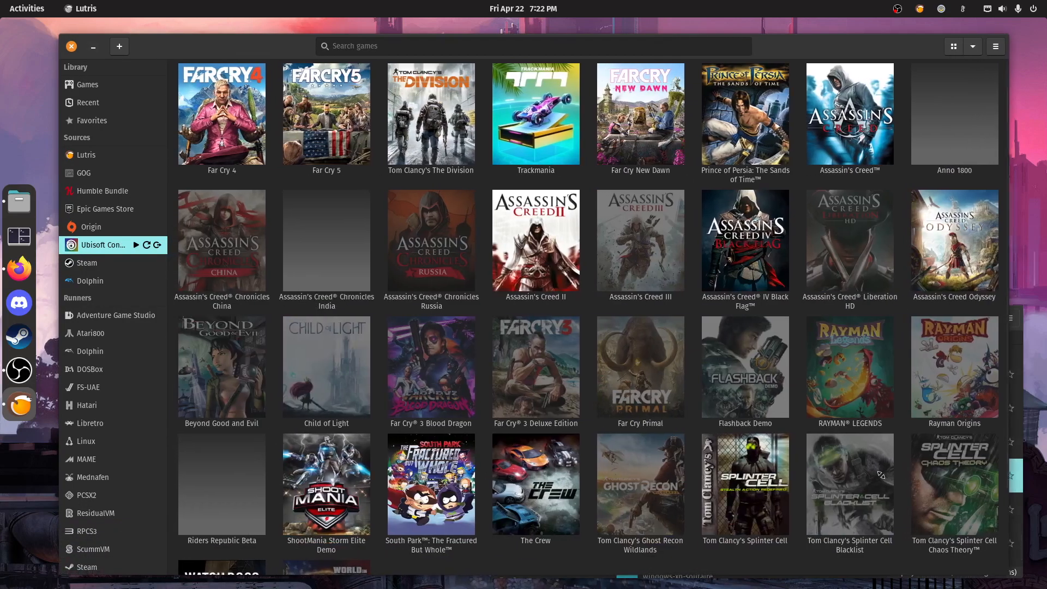
mouse_move(359, 254)
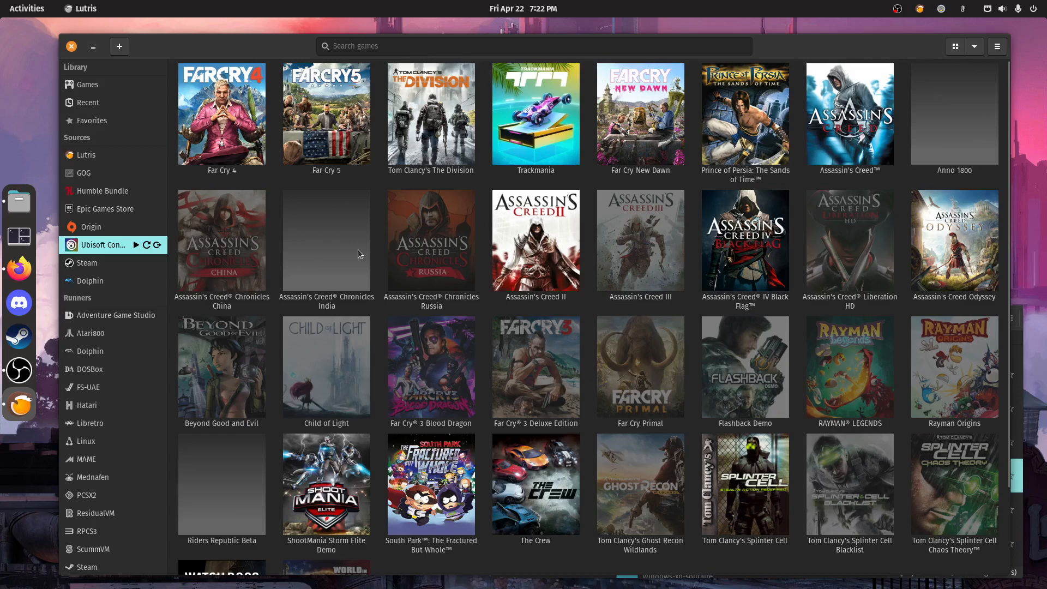
- Browse the synced Ubisoft Connect grid and select the ShootMania Storm Elite Demo
scroll("down", 3)
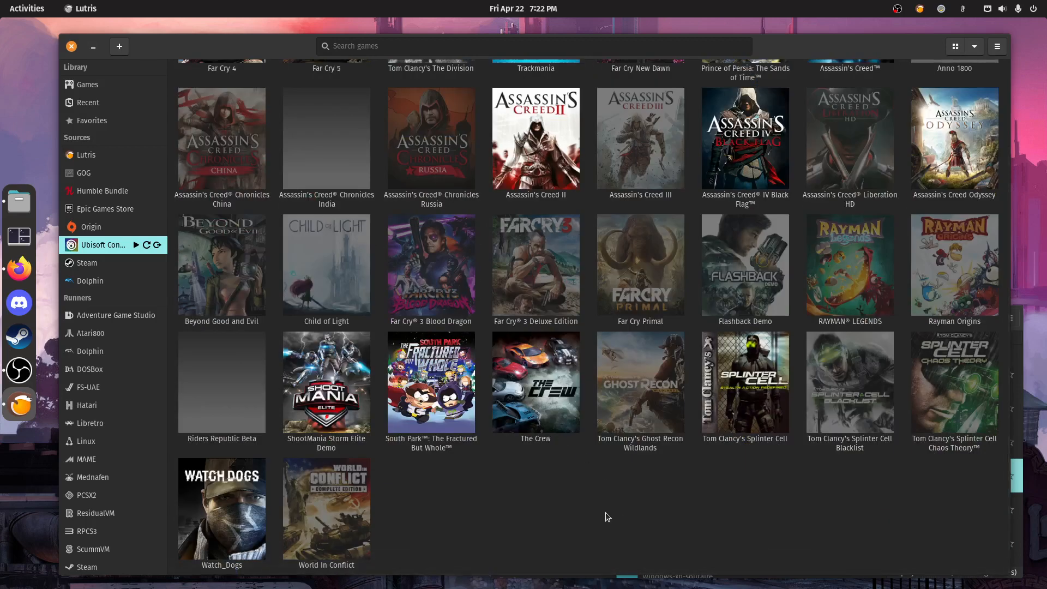
left_click(326, 382)
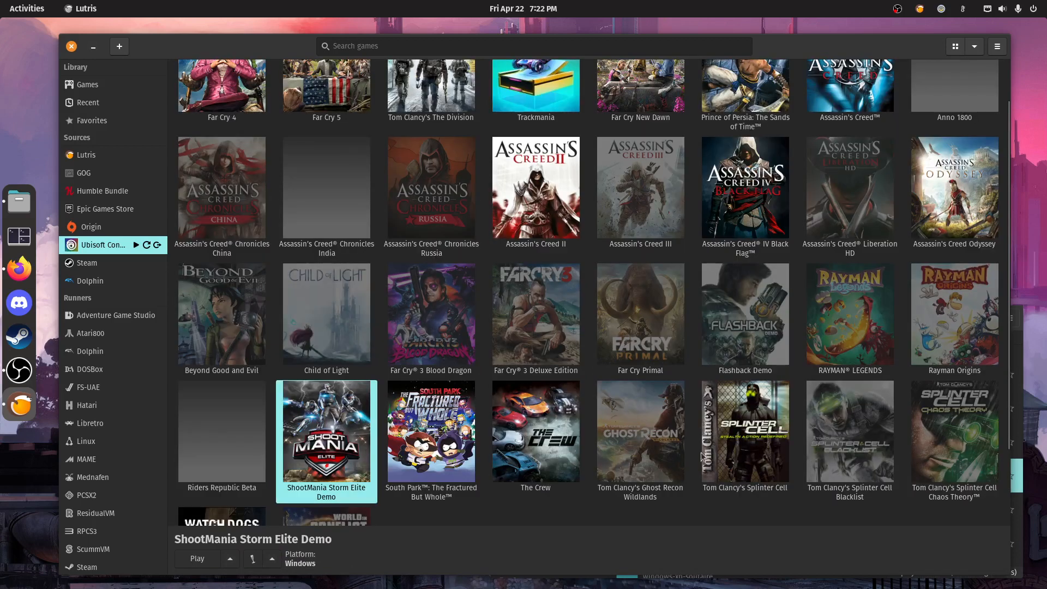
mouse_move(696, 433)
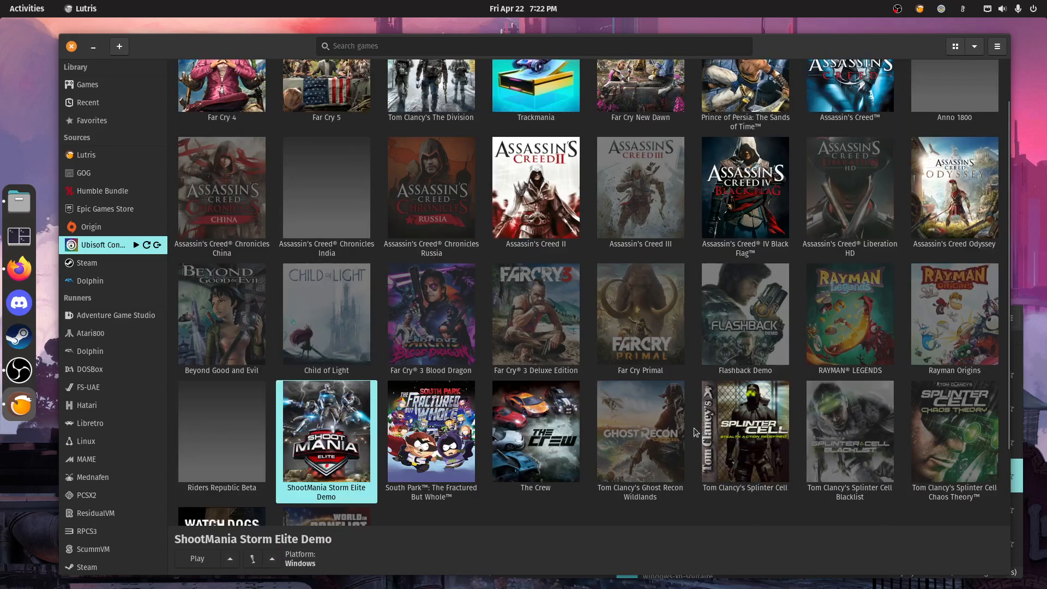
scroll("down", 3)
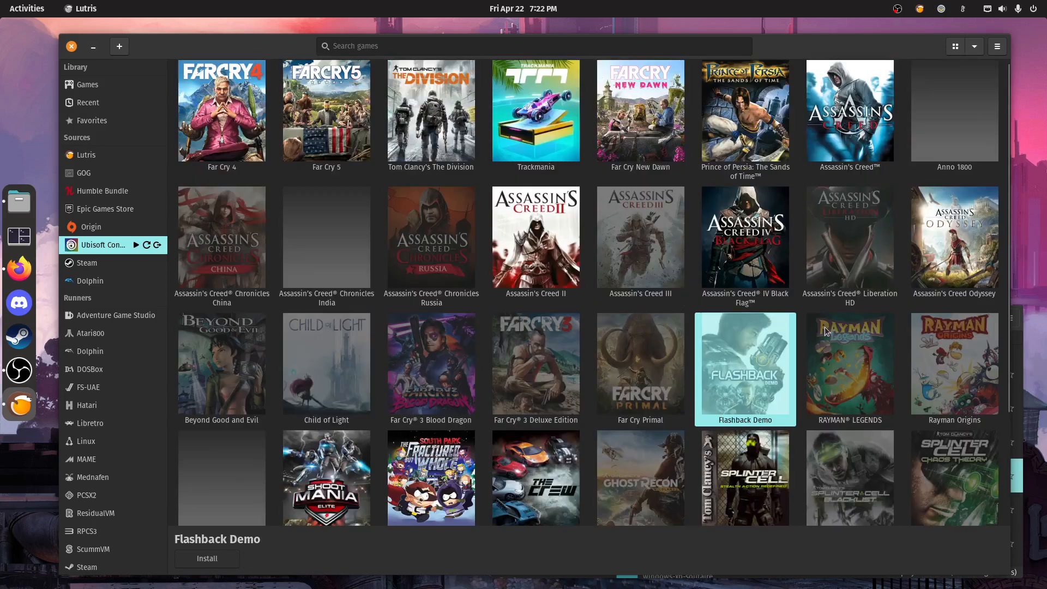
mouse_move(374, 247)
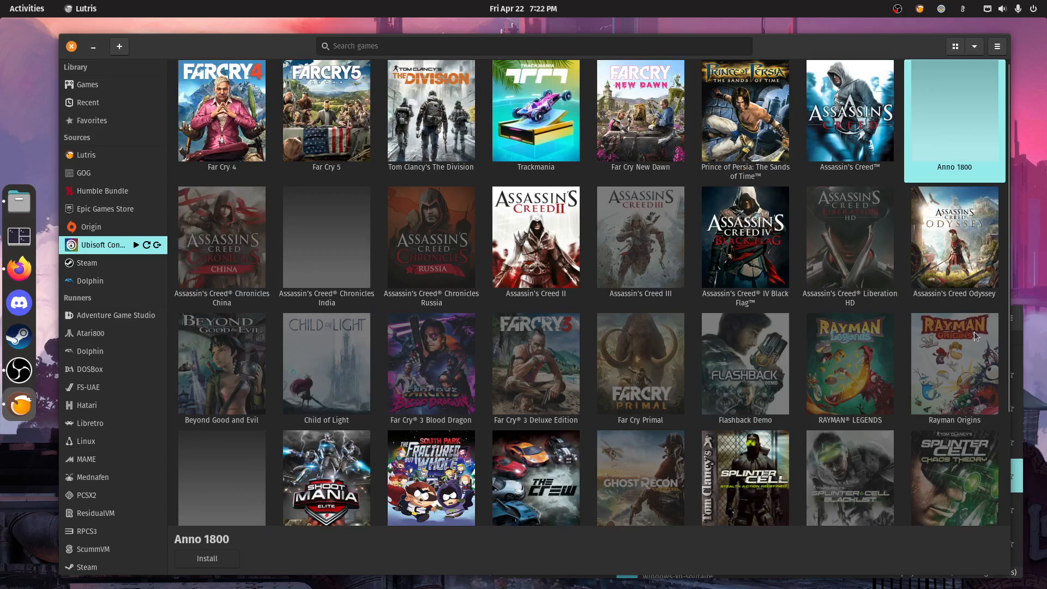
mouse_move(981, 283)
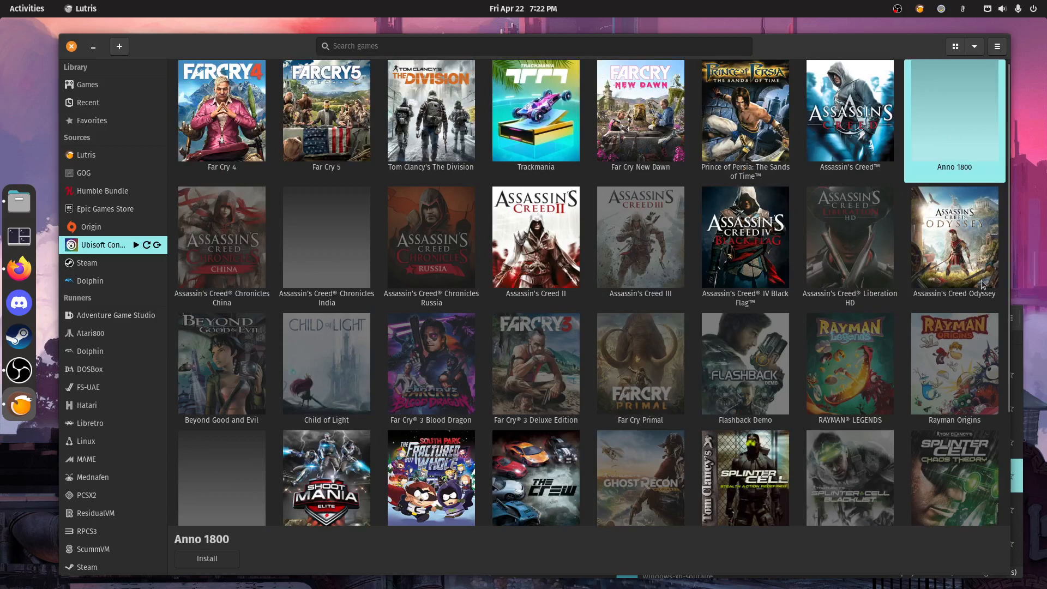
mouse_move(306, 174)
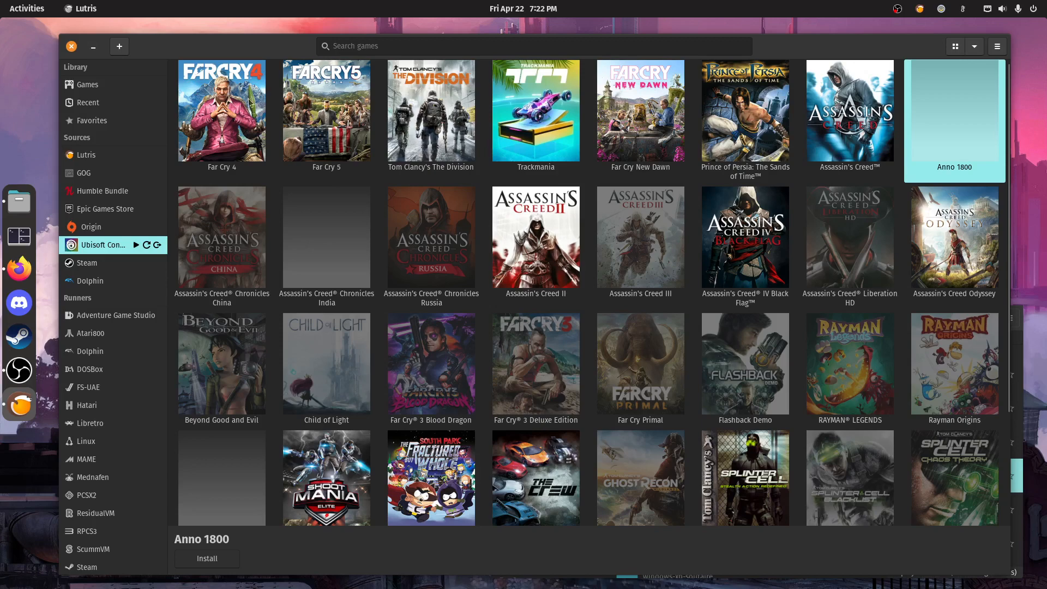
mouse_move(876, 474)
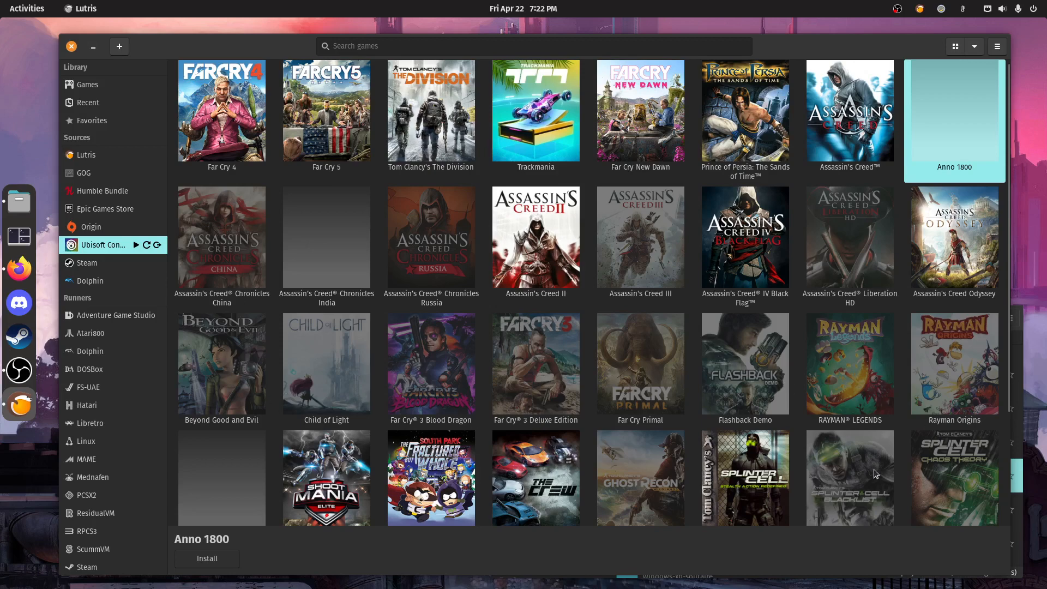
mouse_move(765, 456)
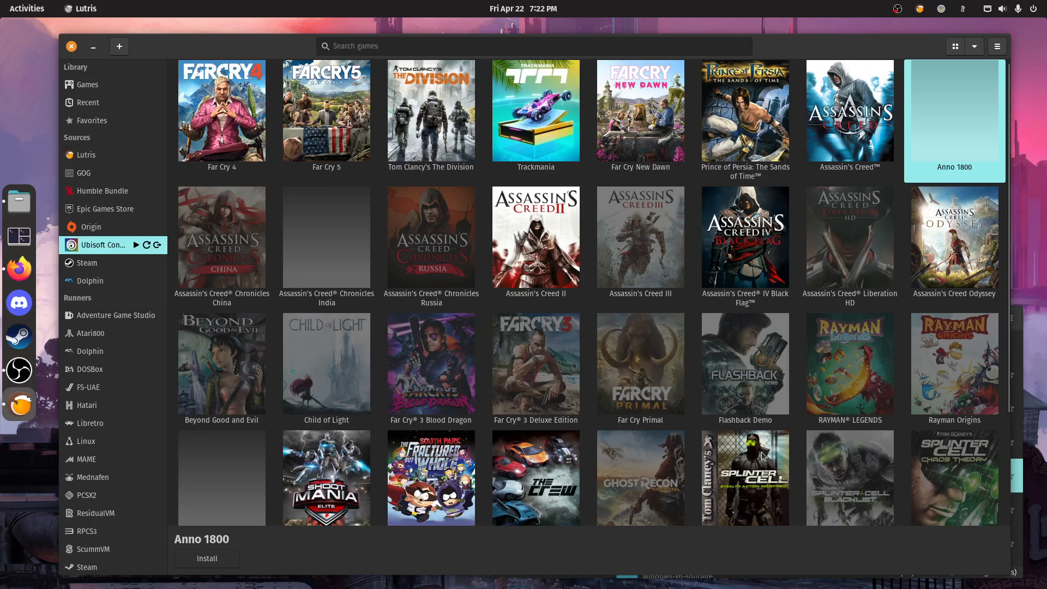
mouse_move(454, 278)
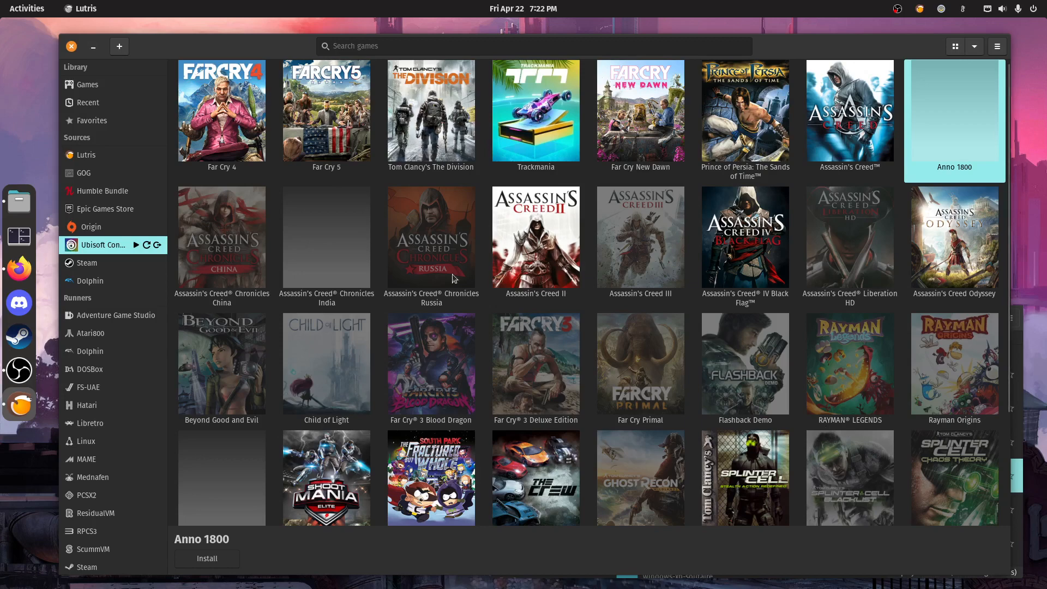
mouse_move(539, 378)
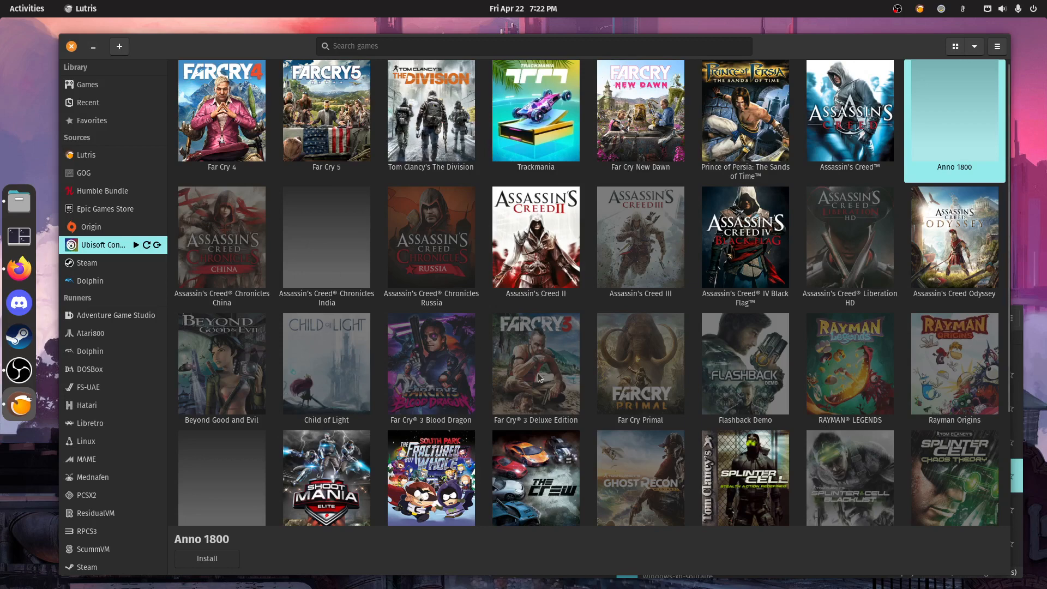
mouse_move(590, 361)
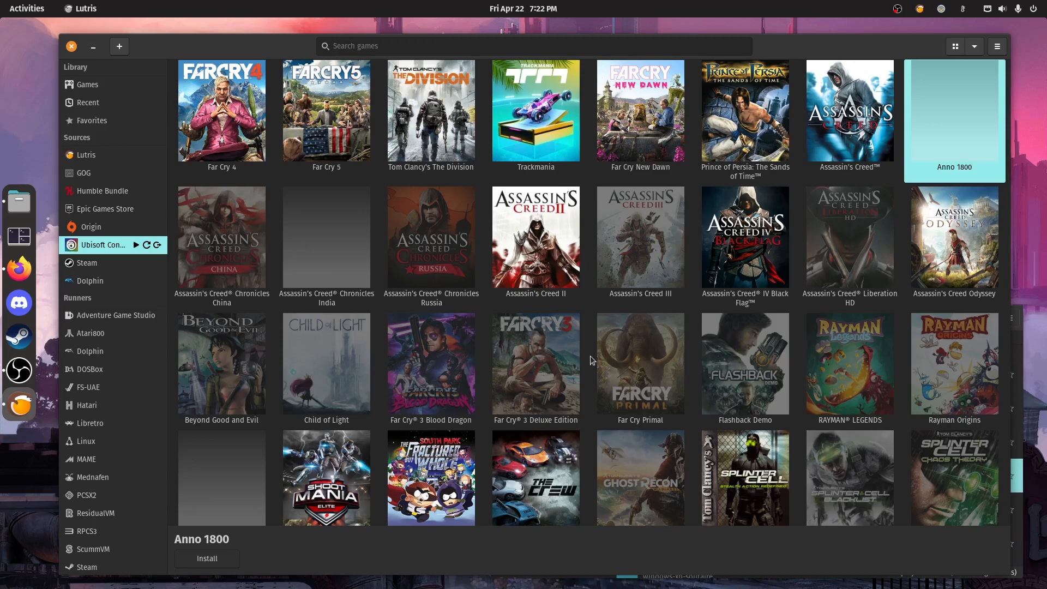
mouse_move(187, 274)
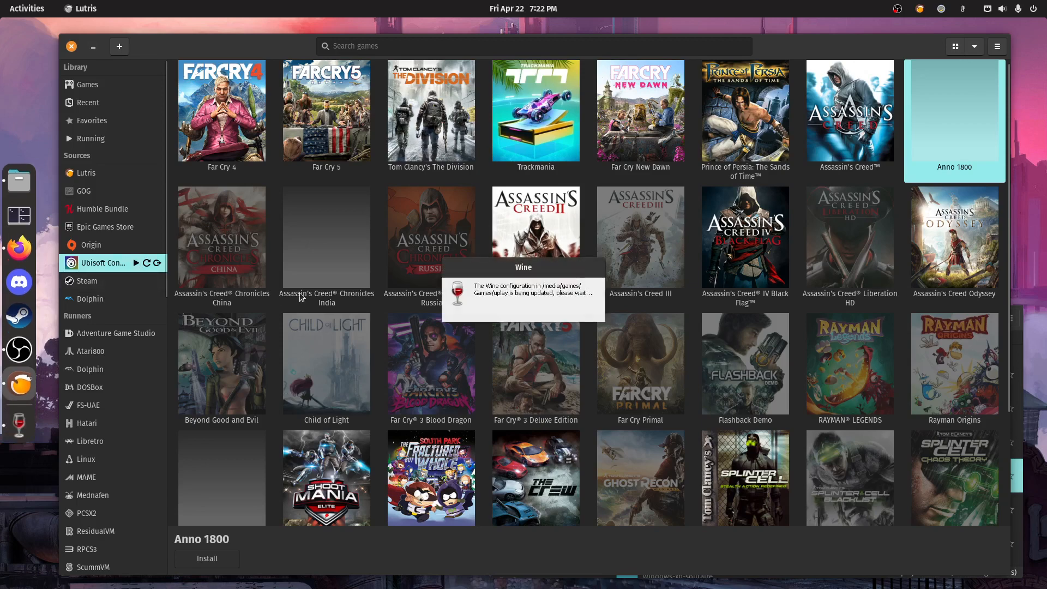
mouse_move(559, 274)
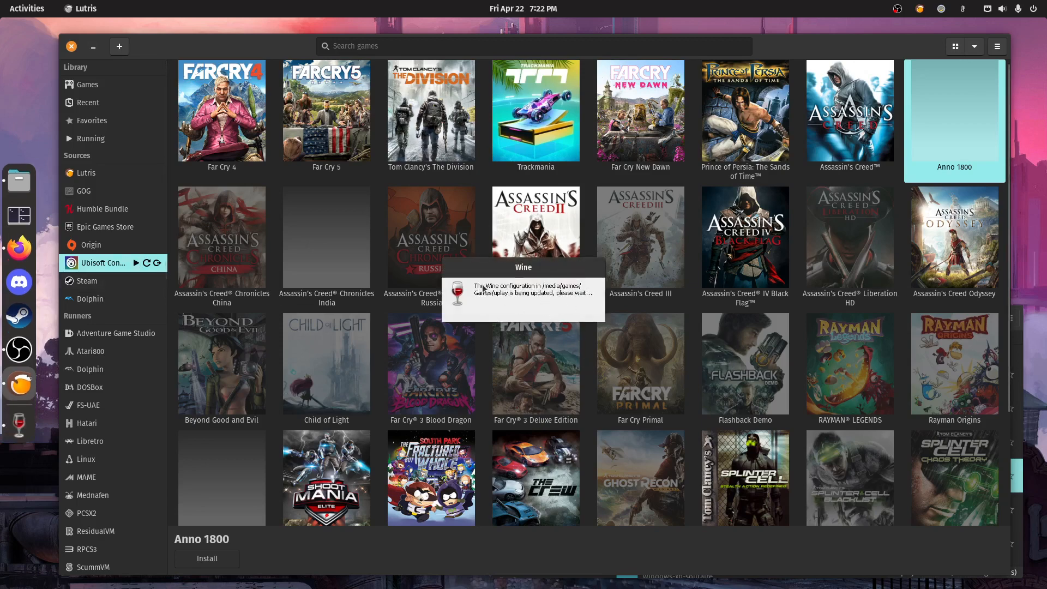
mouse_move(555, 299)
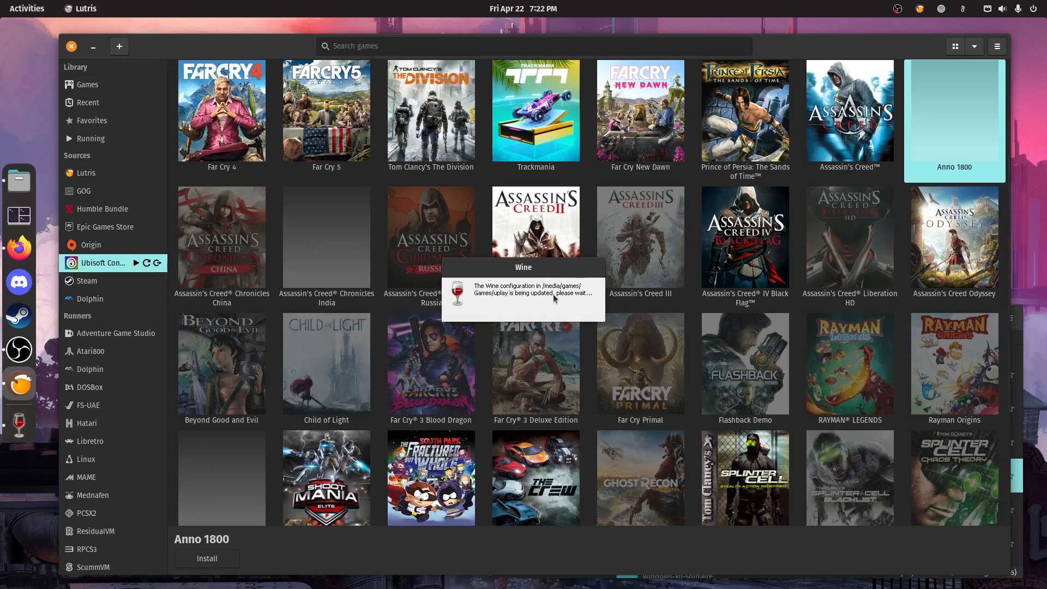
mouse_move(561, 227)
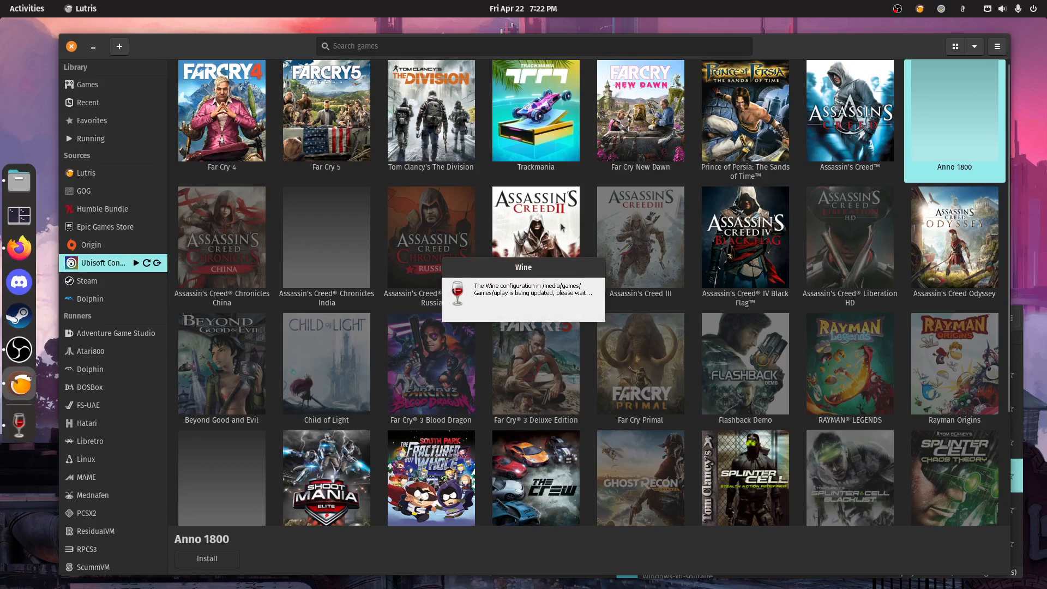
mouse_move(233, 221)
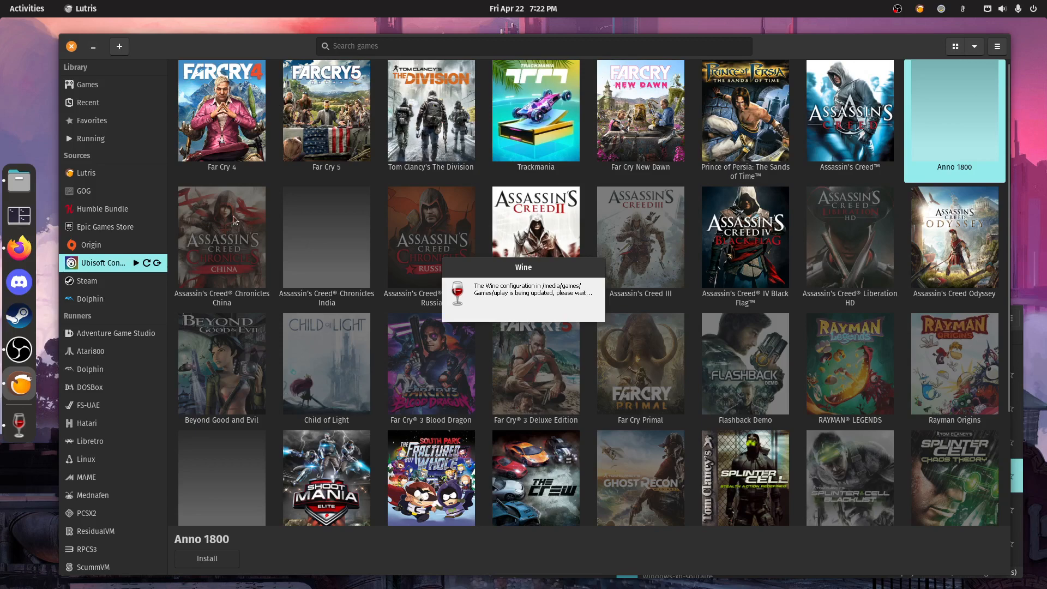
mouse_move(612, 243)
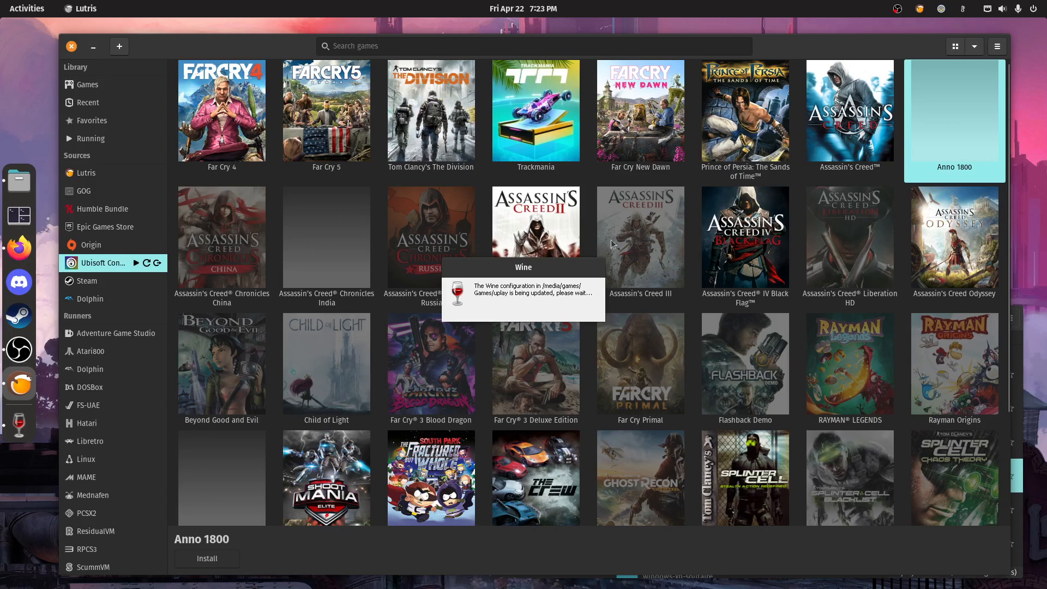
mouse_move(772, 341)
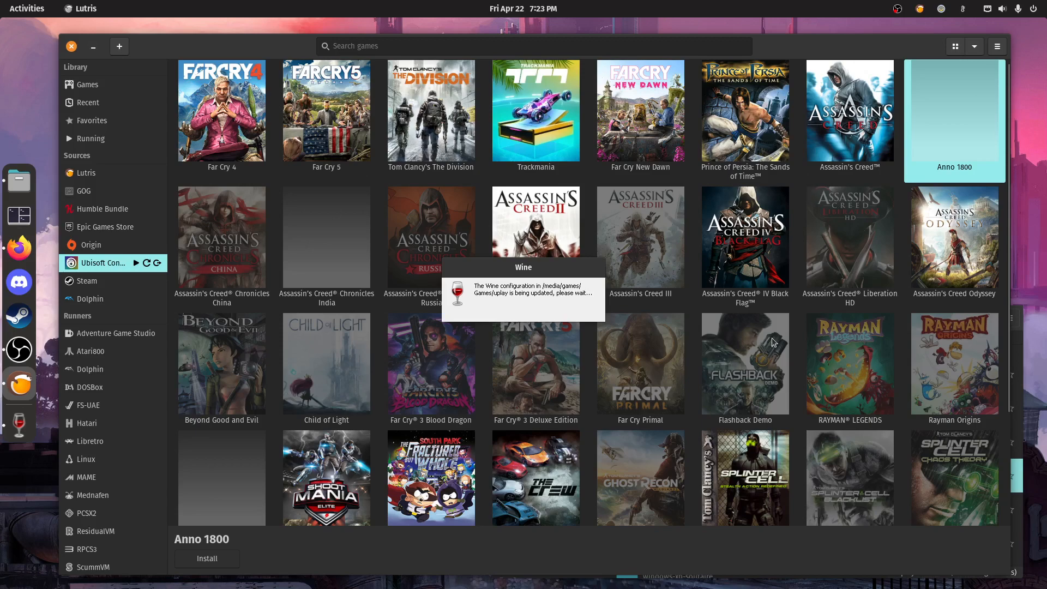
mouse_move(446, 439)
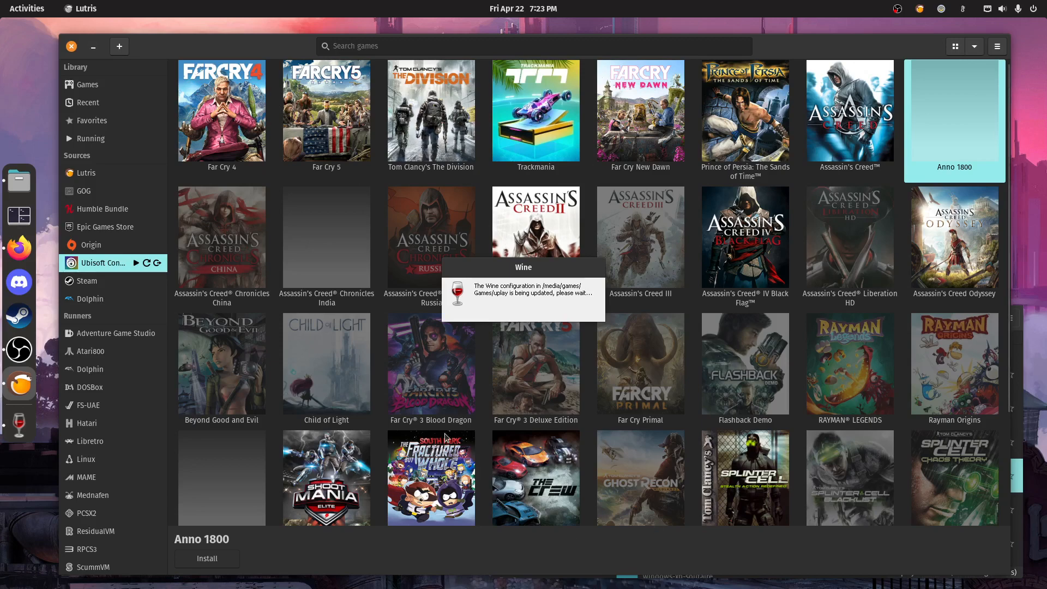
mouse_move(849, 336)
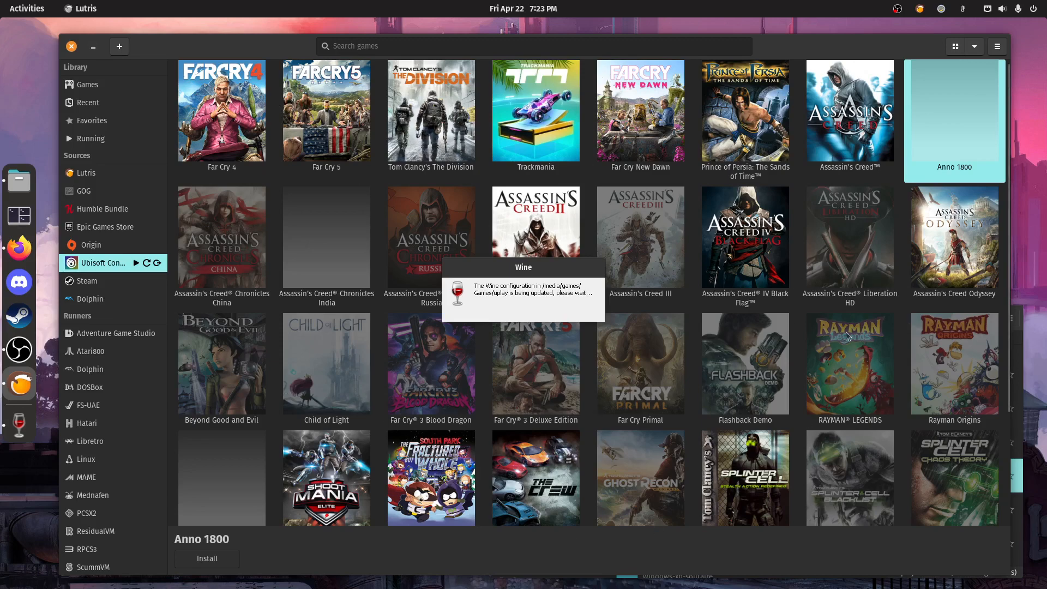
mouse_move(946, 376)
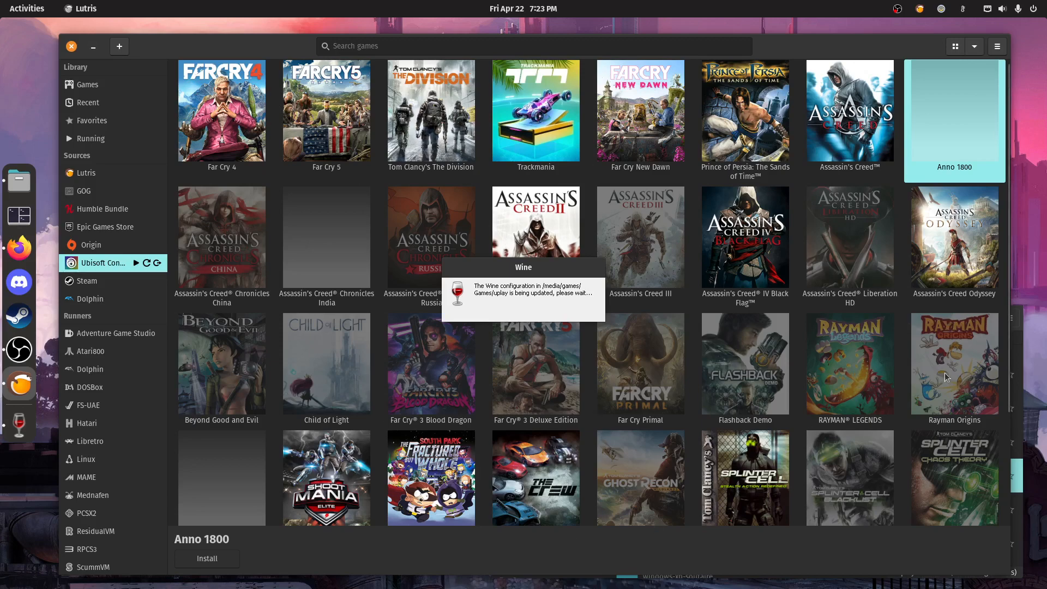
- Start the Ubisoft Connect client so the uplay Wine prefix begins updating
left_click(850, 363)
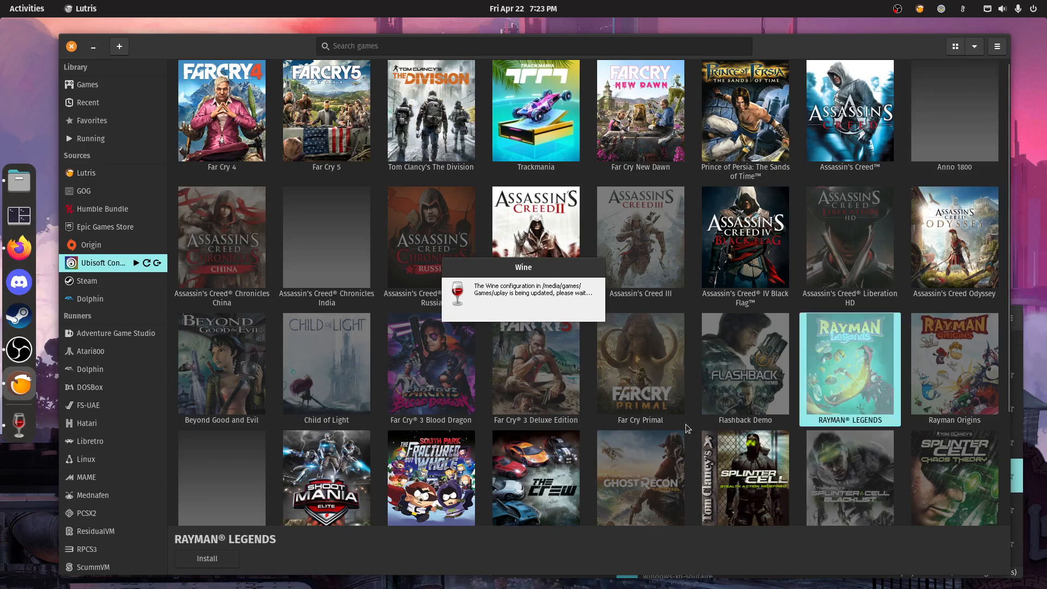
mouse_move(863, 421)
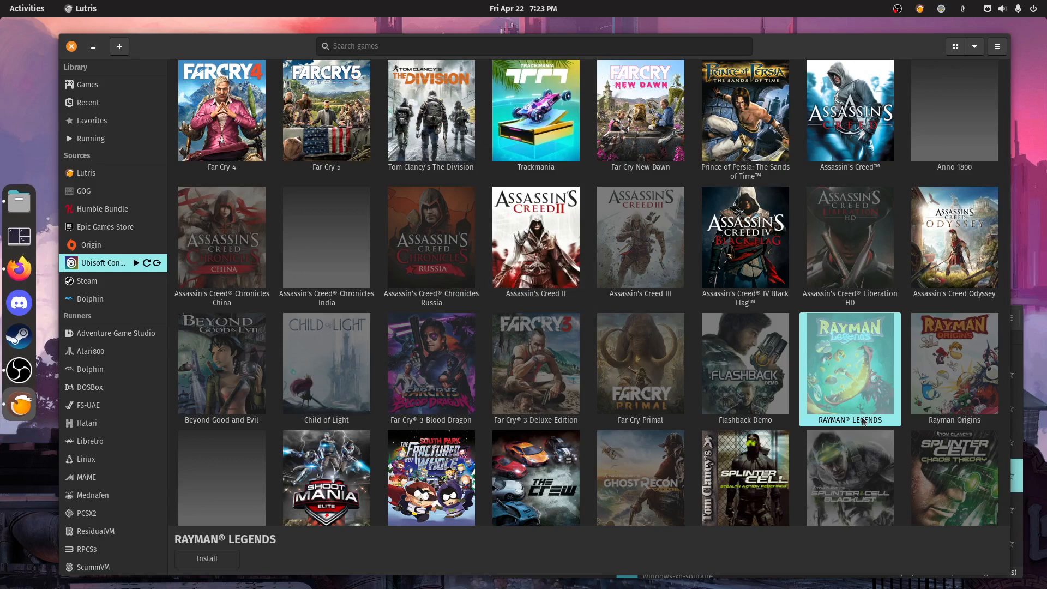
mouse_move(849, 395)
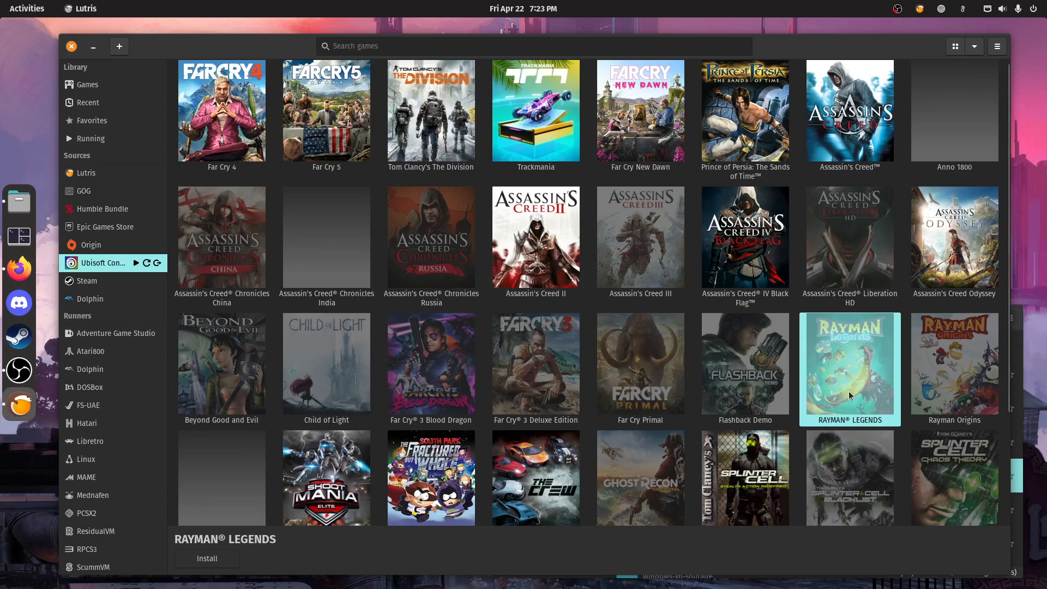
mouse_move(486, 290)
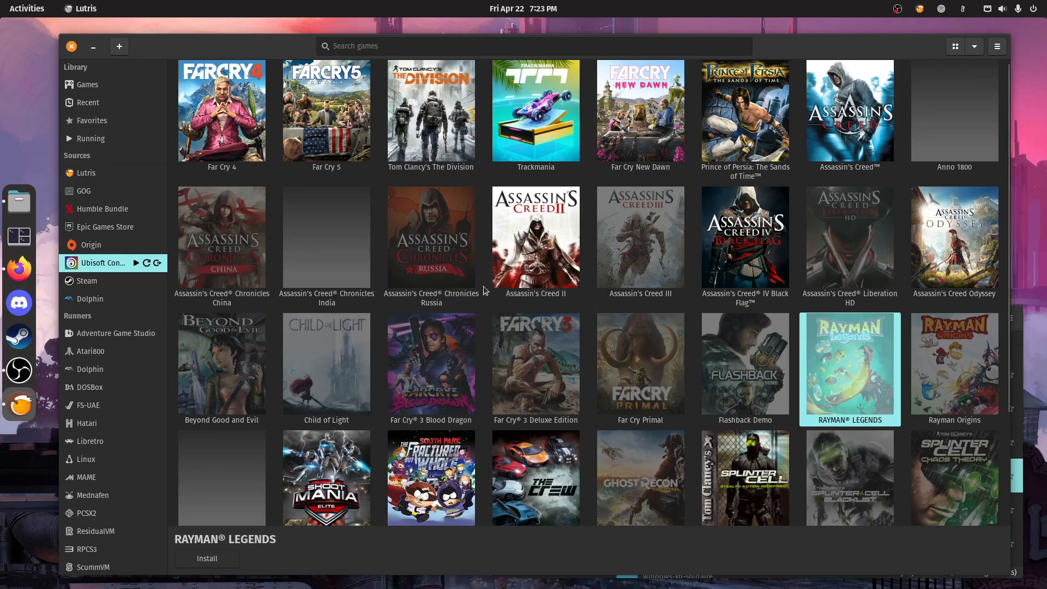
mouse_move(852, 339)
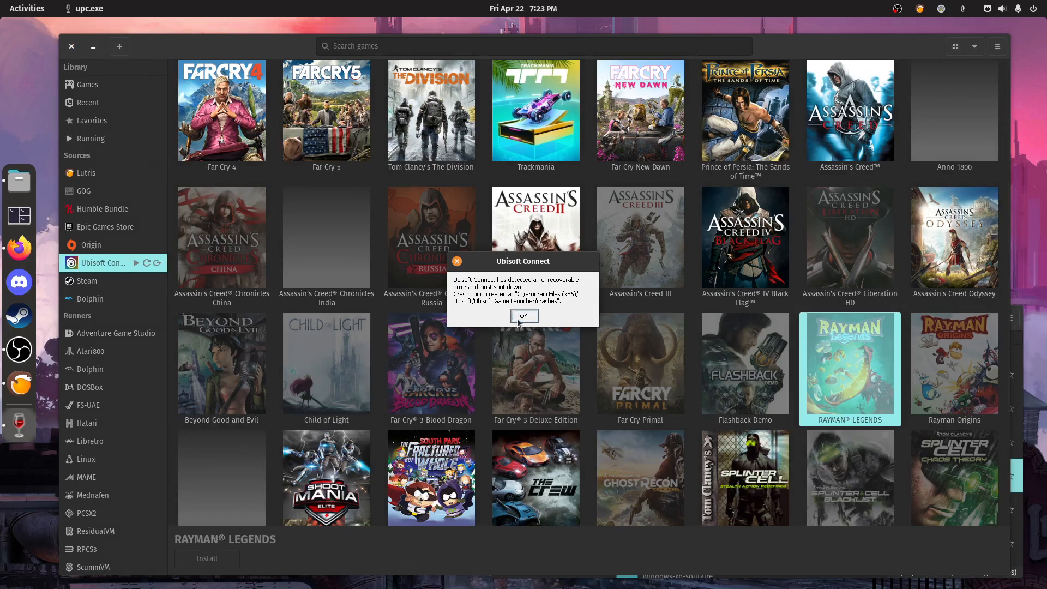
- Acknowledge the Ubisoft Connect unrecoverable error dialog
left_click(525, 317)
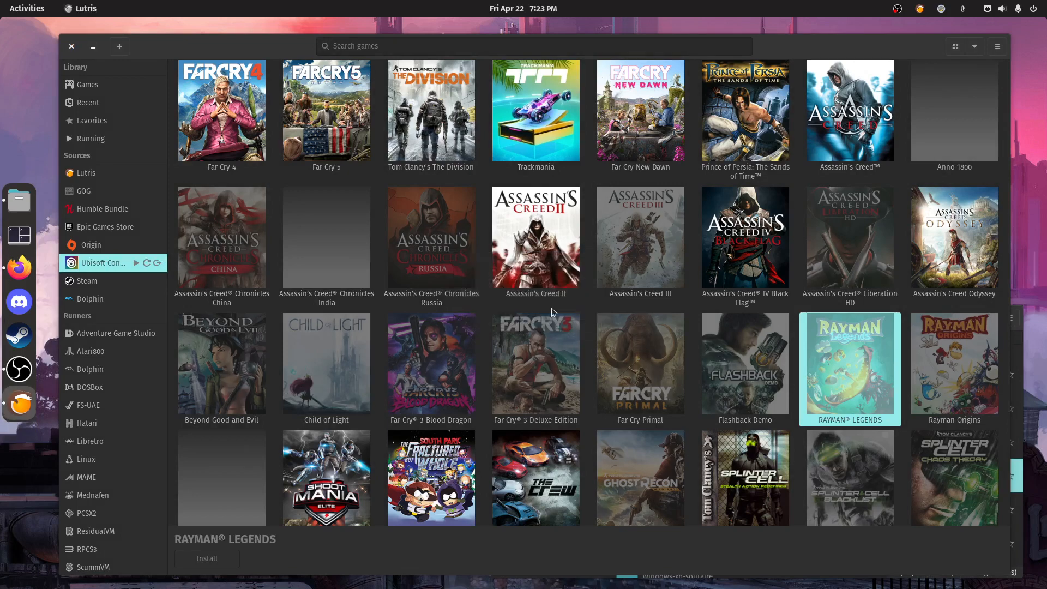
mouse_move(352, 165)
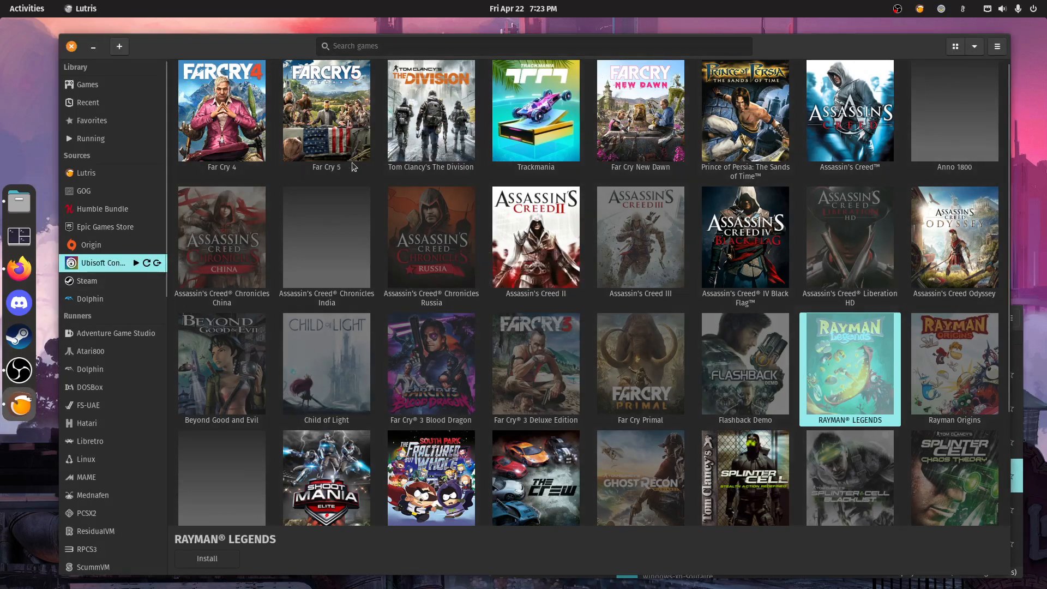
- Launch Far Cry 4 from the Ubisoft Connect library
left_click(221, 110)
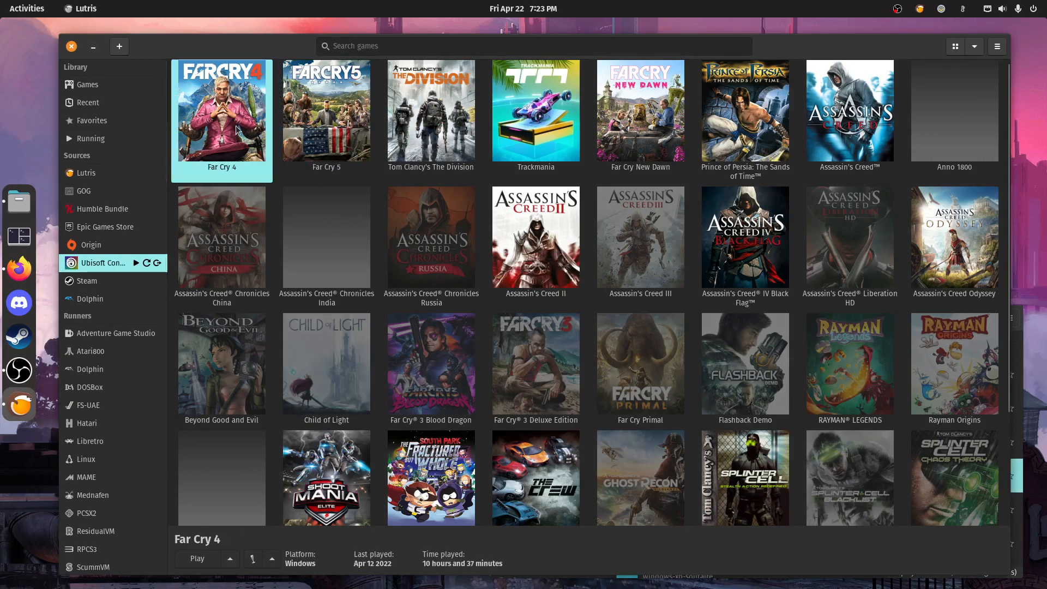
left_click(197, 558)
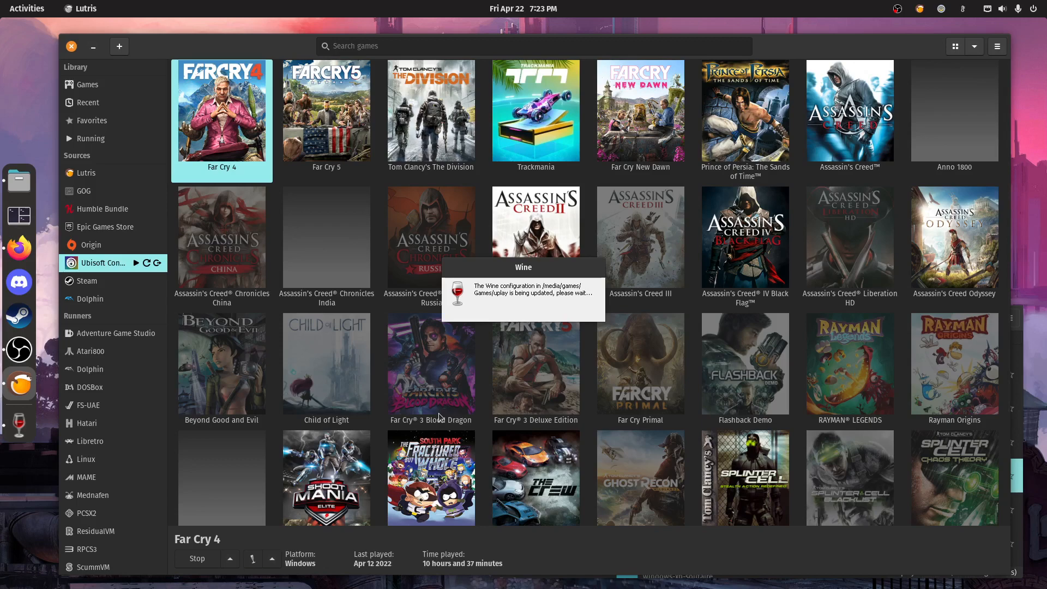
mouse_move(280, 327)
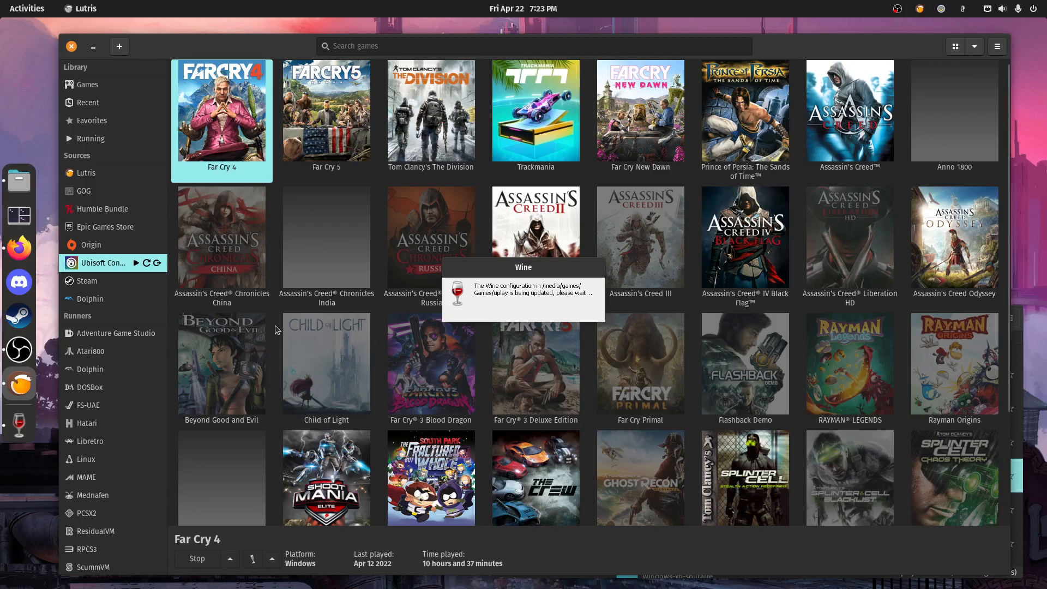
mouse_move(541, 282)
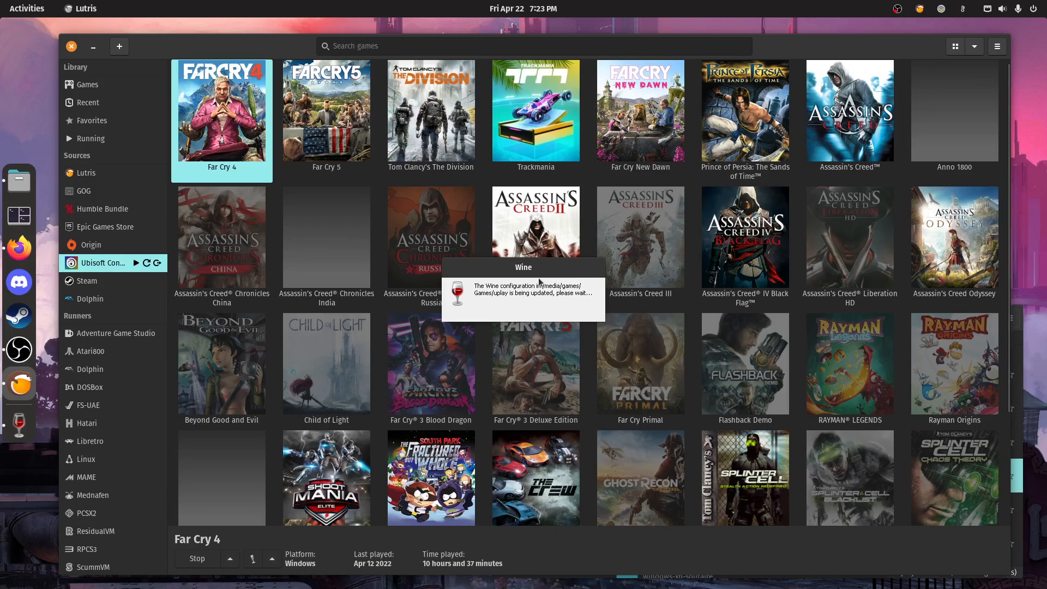
mouse_move(536, 282)
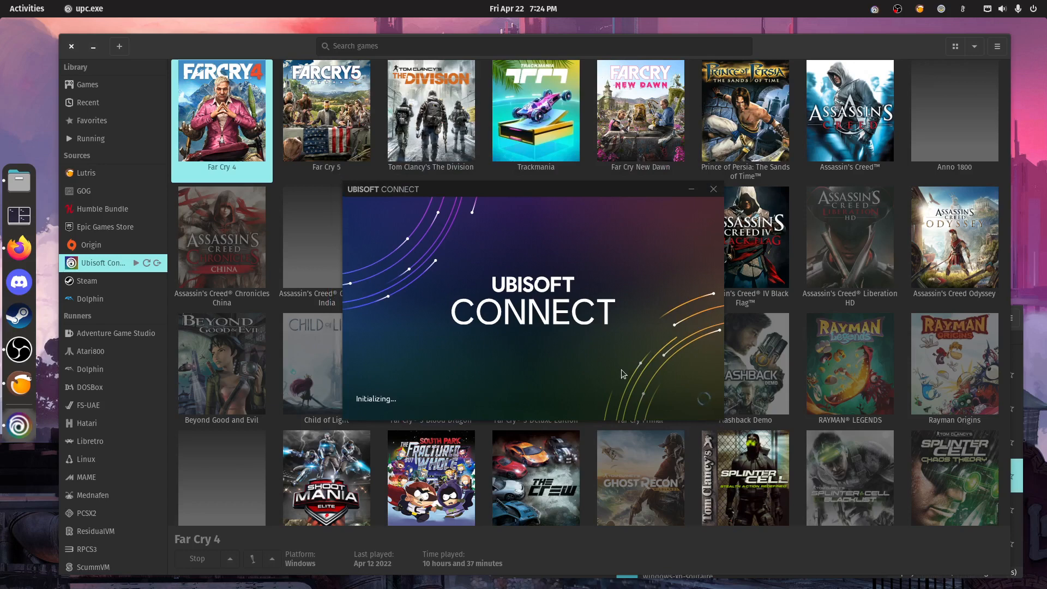
mouse_move(472, 385)
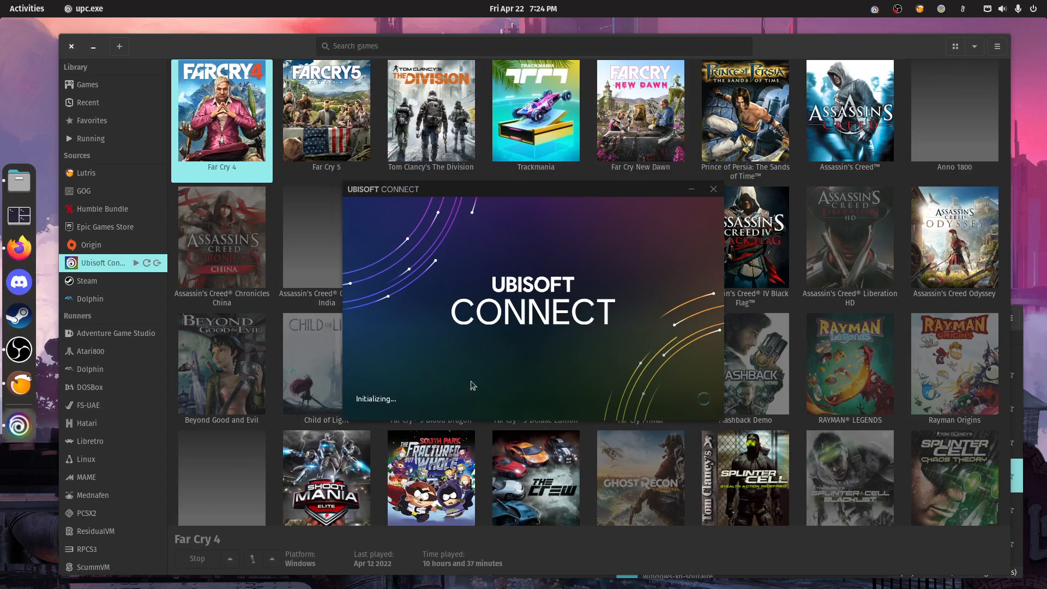
mouse_move(494, 382)
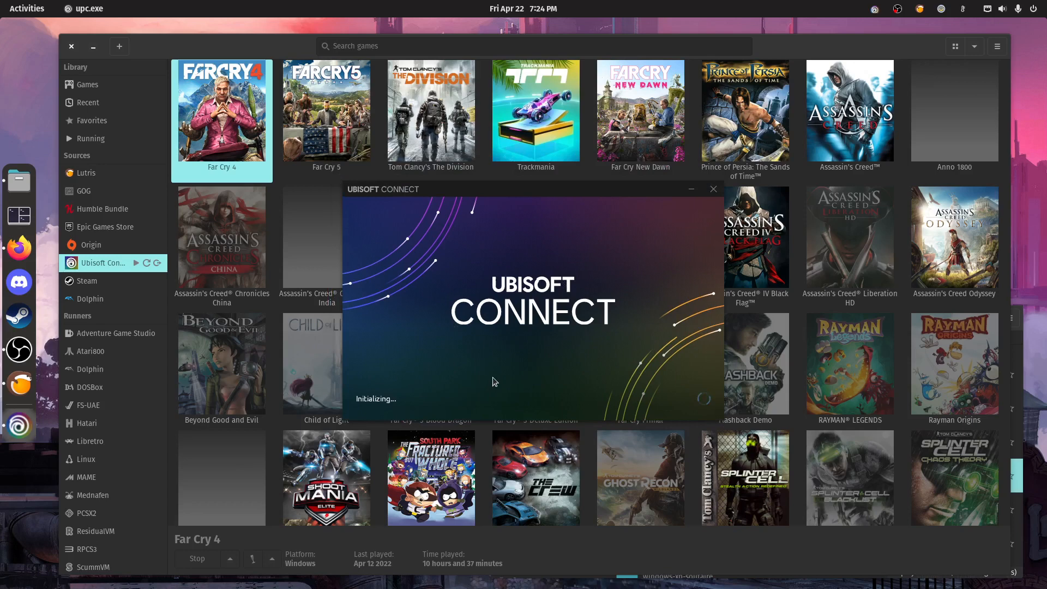
mouse_move(352, 392)
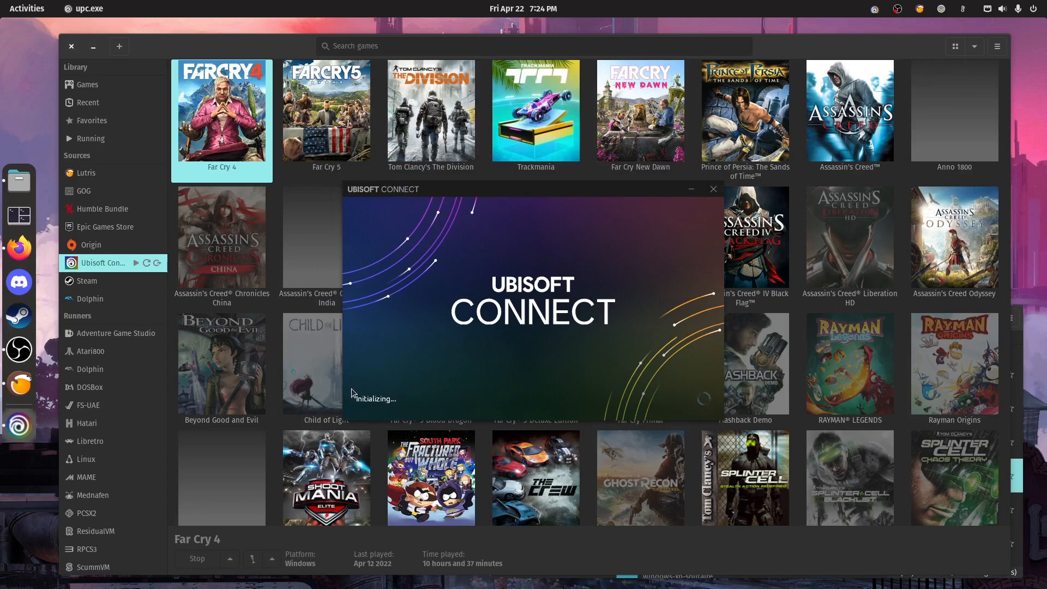
mouse_move(392, 419)
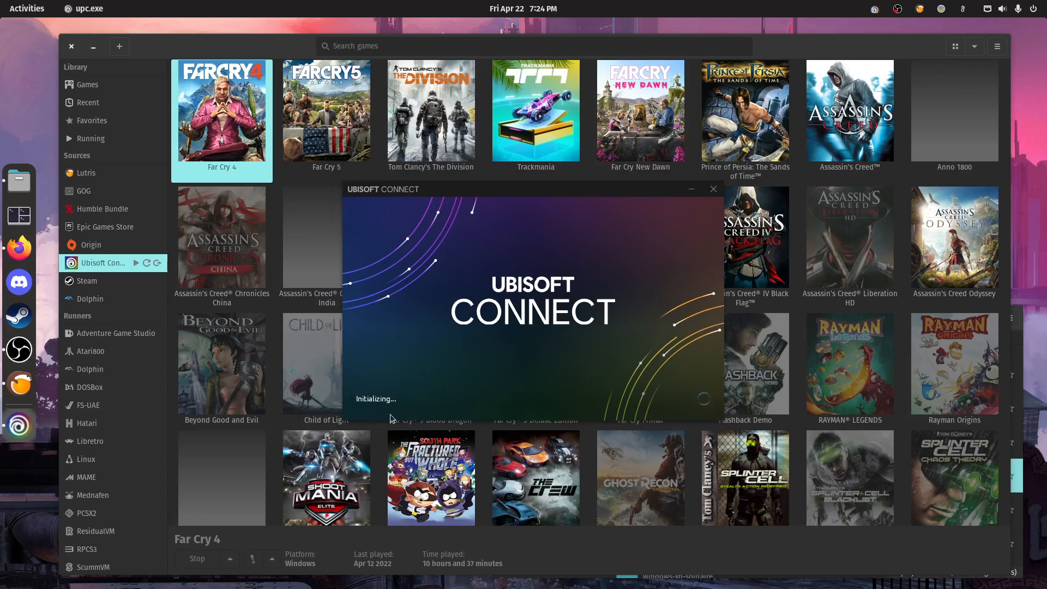
mouse_move(354, 315)
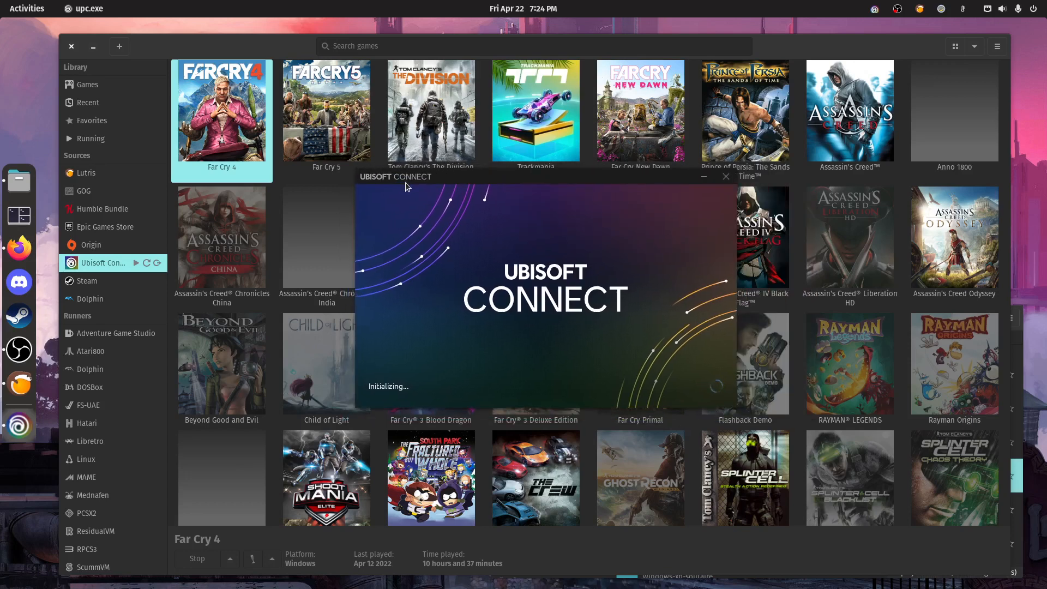
mouse_move(367, 399)
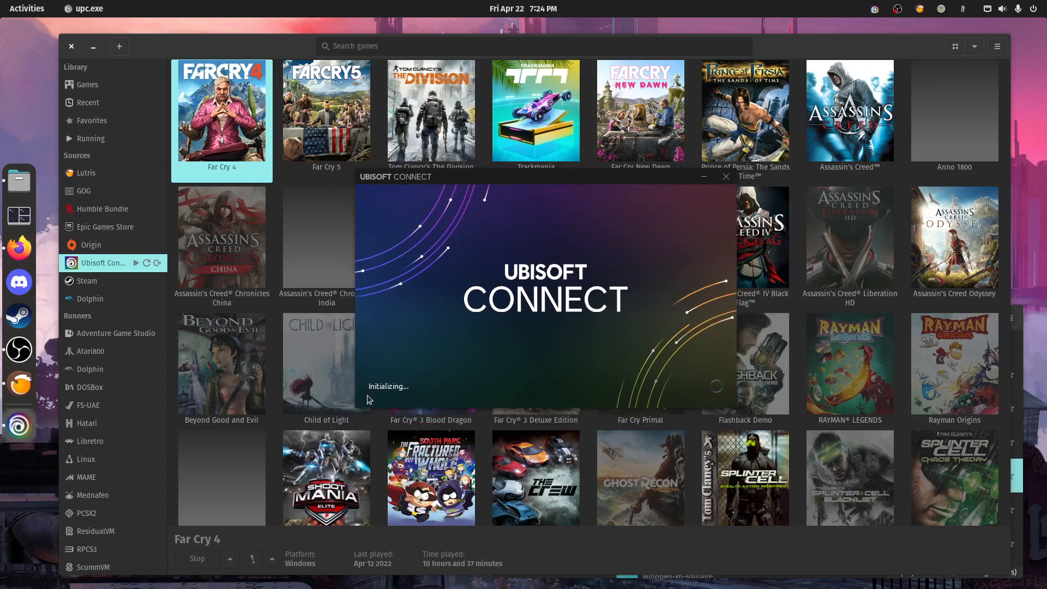
mouse_move(662, 373)
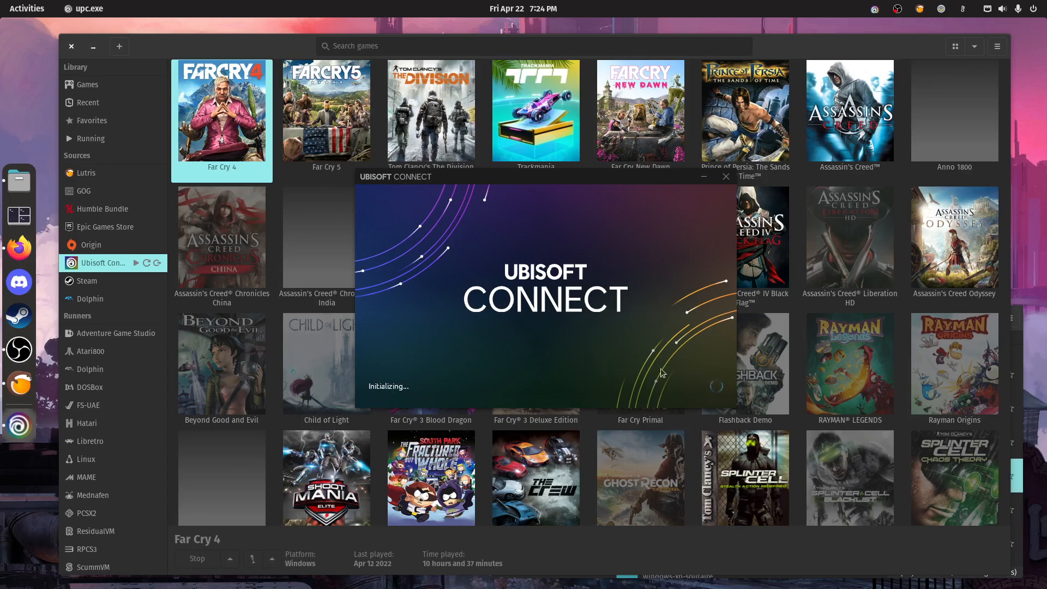
mouse_move(589, 212)
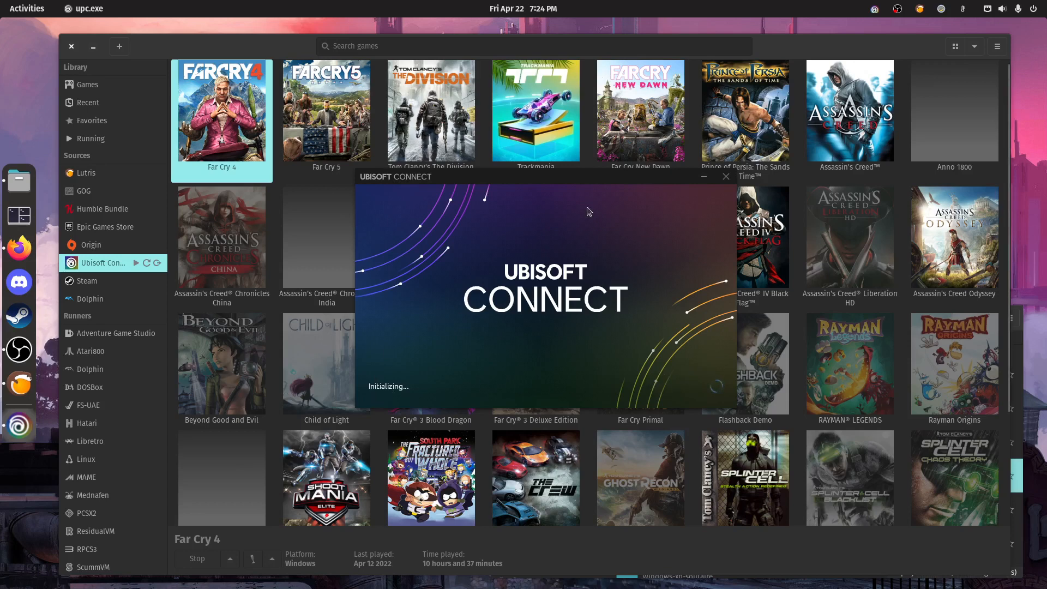
mouse_move(361, 231)
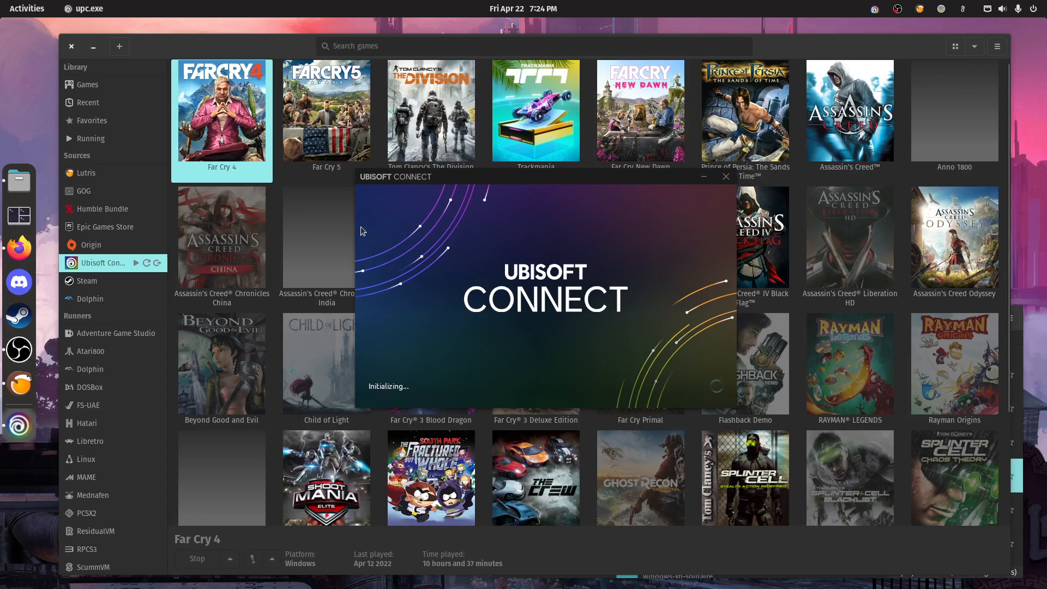
mouse_move(383, 398)
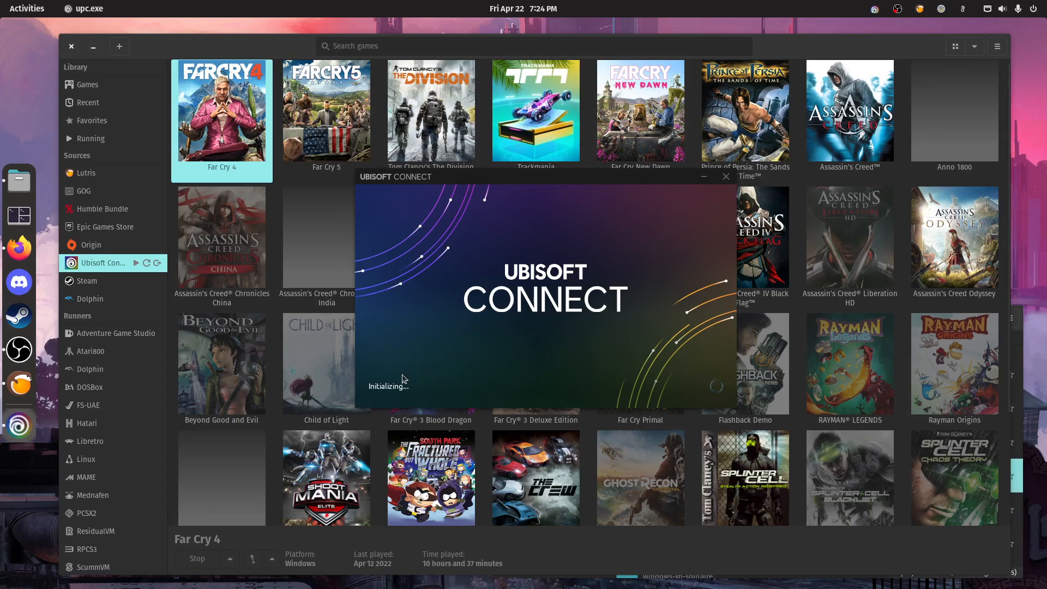
mouse_move(420, 367)
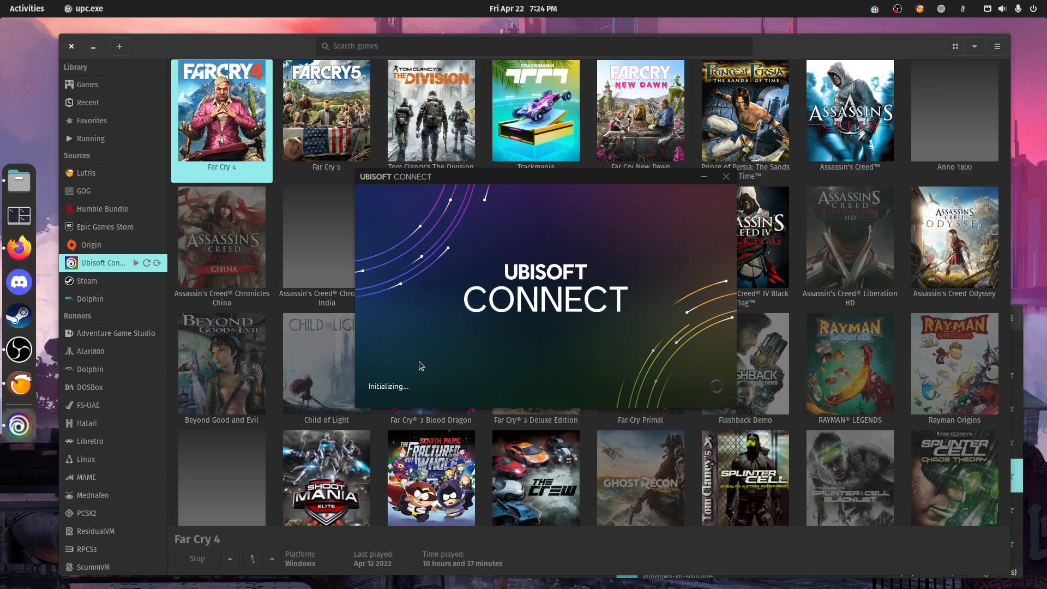
mouse_move(392, 319)
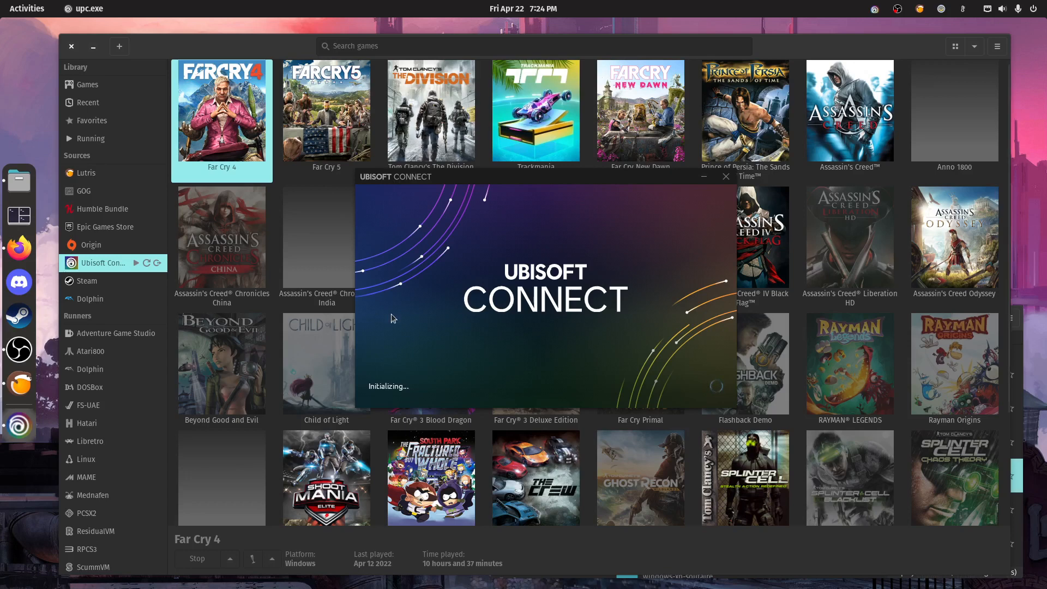
mouse_move(402, 404)
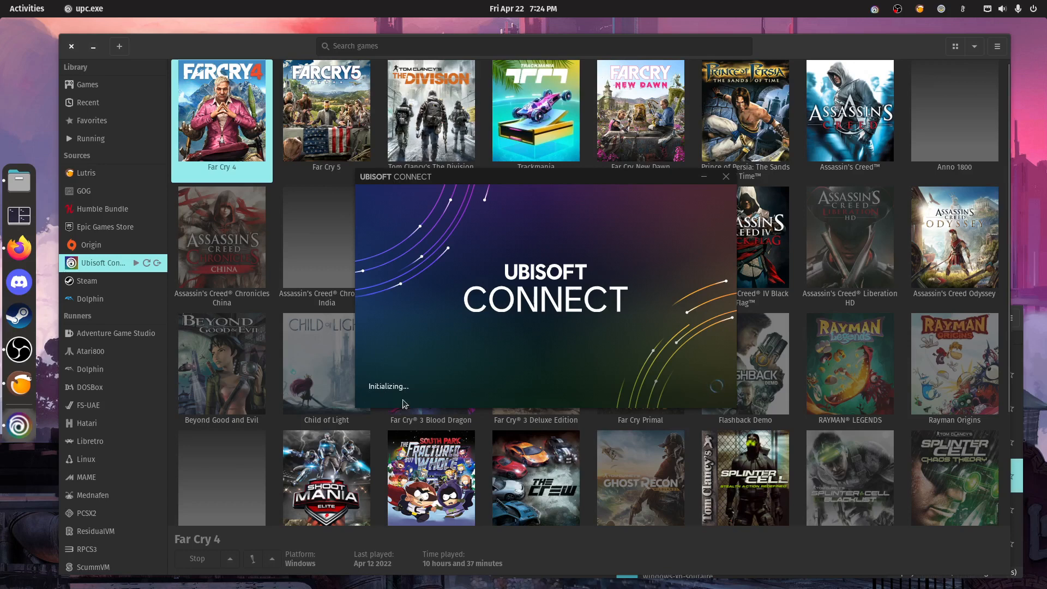
mouse_move(819, 222)
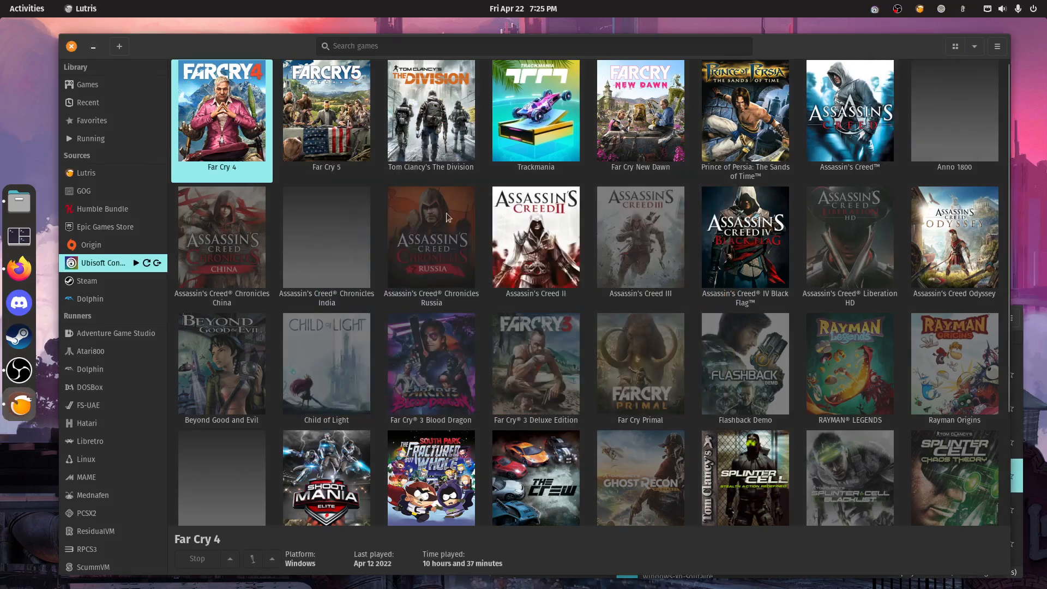
left_click(898, 7)
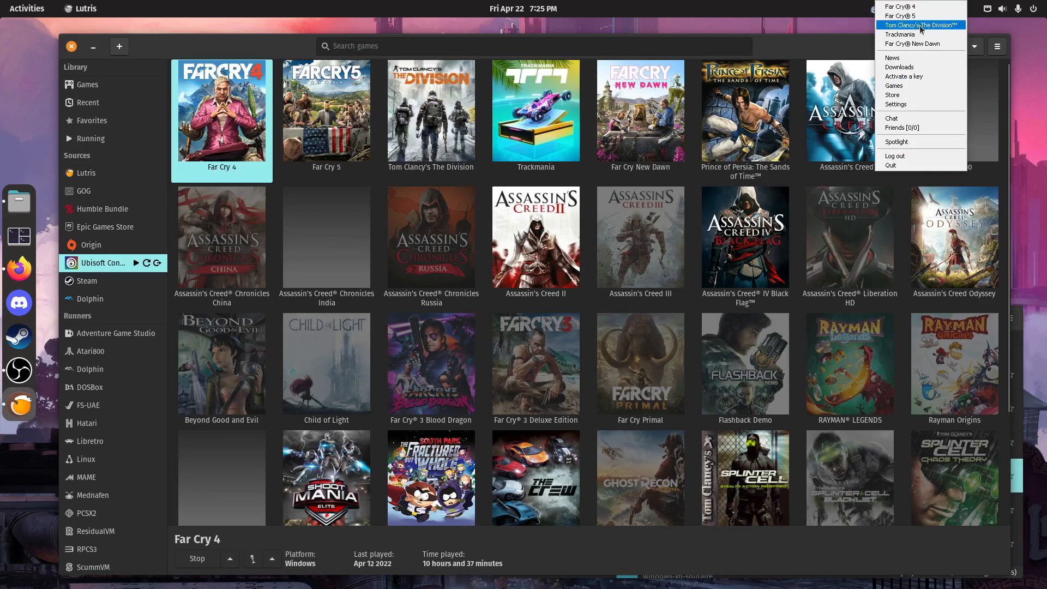
mouse_move(921, 28)
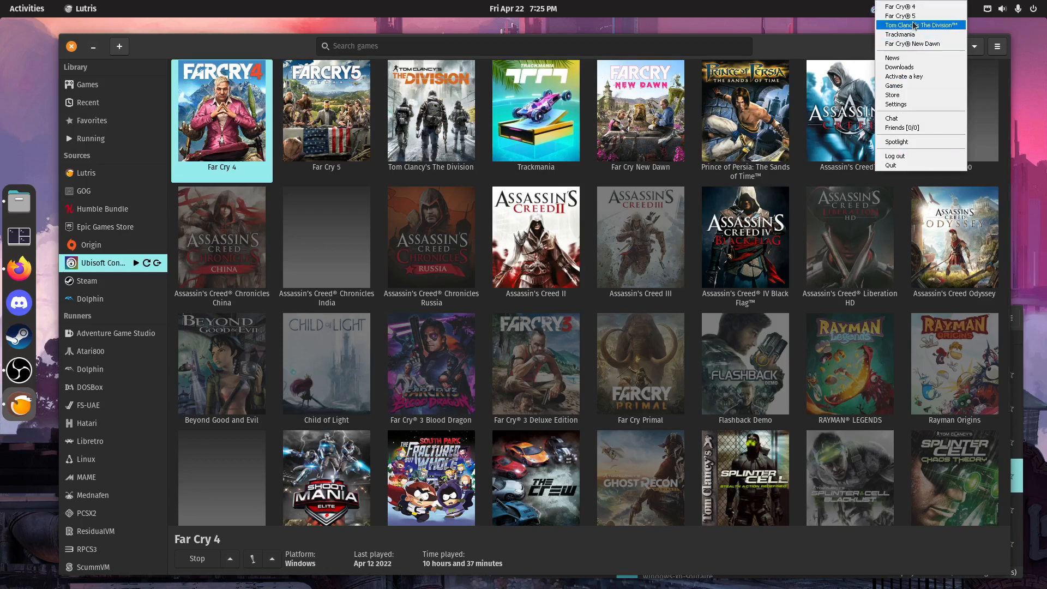
mouse_move(922, 34)
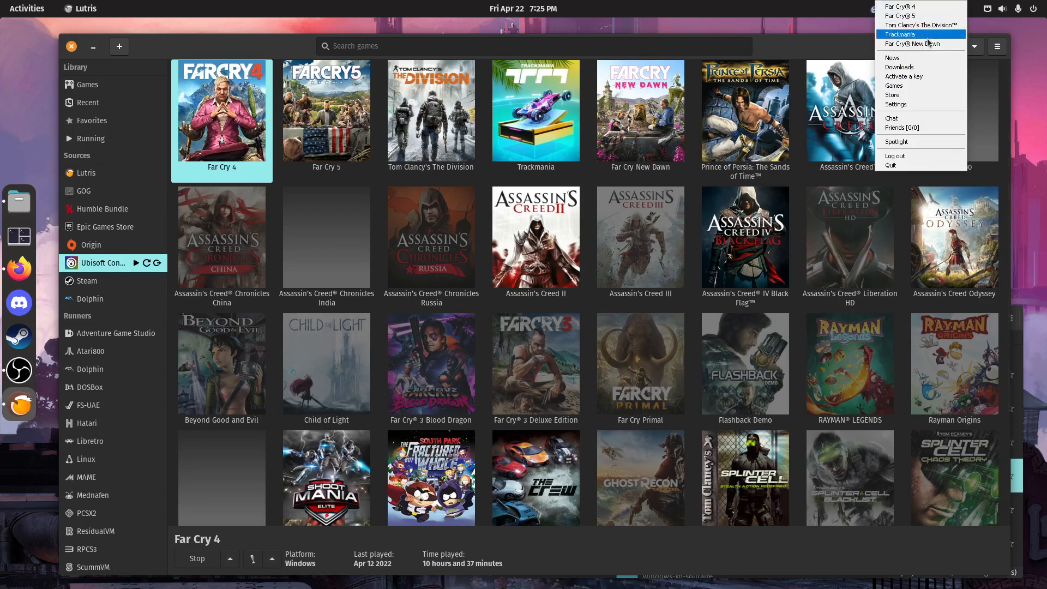
mouse_move(918, 165)
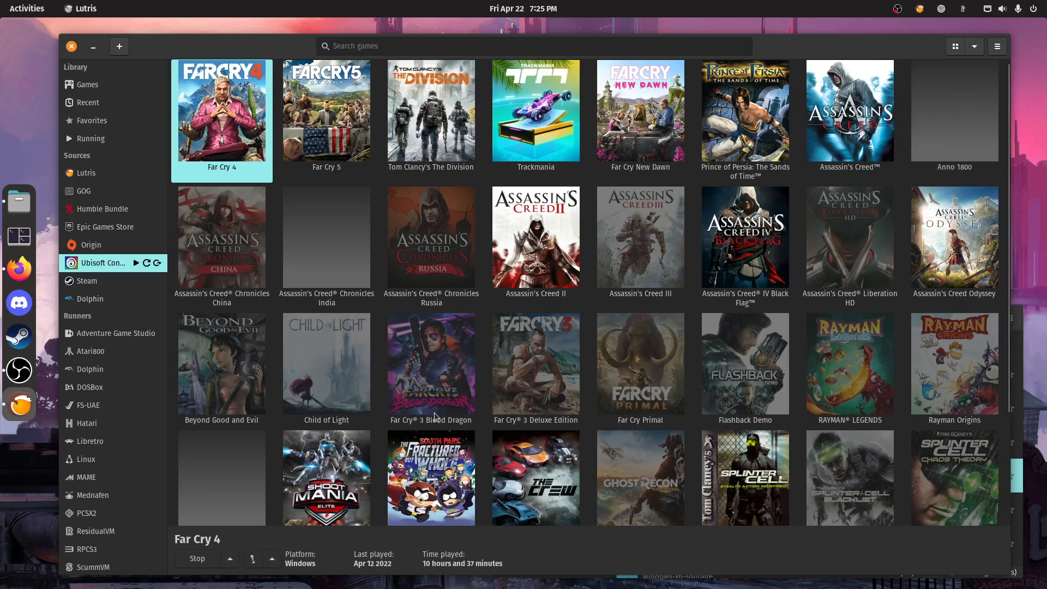
mouse_move(717, 402)
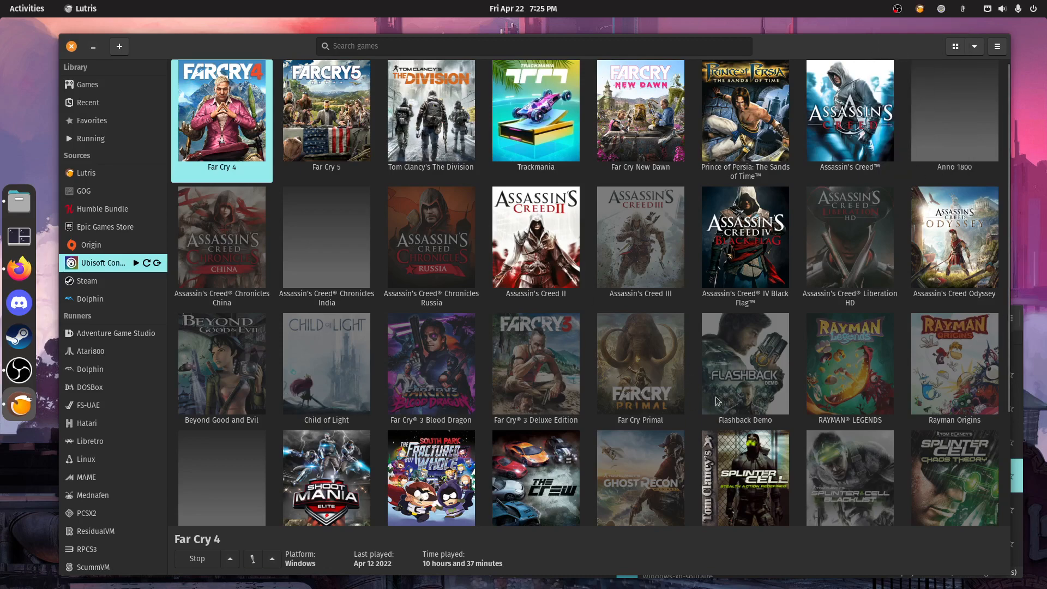
- Install Far Cry Primal with the Ubisoft Connect script, launch it and dismiss the crash error
left_click(641, 362)
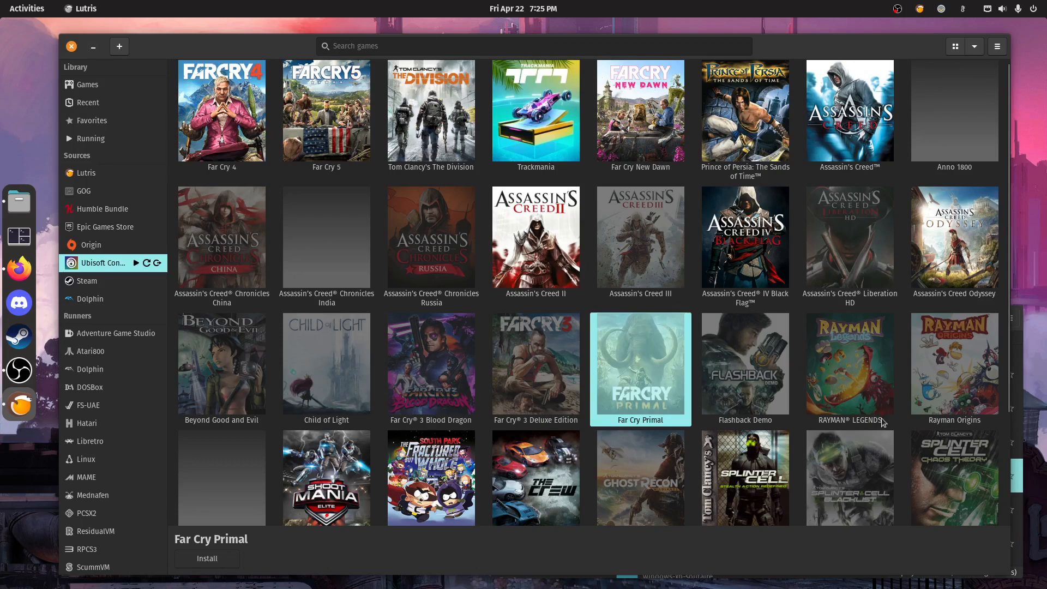
mouse_move(631, 375)
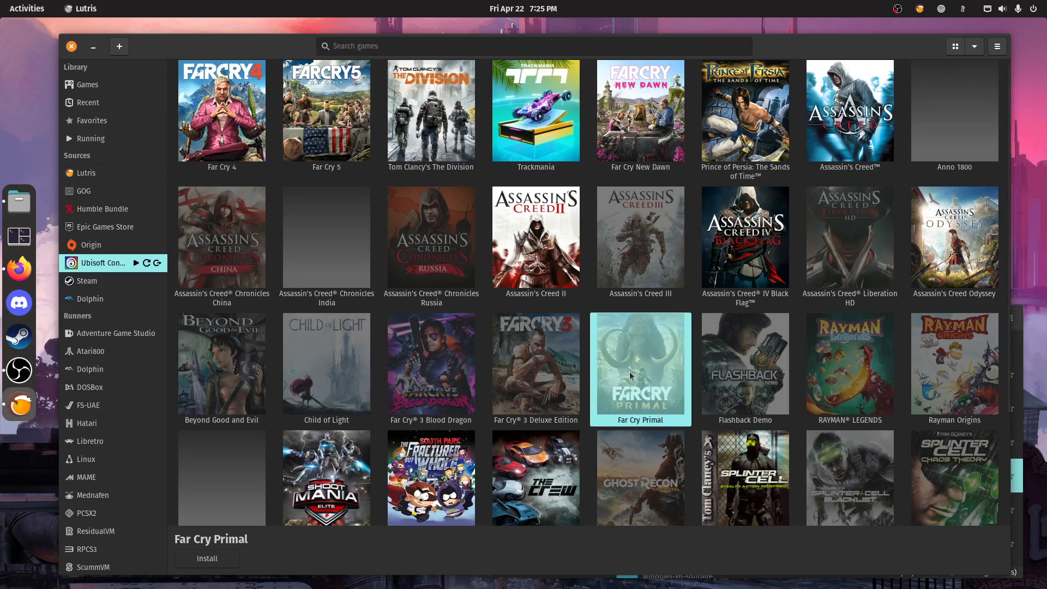
left_click(207, 559)
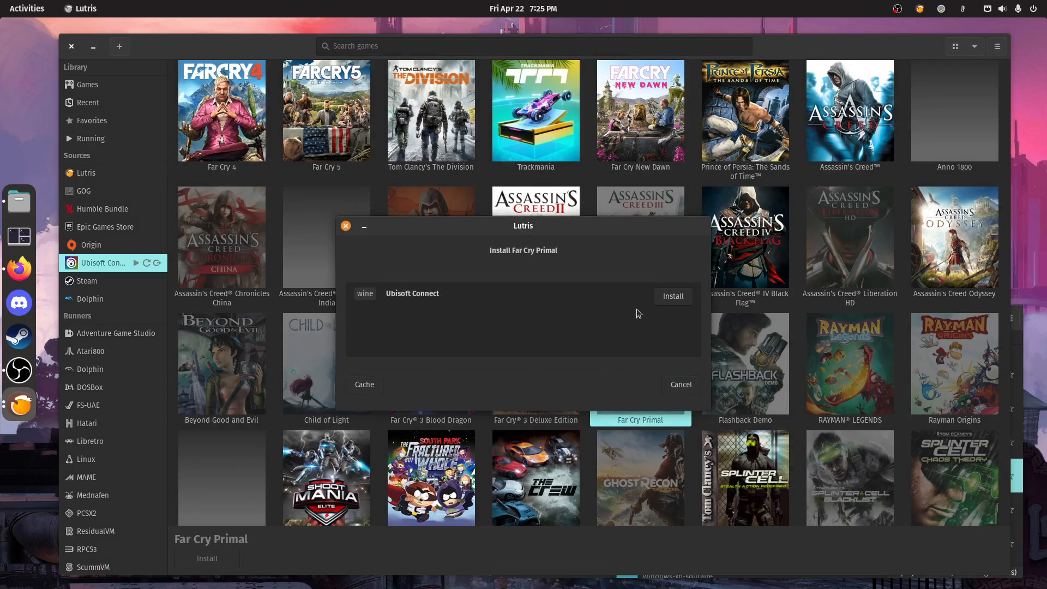
left_click(673, 295)
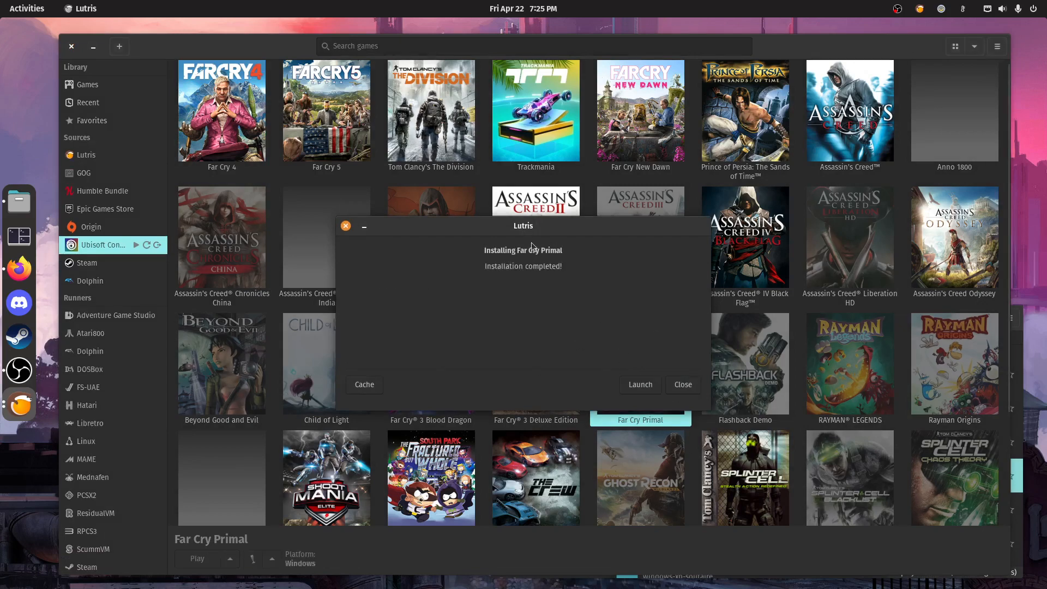
left_click(639, 384)
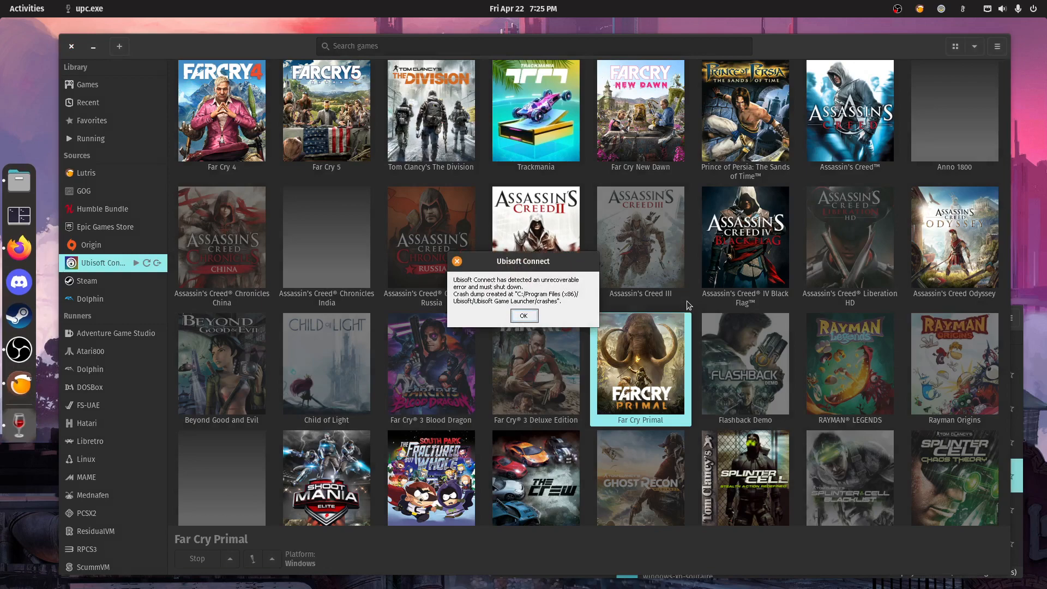
left_click(524, 315)
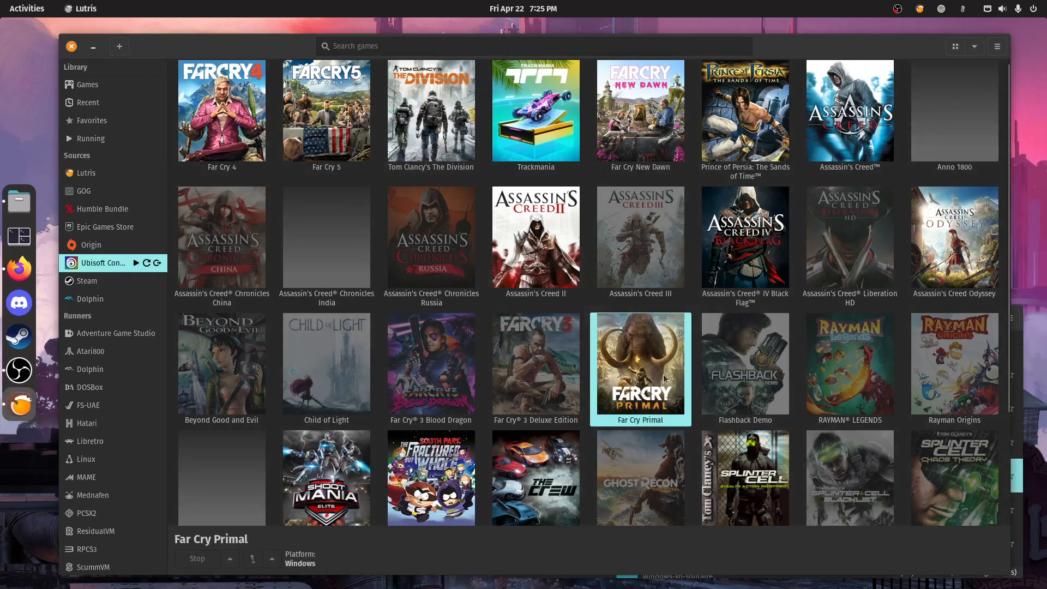
mouse_move(626, 325)
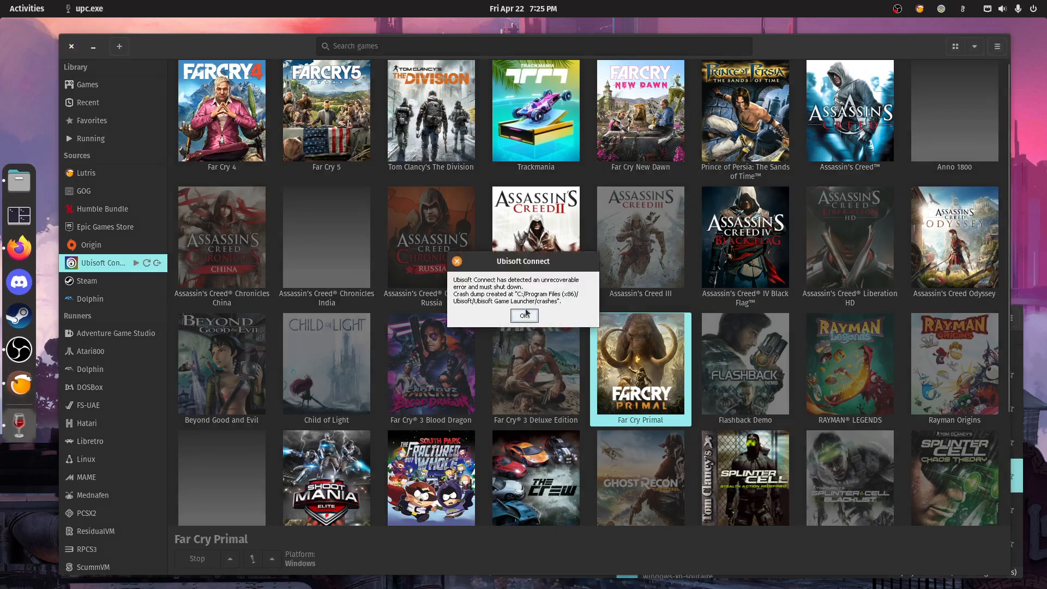
- Stop the crashed Far Cry Primal from its context menu, showing the Running list
right_click(640, 362)
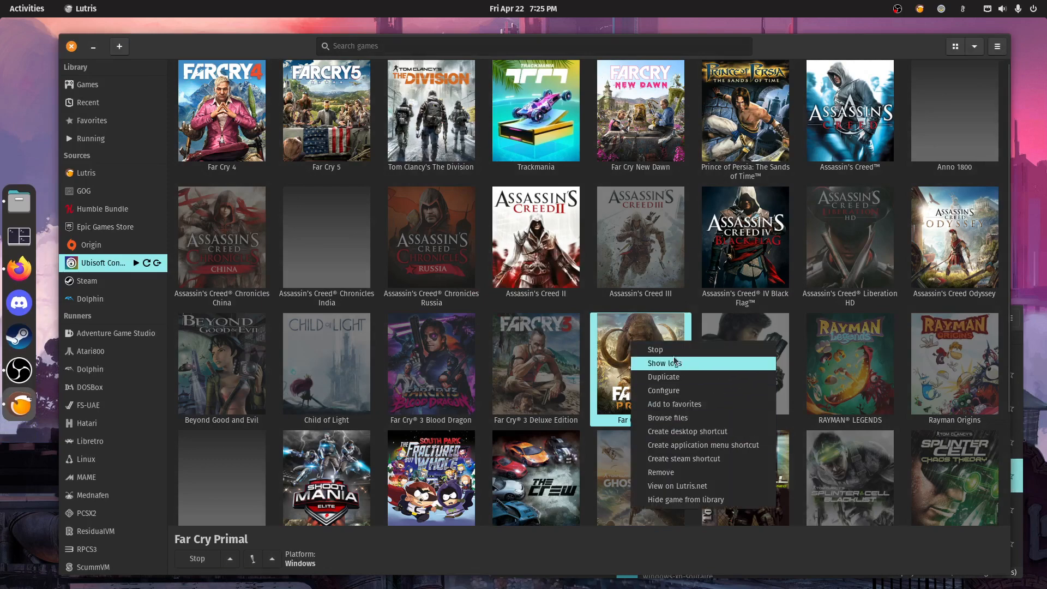
left_click(90, 139)
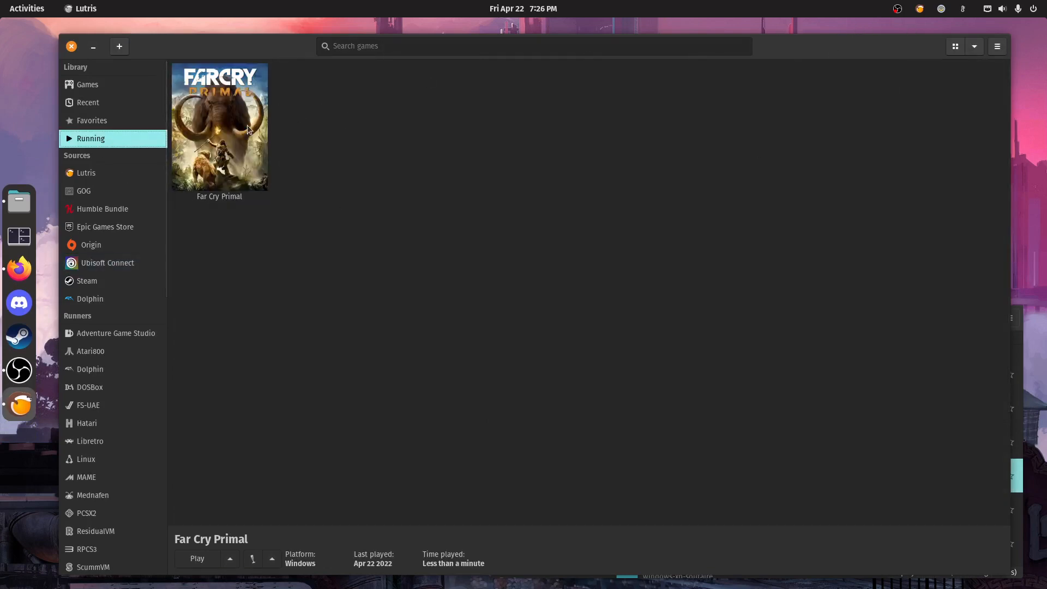
mouse_move(248, 147)
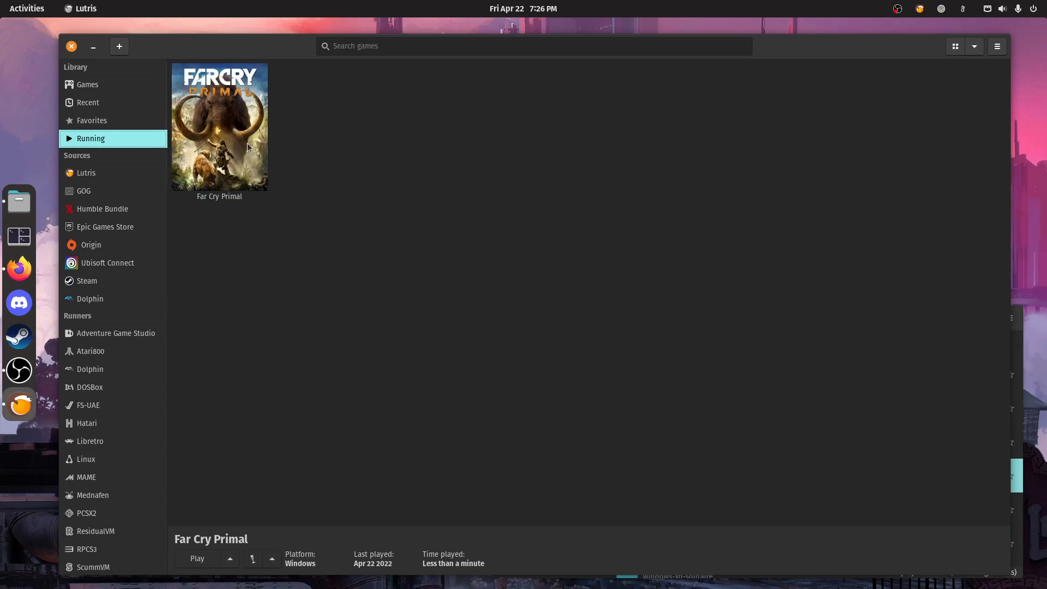
mouse_move(100, 266)
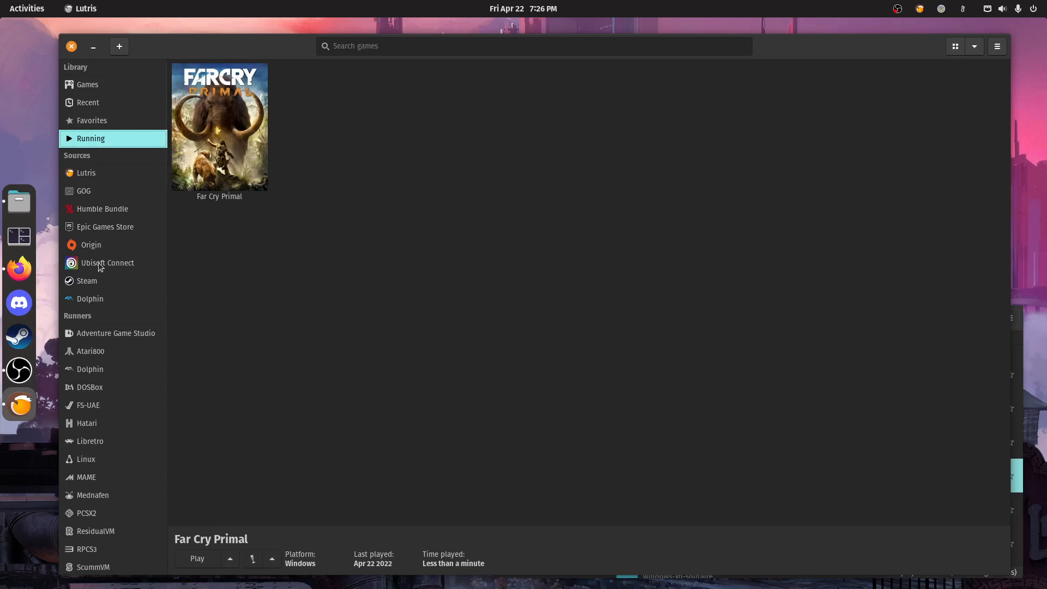
- Return to the Ubisoft Connect source and launch Far Cry Primal again
left_click(88, 84)
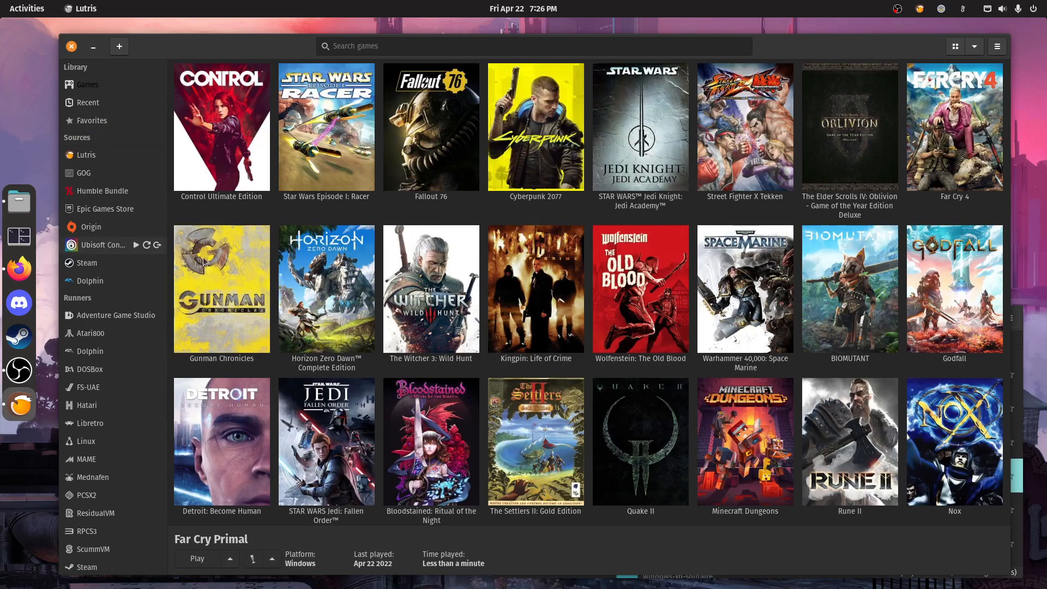
left_click(102, 245)
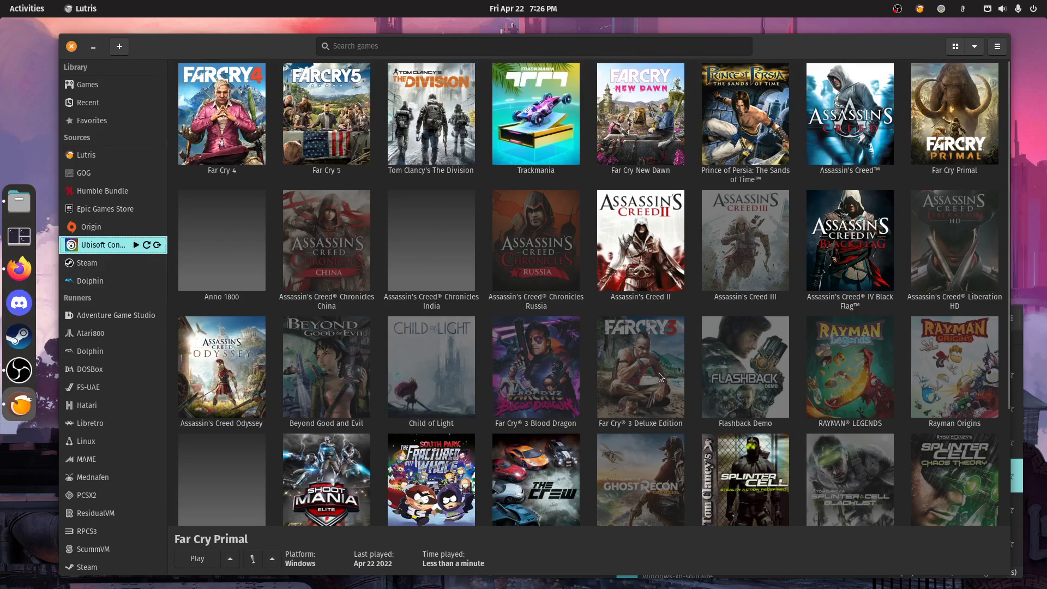
left_click(955, 114)
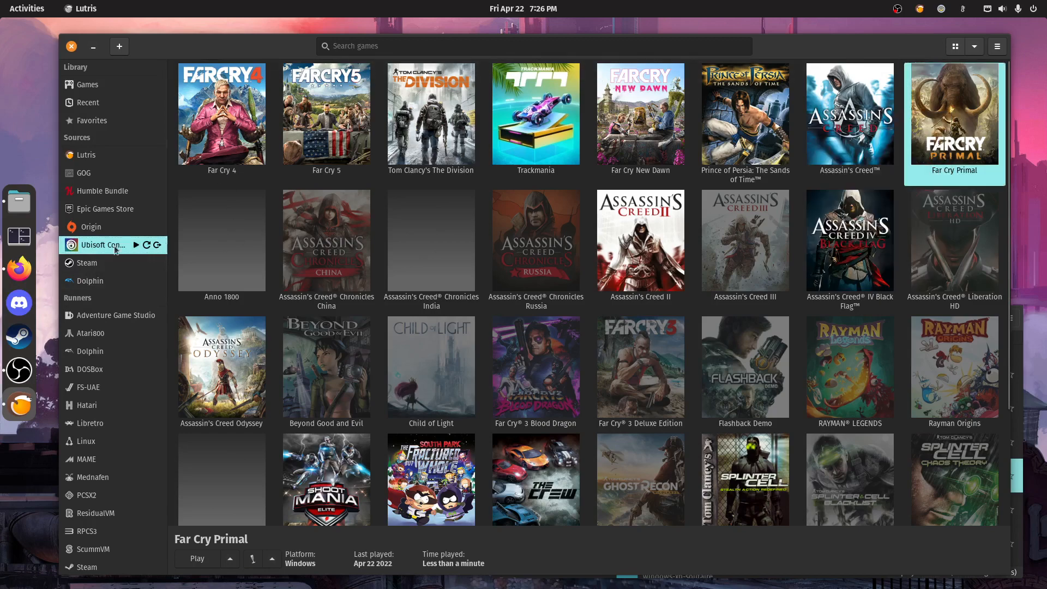
mouse_move(745, 219)
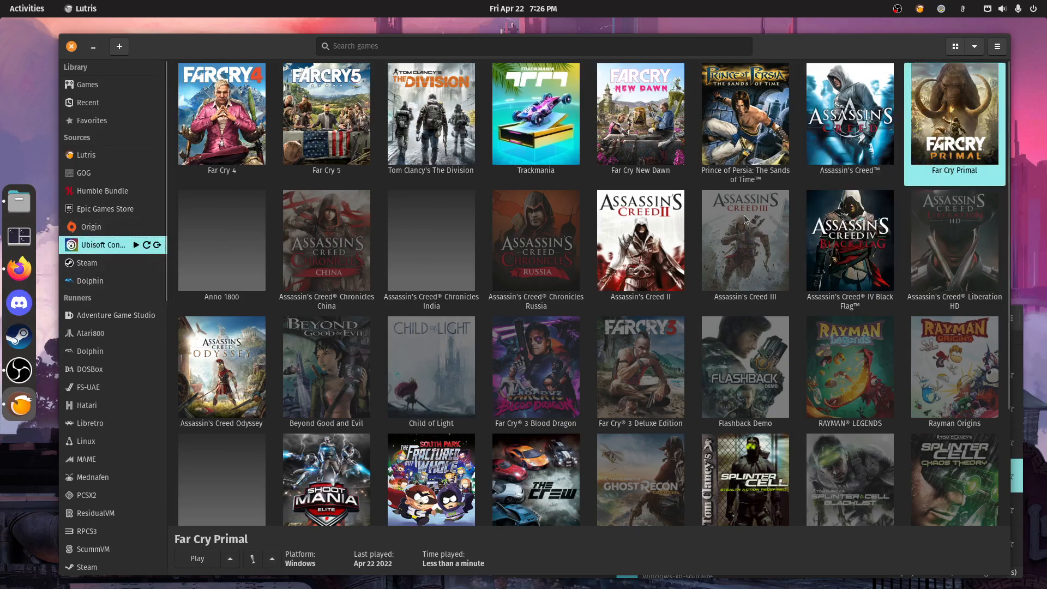
mouse_move(579, 384)
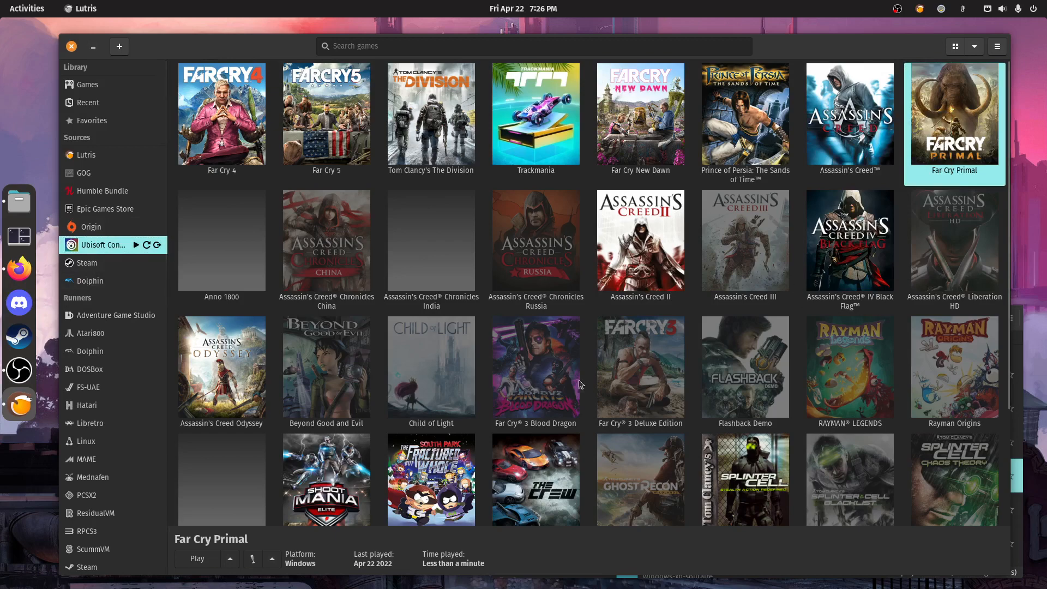
mouse_move(63, 217)
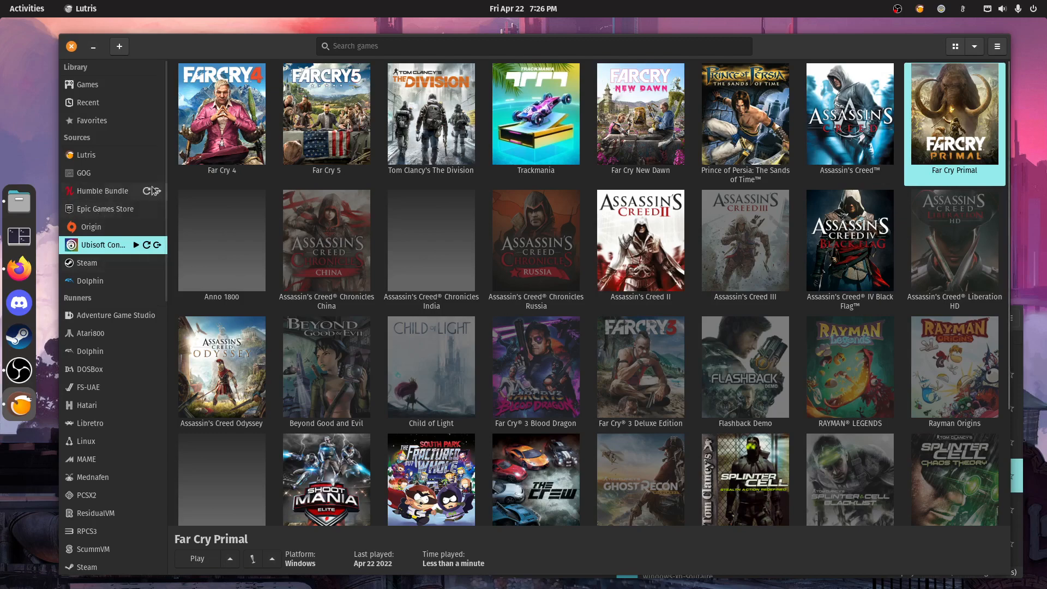
mouse_move(154, 319)
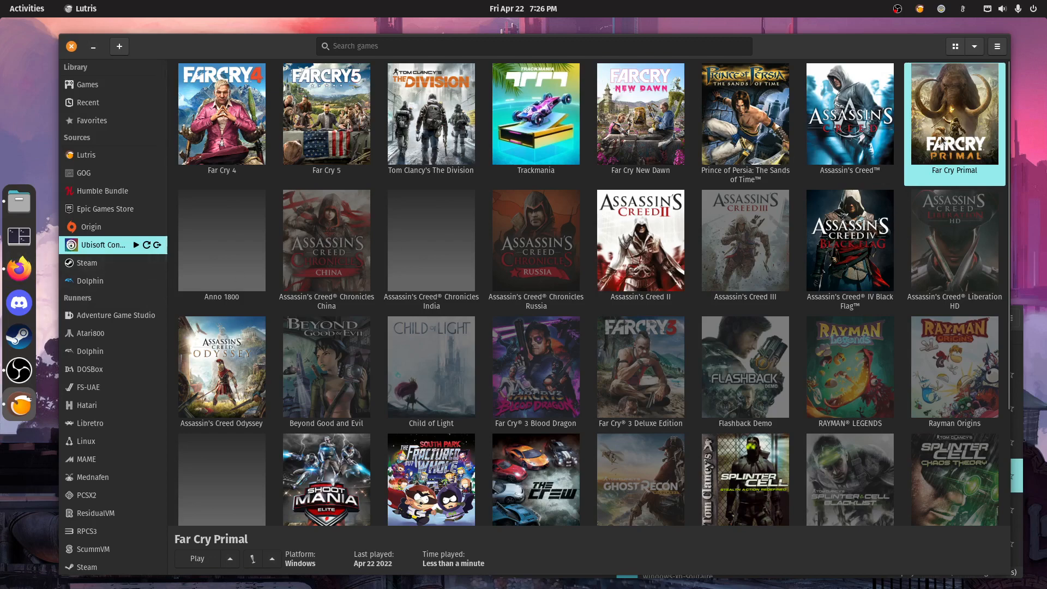
right_click(850, 114)
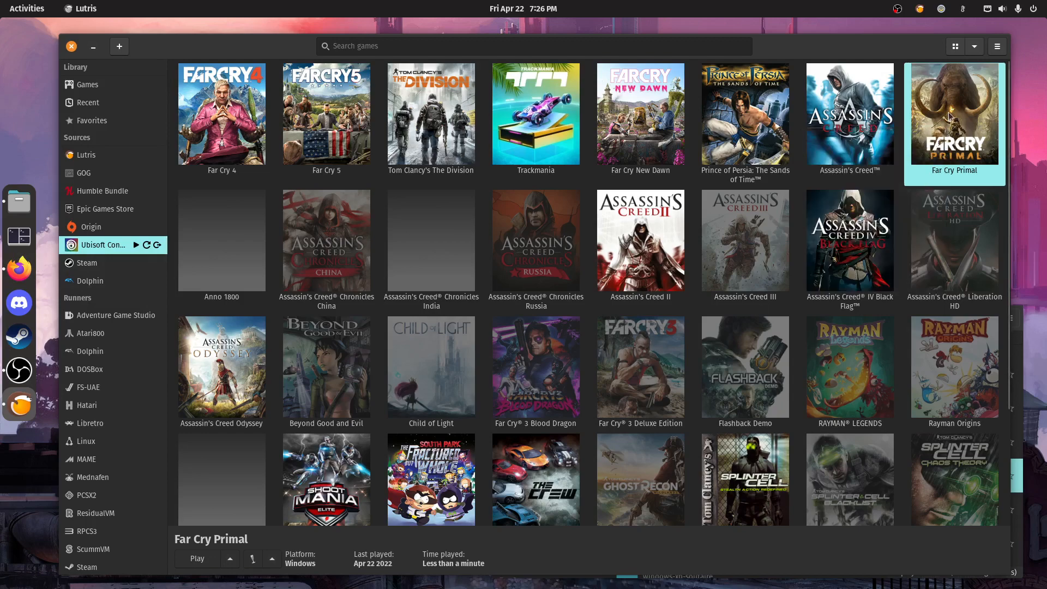
left_click(196, 558)
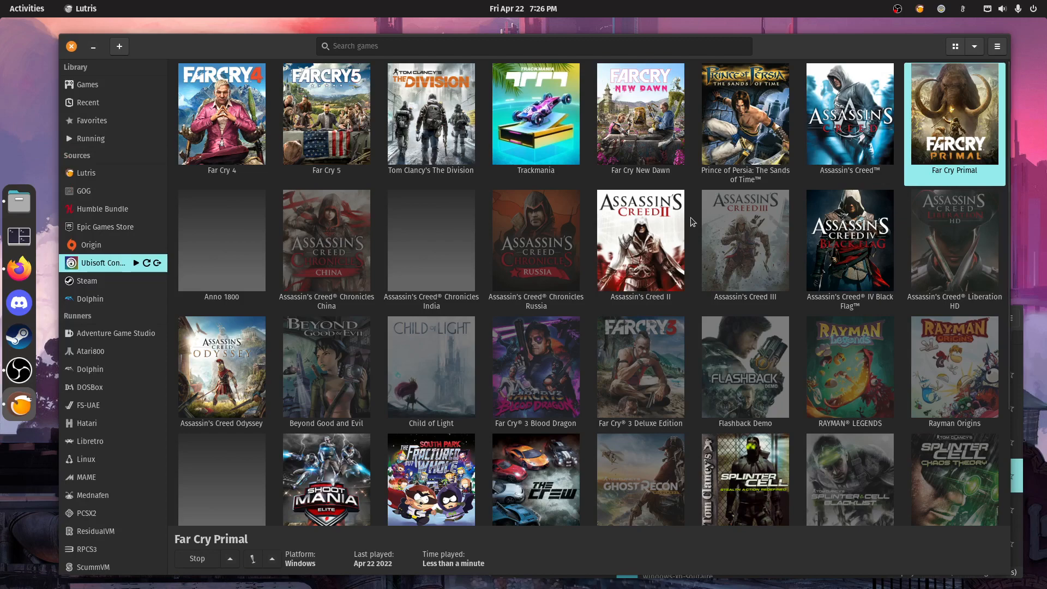
- View Far Cry 4's configuration from its context menu and dismiss it
right_click(222, 113)
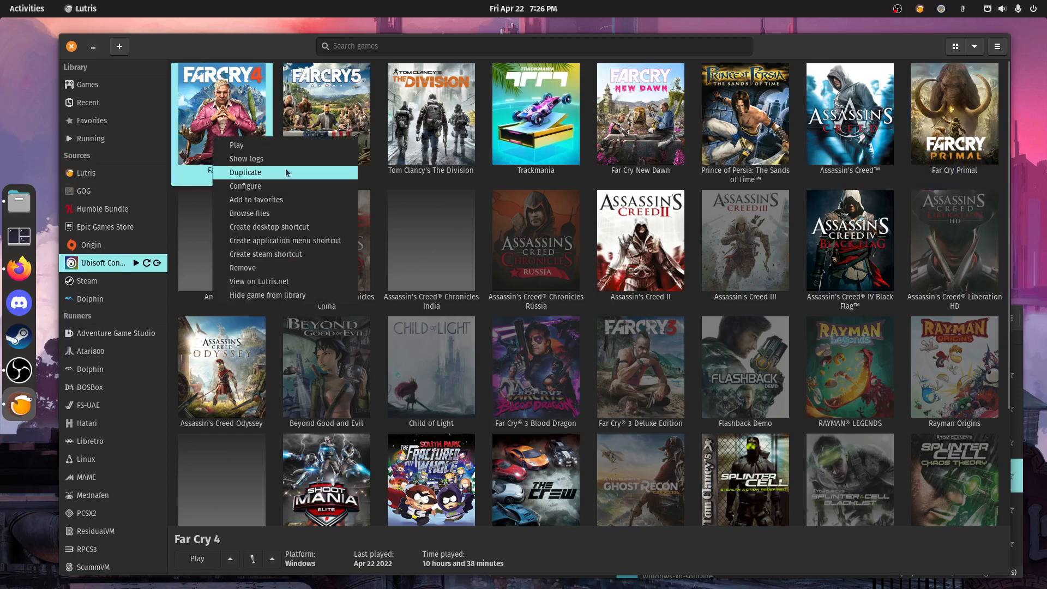
left_click(245, 185)
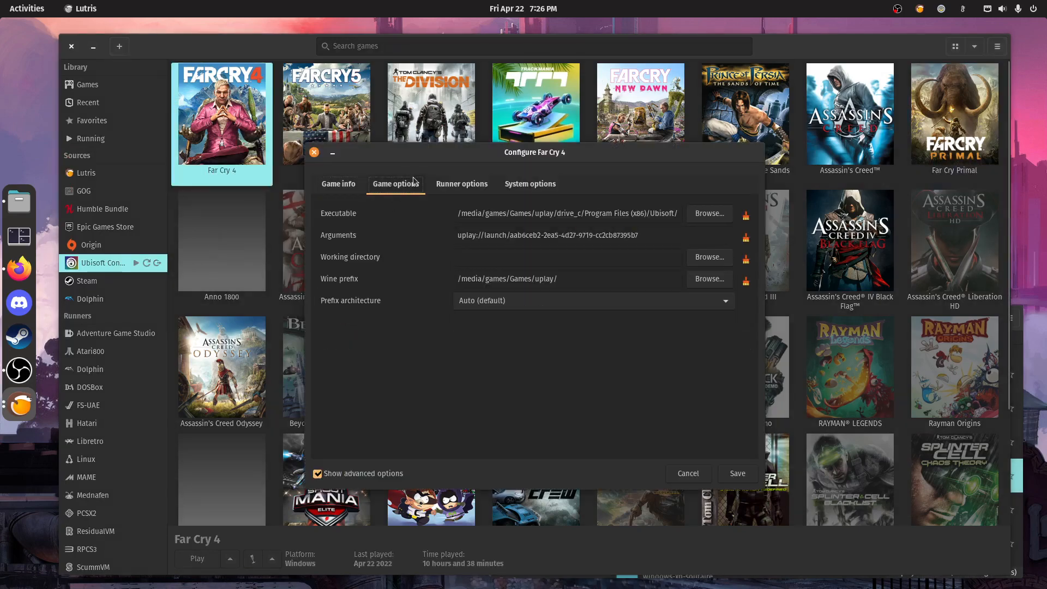
left_click(460, 183)
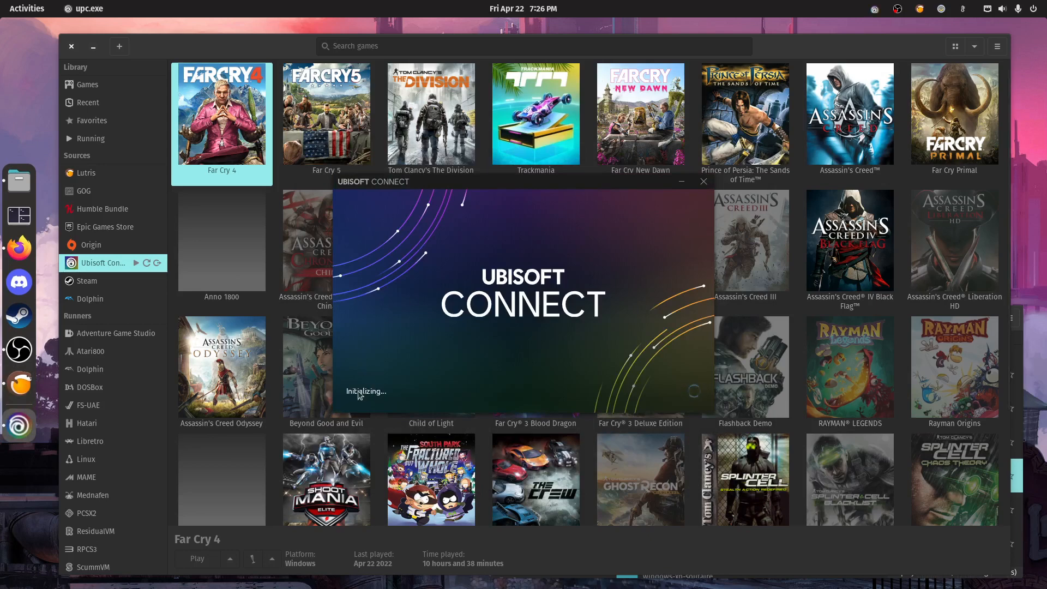
mouse_move(448, 383)
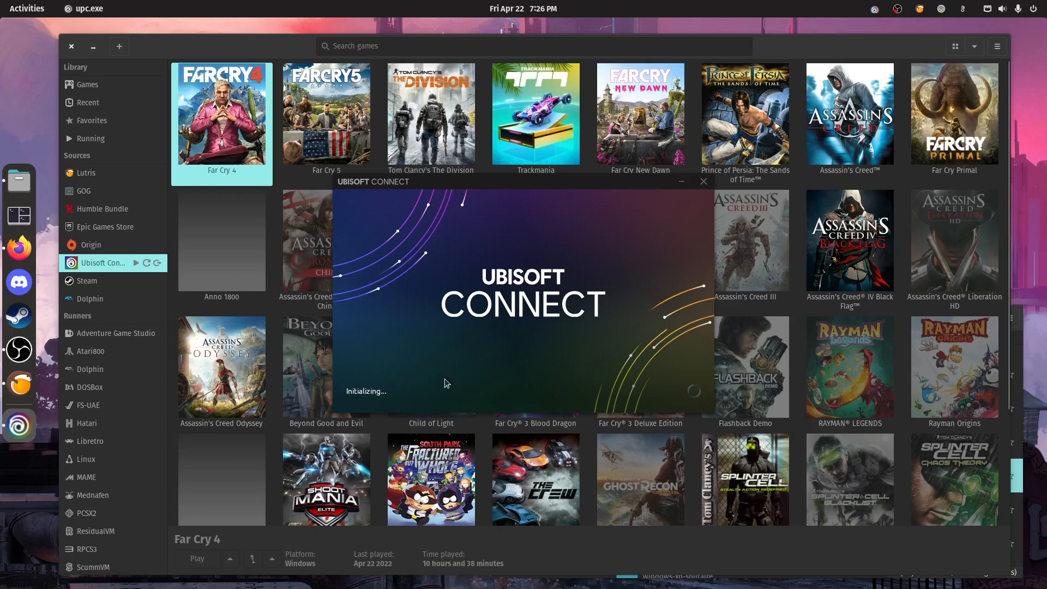
mouse_move(585, 397)
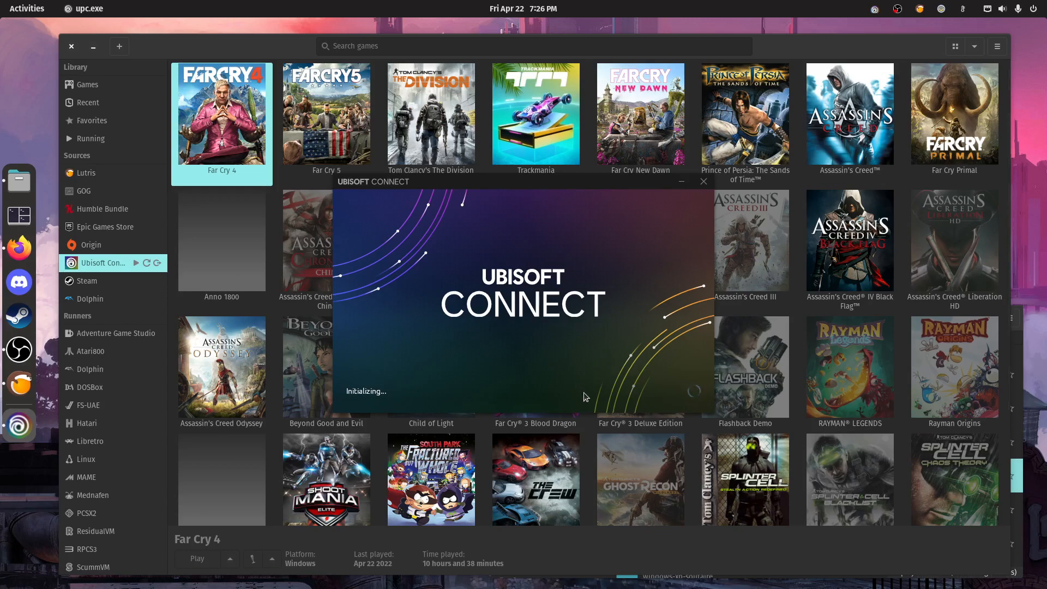
mouse_move(718, 302)
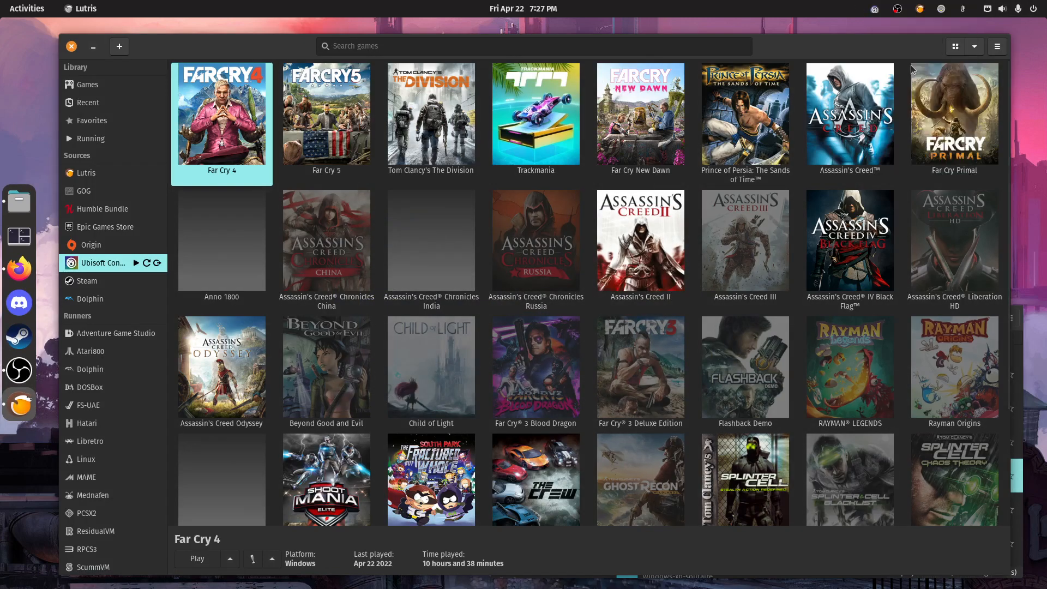
- Launch Ubisoft Connect and start Far Cry Primal's download from its game page
left_click(897, 9)
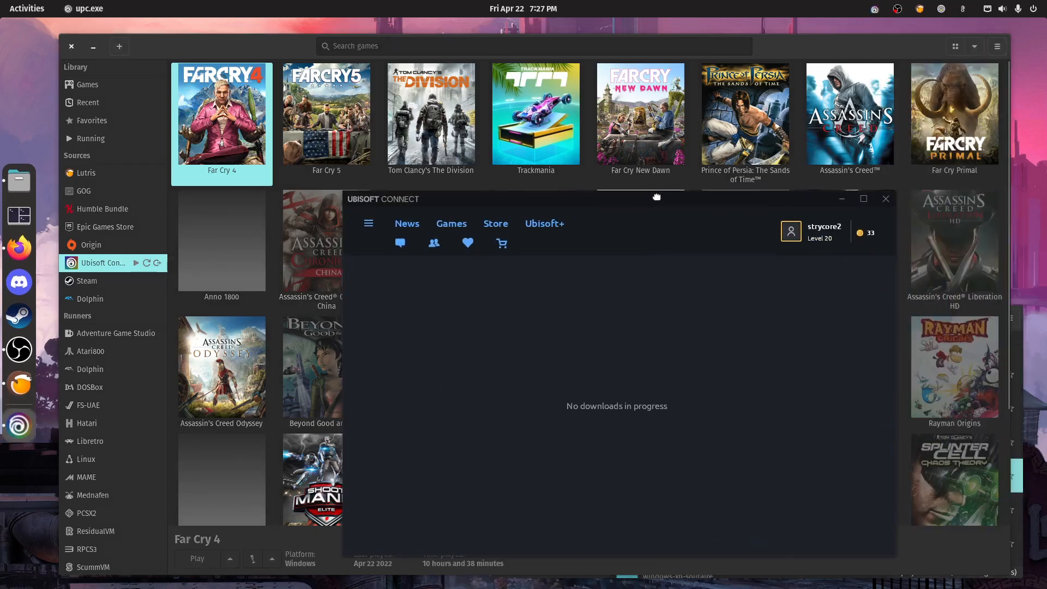
left_click(450, 223)
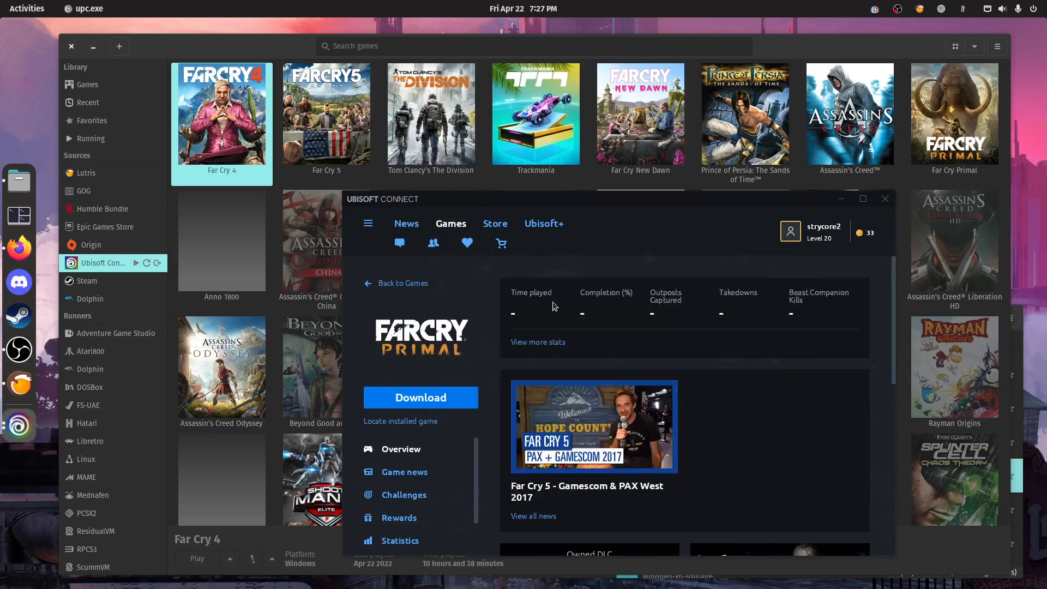
left_click(420, 397)
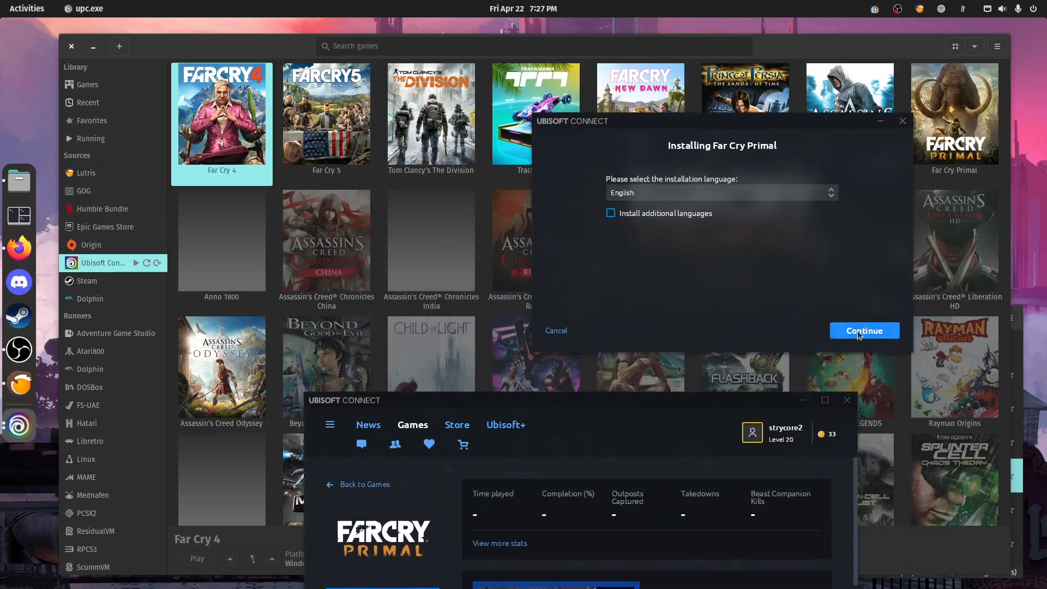
- Keep English, include the Ultra HD Texture Pack, and accept the license to begin downloading
left_click(863, 330)
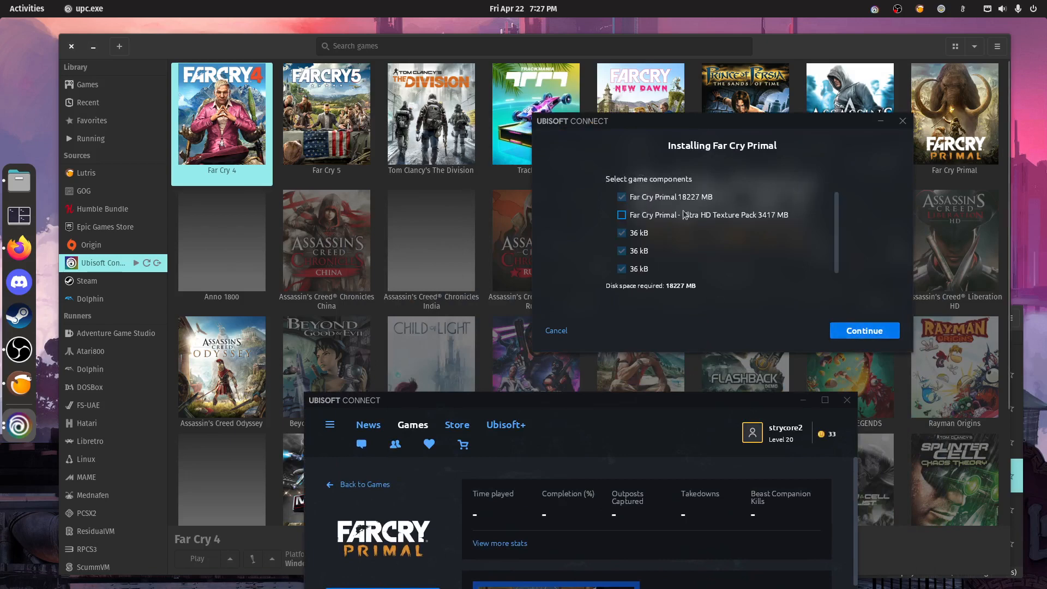
left_click(620, 214)
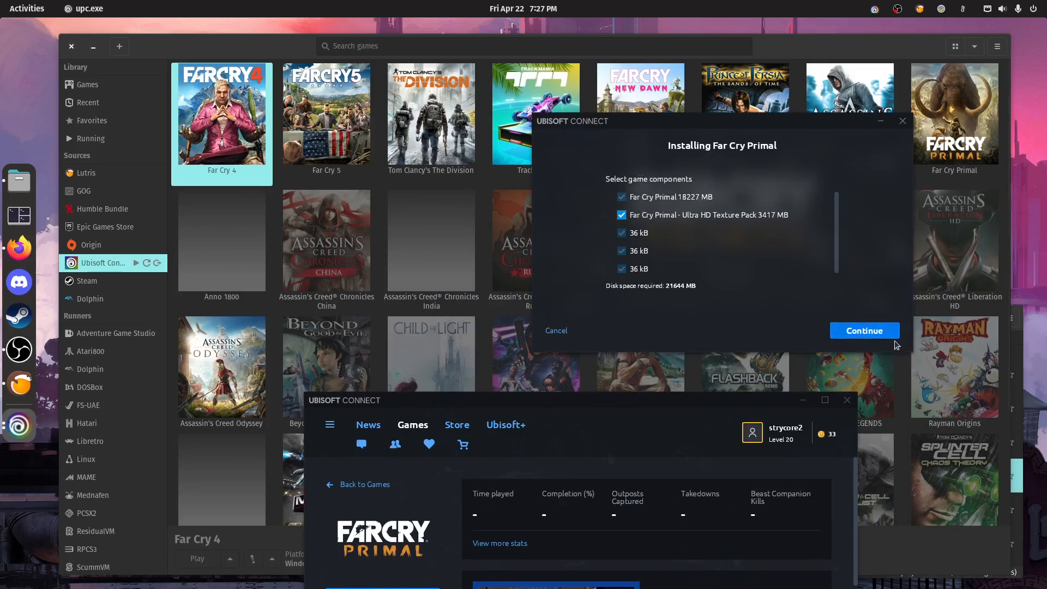
left_click(864, 330)
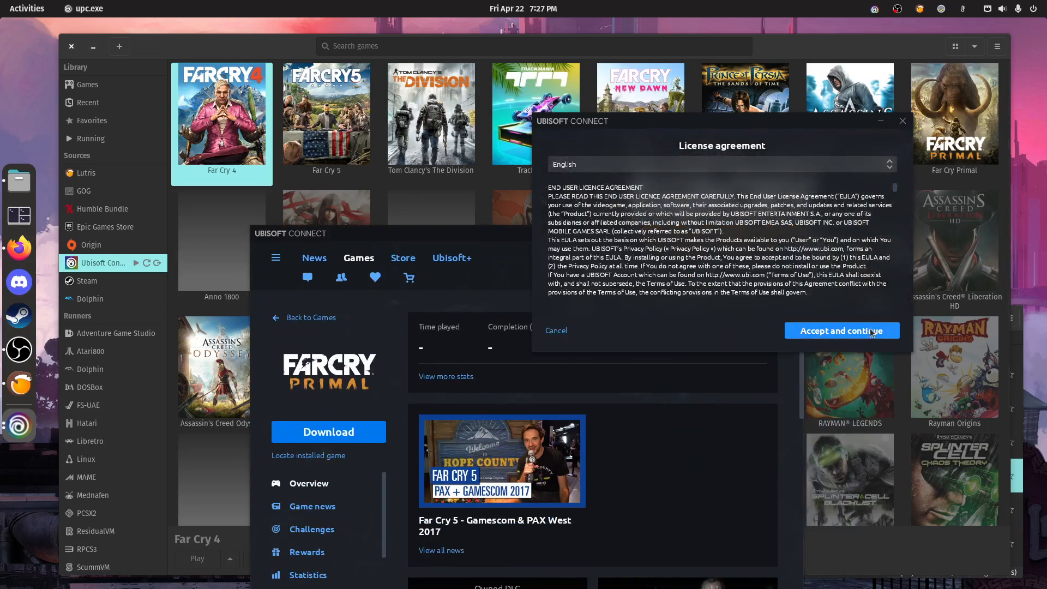
left_click(841, 330)
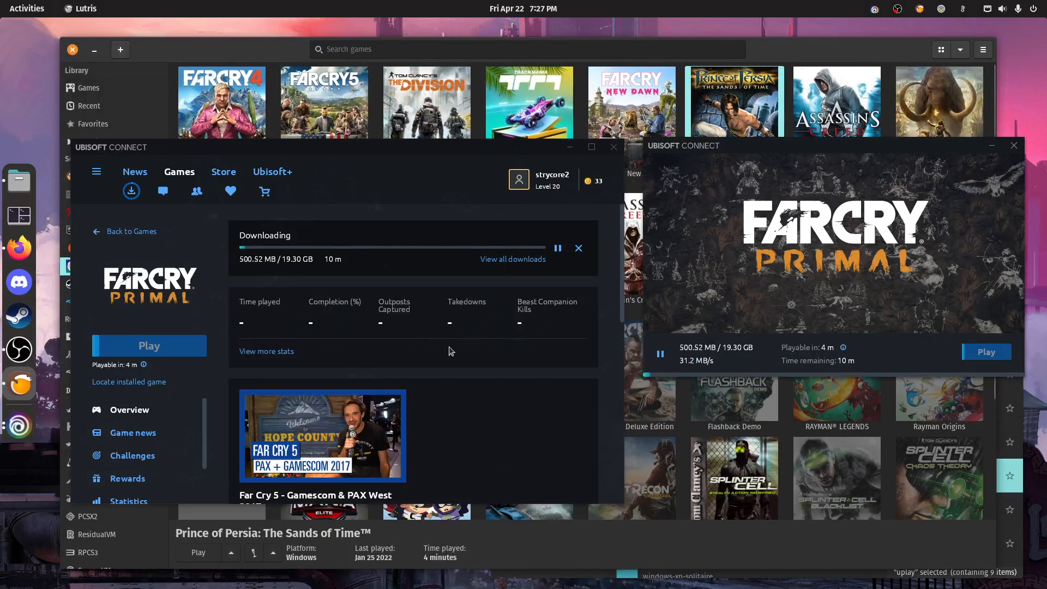
mouse_move(661, 335)
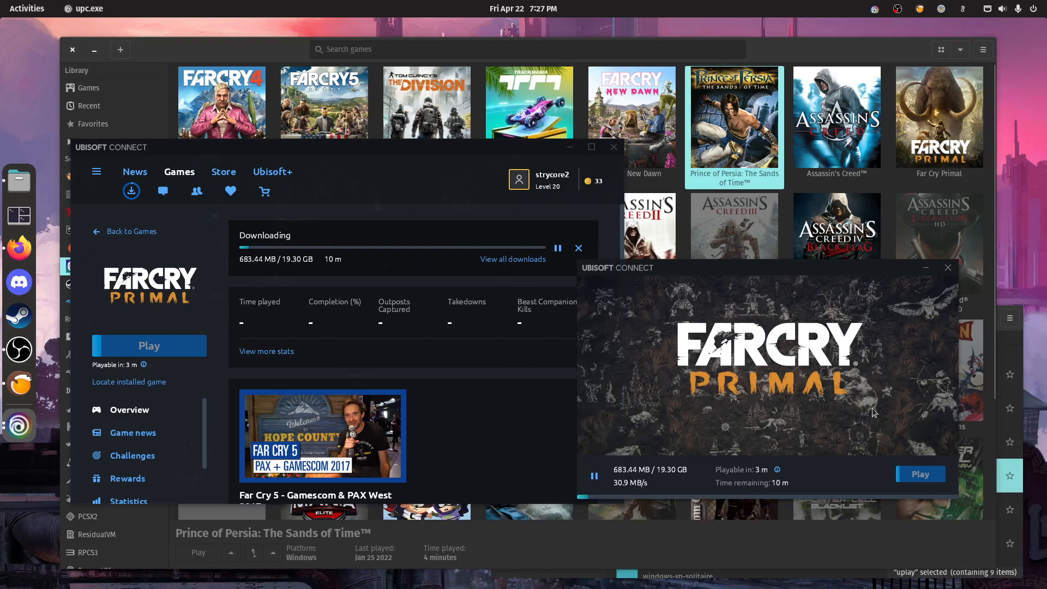
- Dismiss the download progress window and minimize the Ubisoft Connect client
left_click(947, 267)
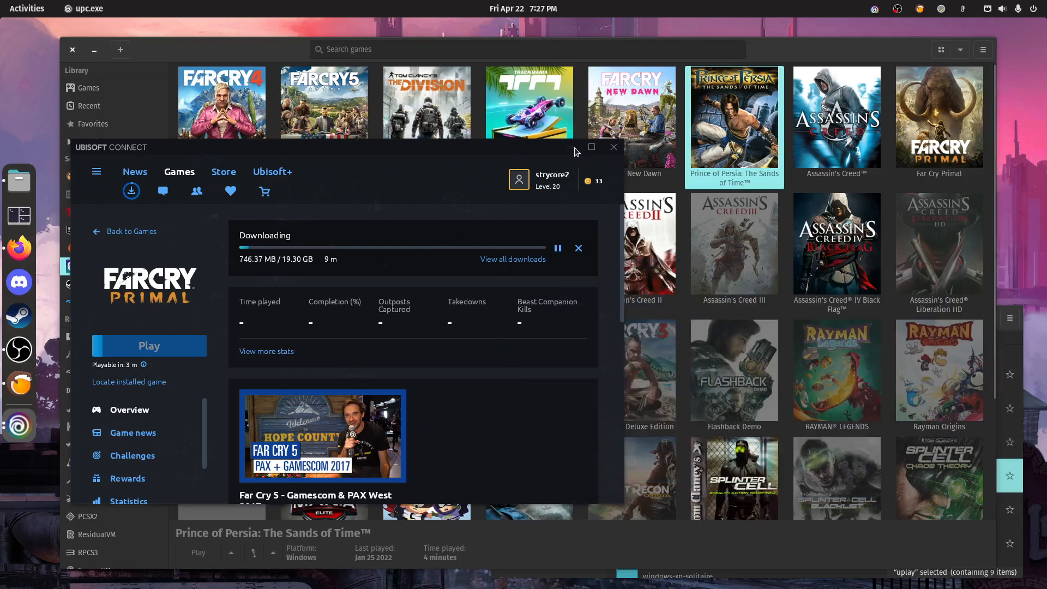
left_click(613, 148)
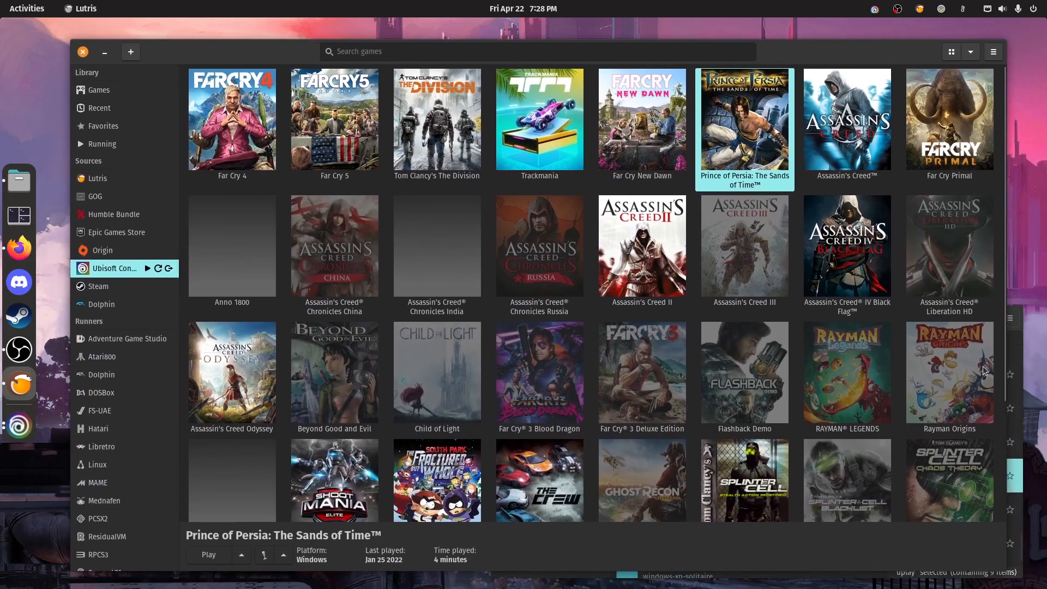
- Scroll the Lutris library down and back to the top beside the download window
scroll("down", 3)
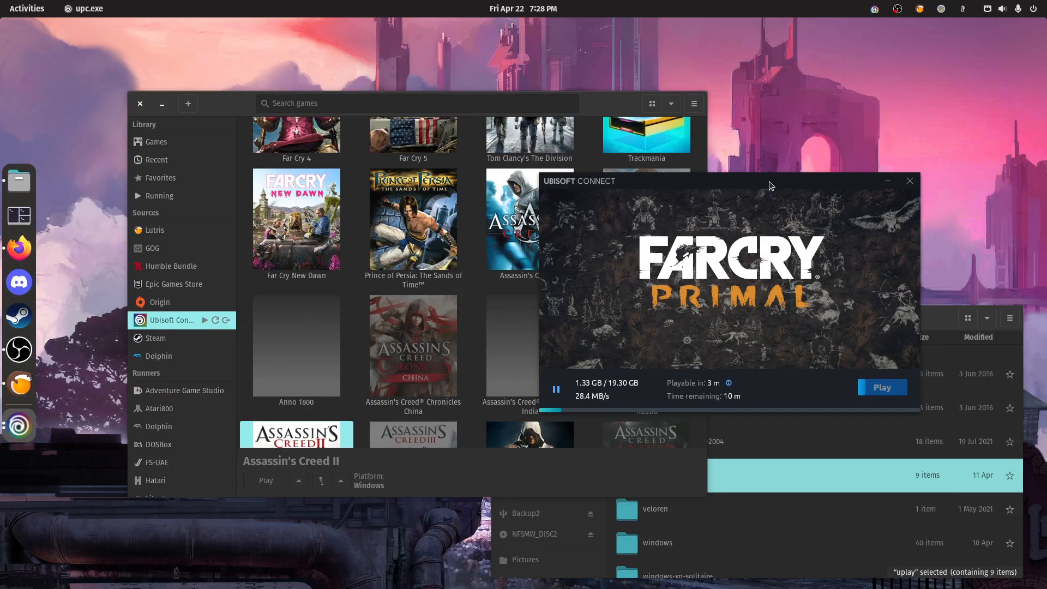
mouse_move(838, 343)
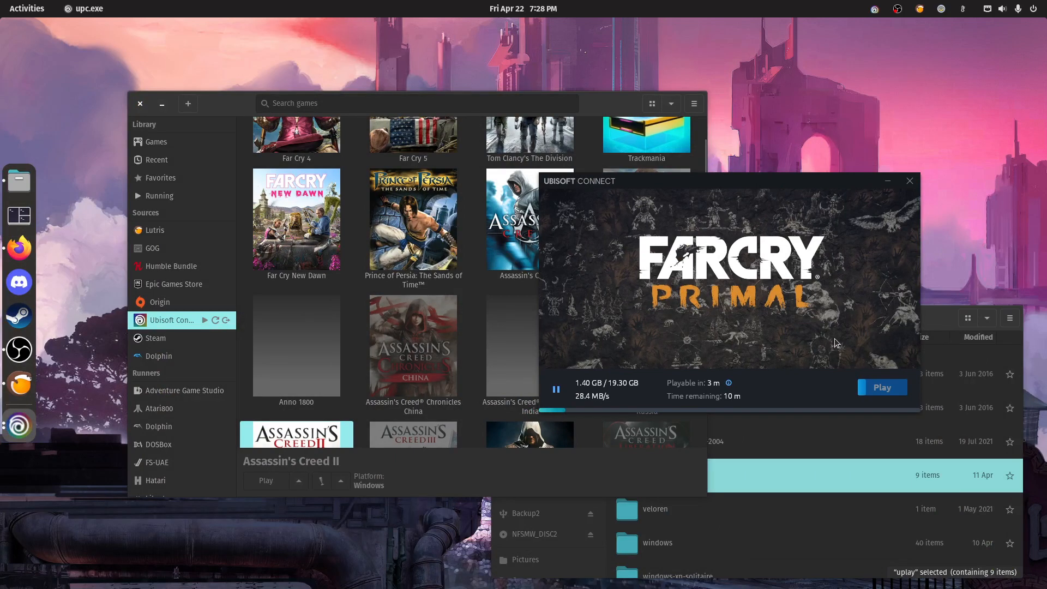
mouse_move(358, 296)
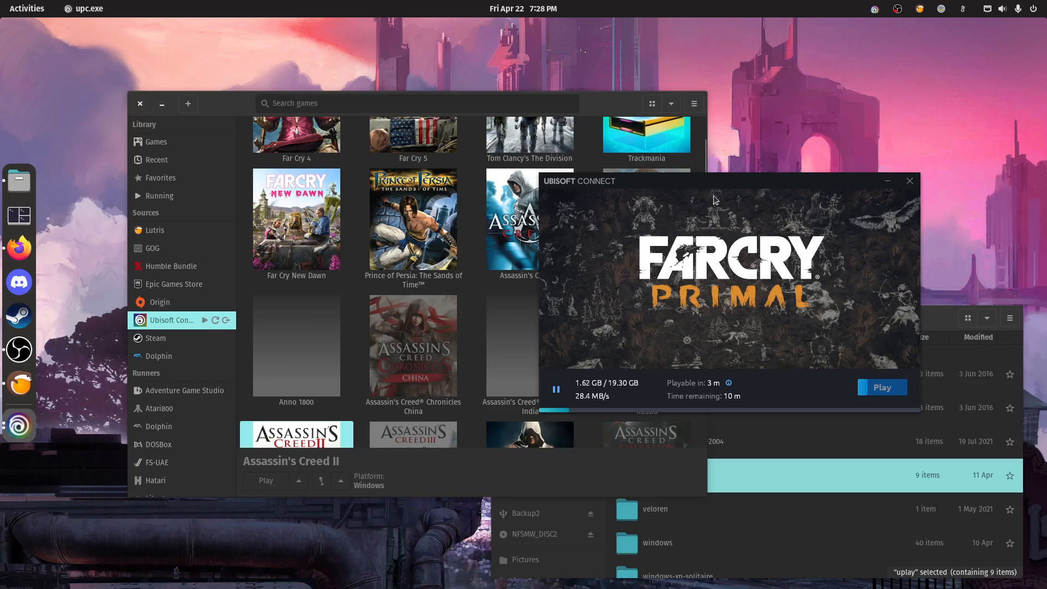
mouse_move(640, 209)
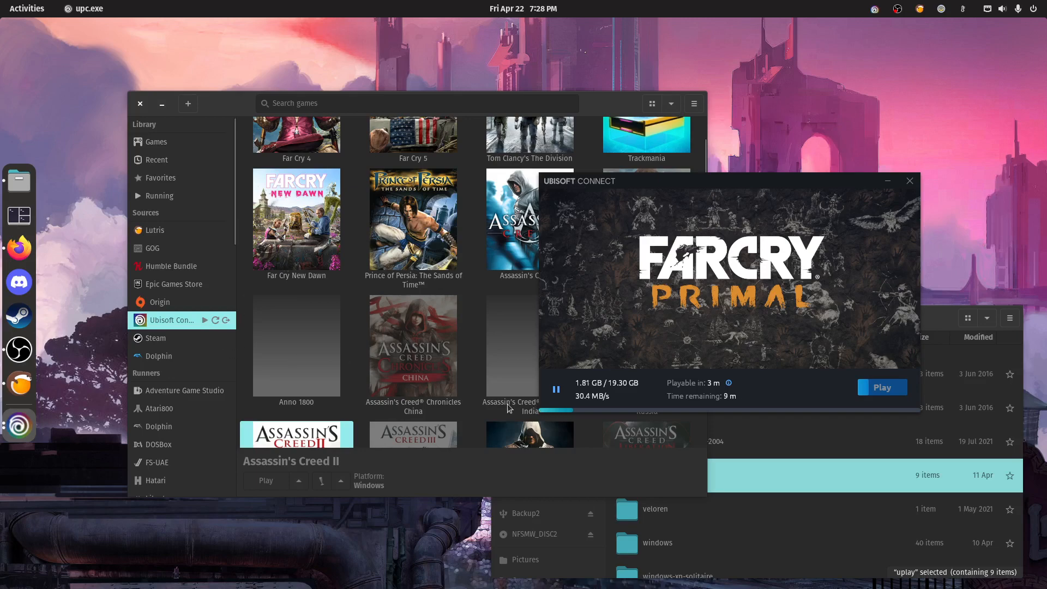
scroll("up", 3)
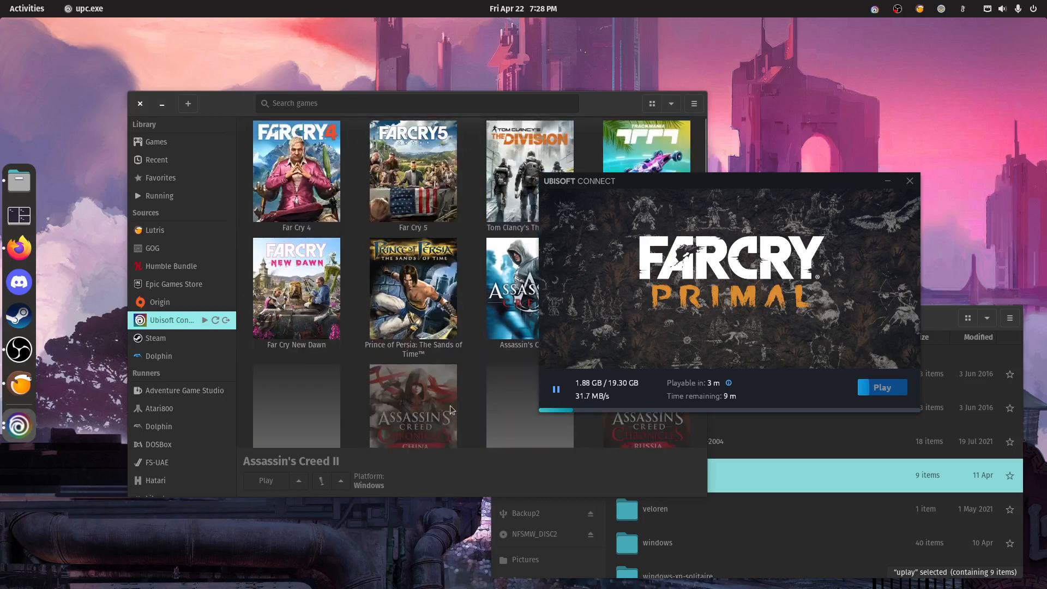
left_click(295, 172)
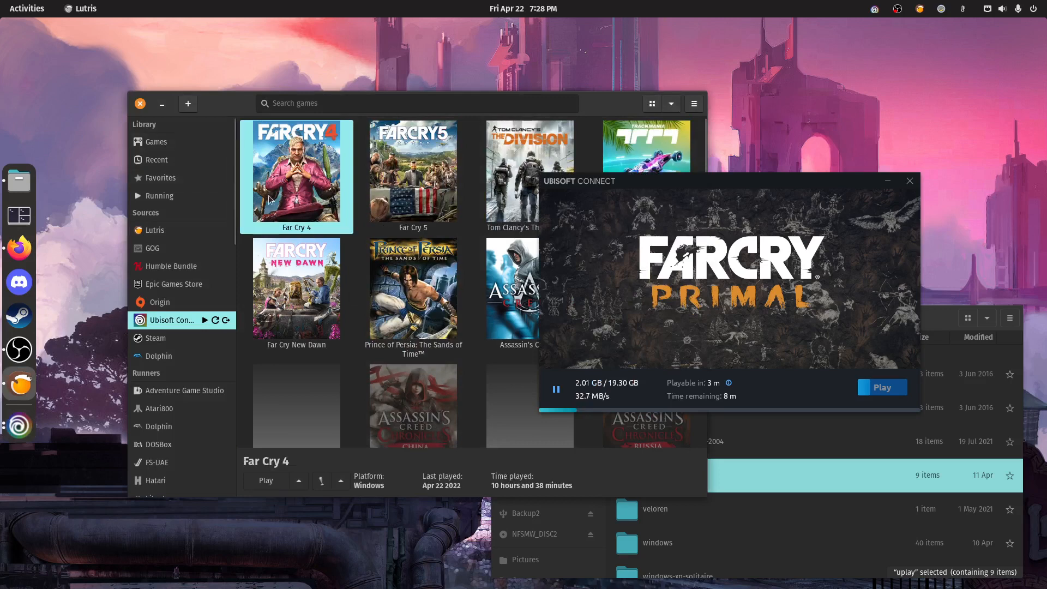
left_click(412, 291)
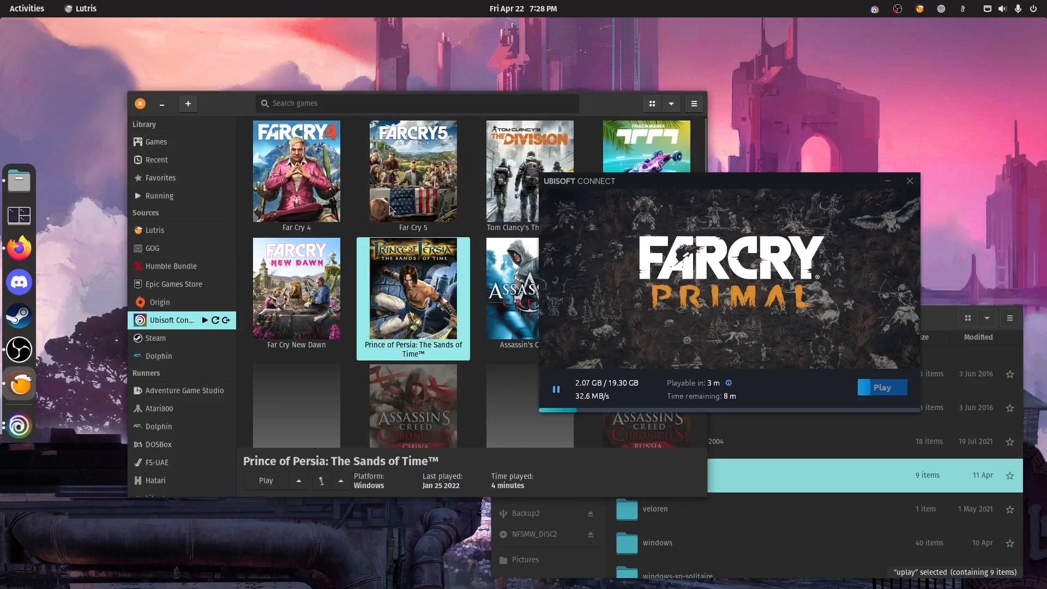
left_click(296, 171)
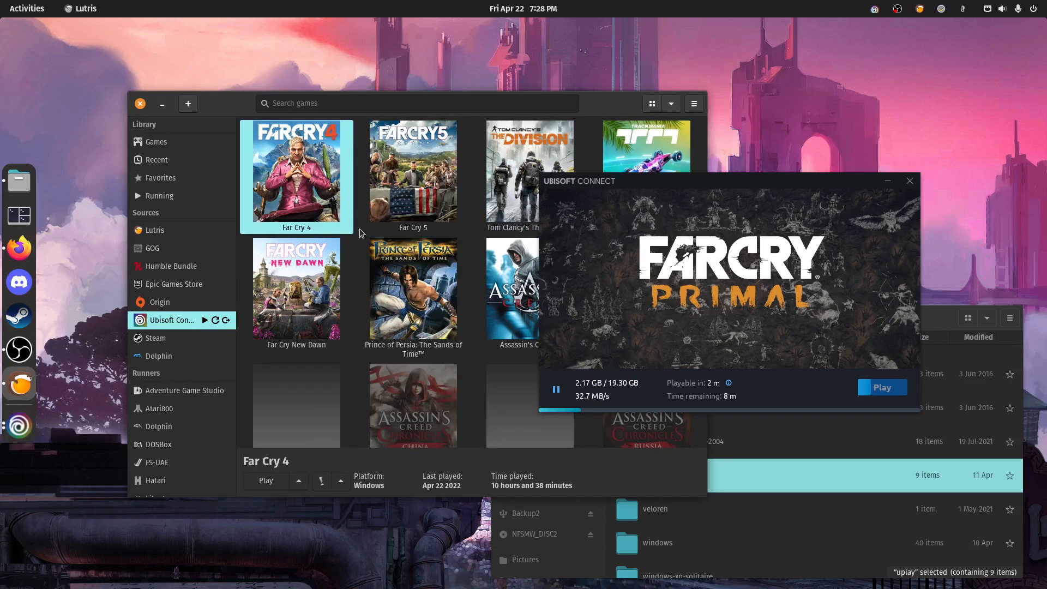
left_click(412, 170)
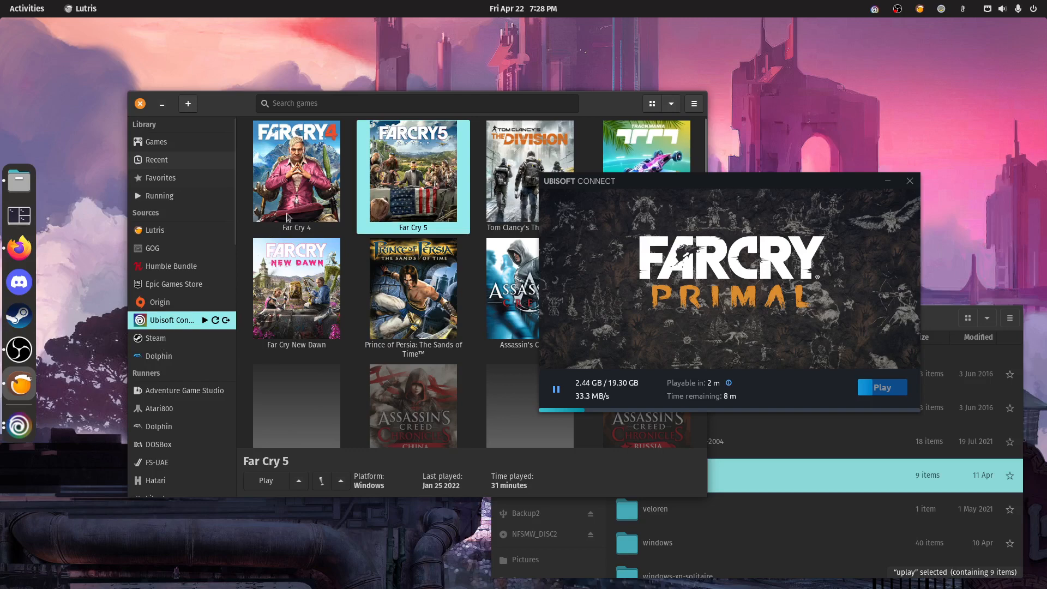
left_click(157, 159)
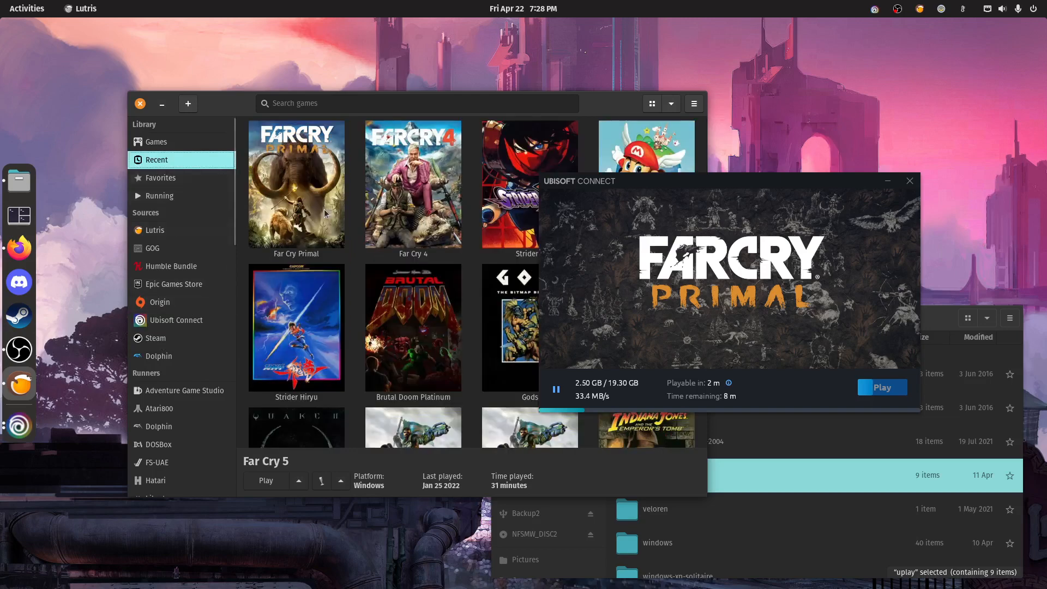
mouse_move(175, 316)
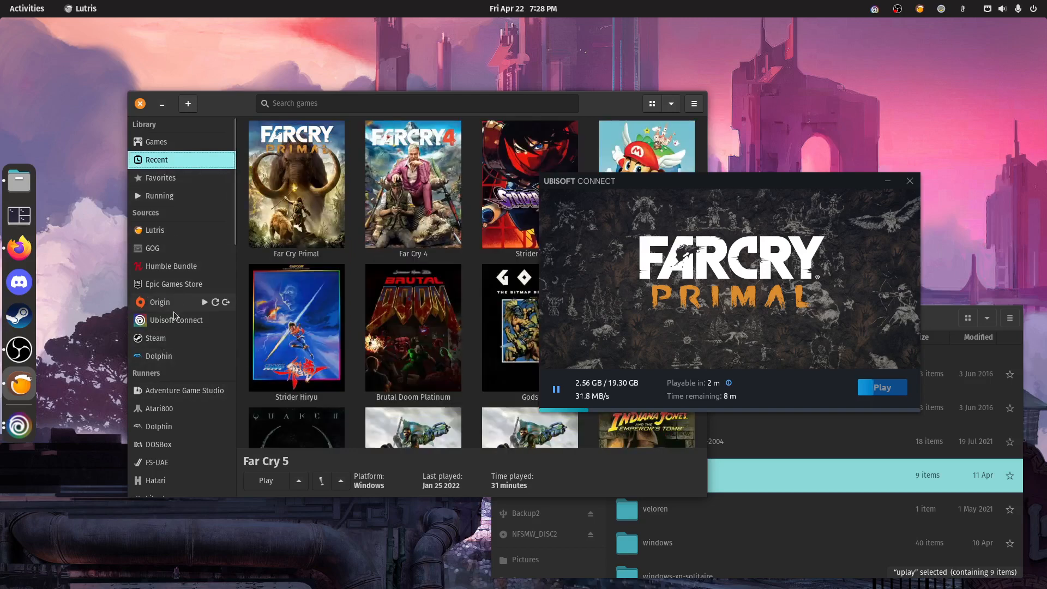
left_click(179, 320)
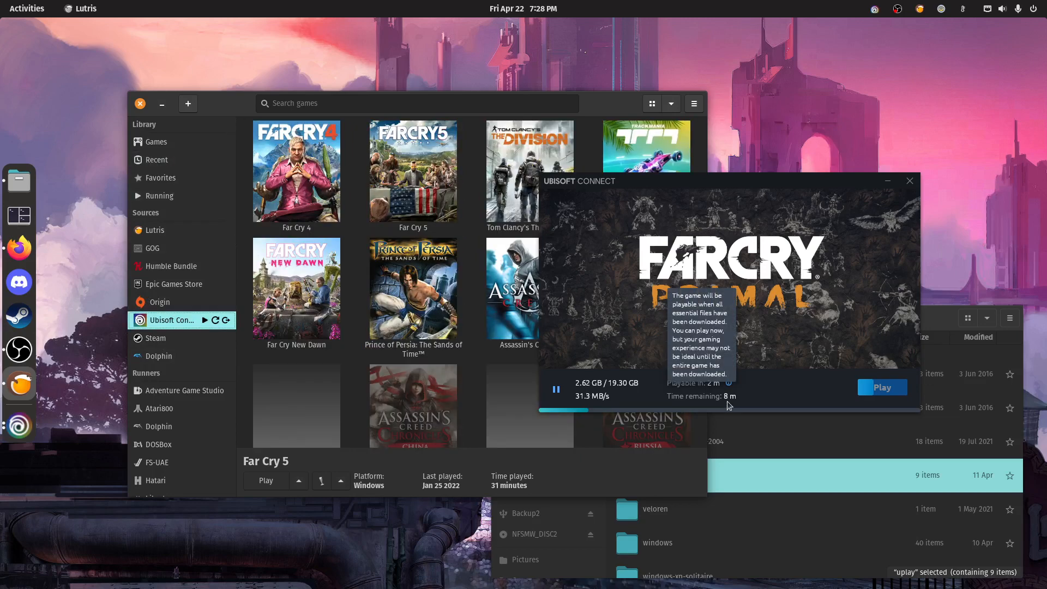
mouse_move(626, 411)
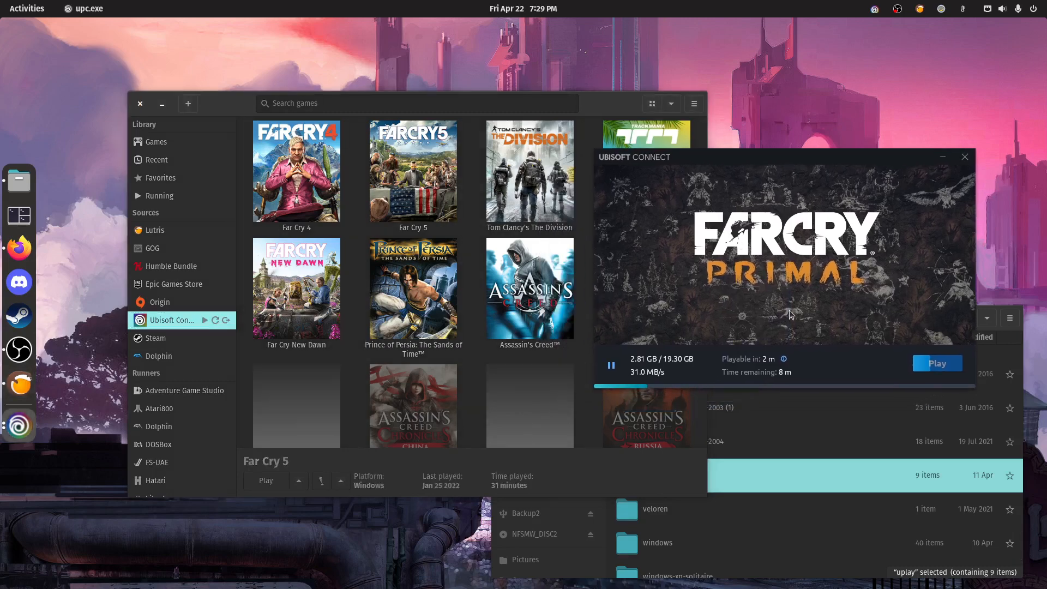
mouse_move(716, 324)
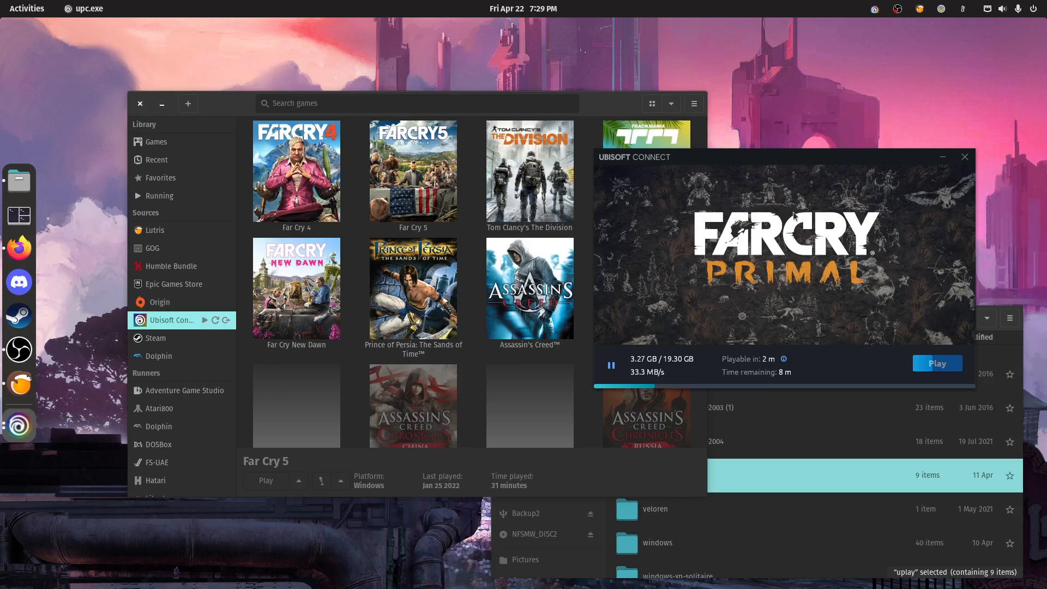
mouse_move(912, 144)
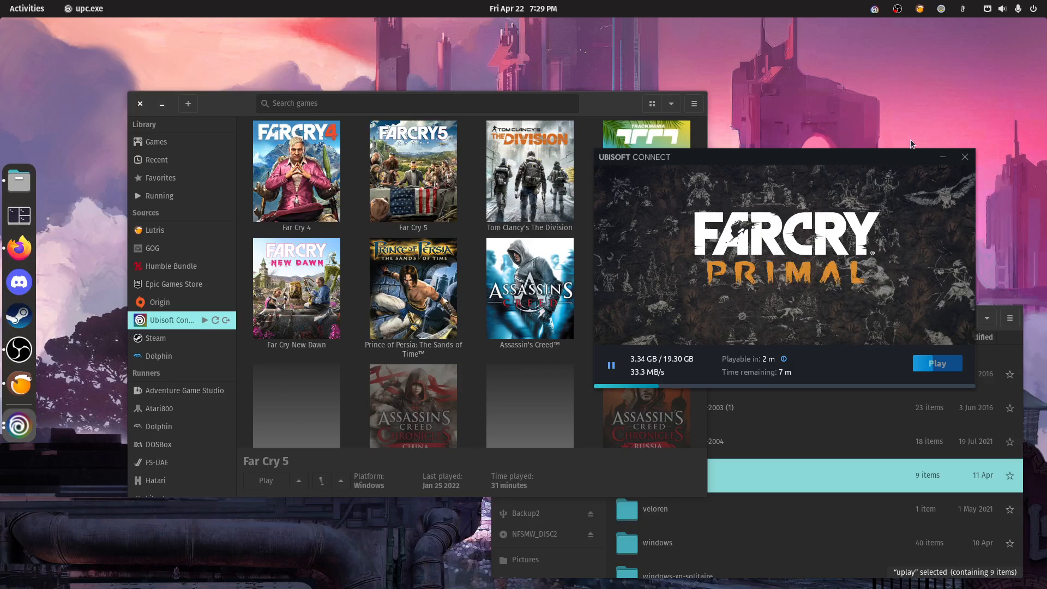